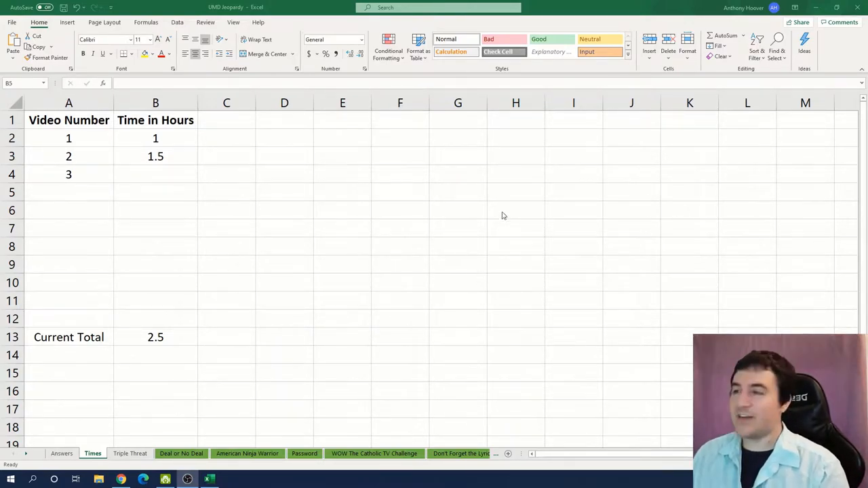
Step: Log 1.5 hours for video 3, bringing the total to 4, and switch to the Triple Threat sheet
{"action": "left_click", "coordinate": [155, 174]}
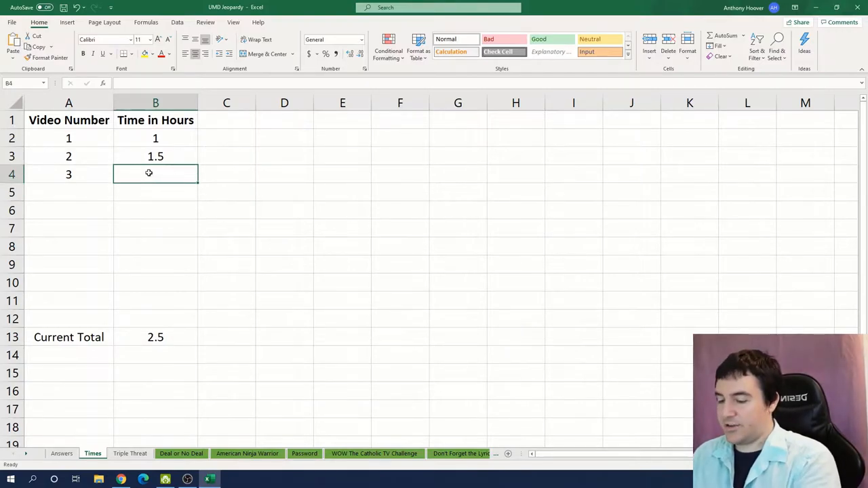
{"action": "type", "text": "1.5"}
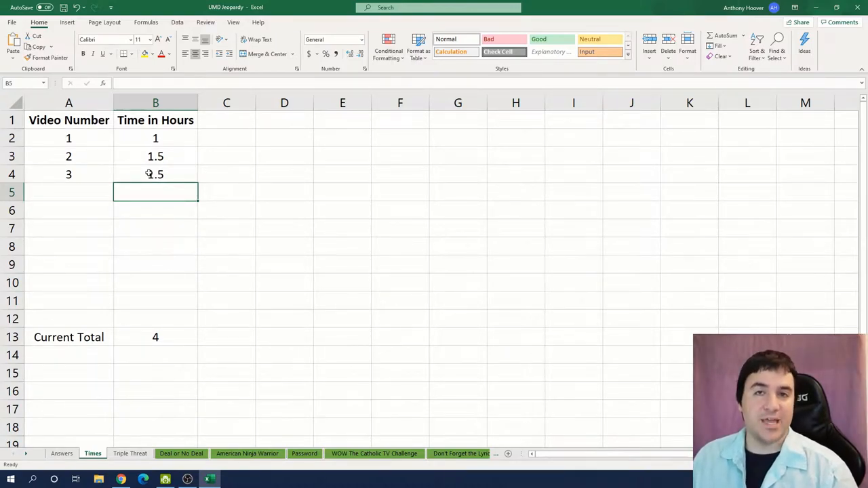
{"action": "left_click", "coordinate": [62, 453]}
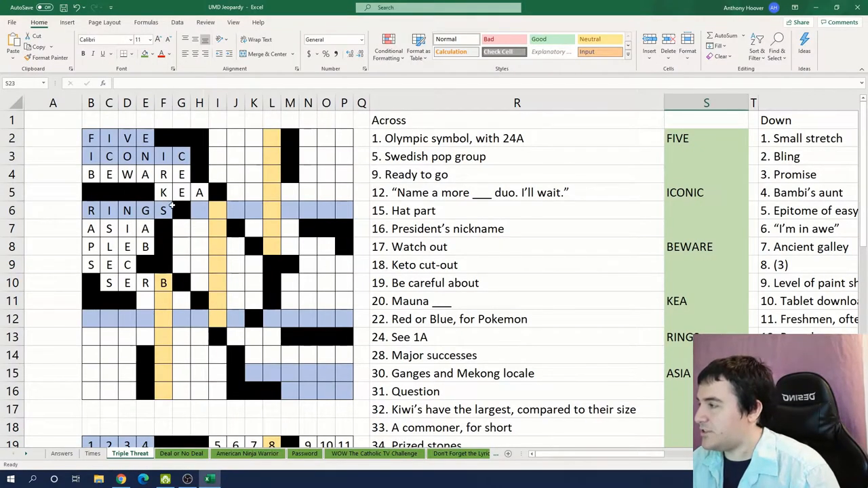
Step: Enter ANON for 73 Across and ABBA for the Swedish pop group clue
{"action": "left_click", "coordinate": [163, 210]}
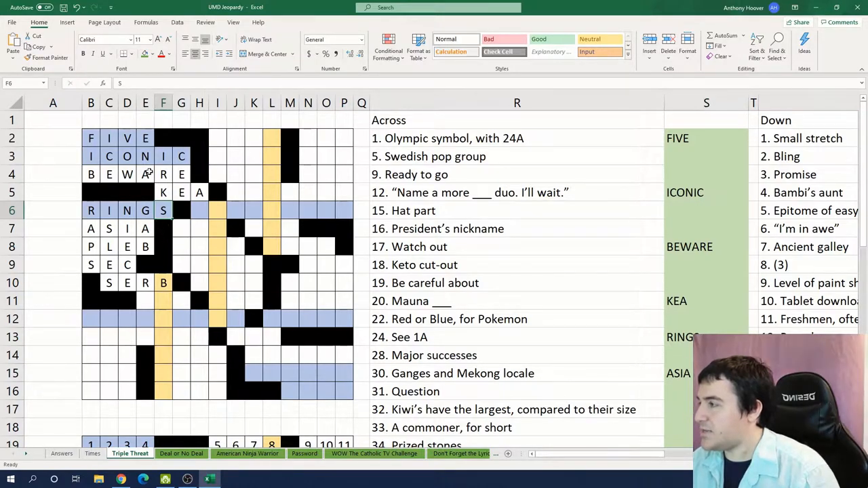
{"action": "scroll", "scroll_direction": "down", "scroll_amount": 3}
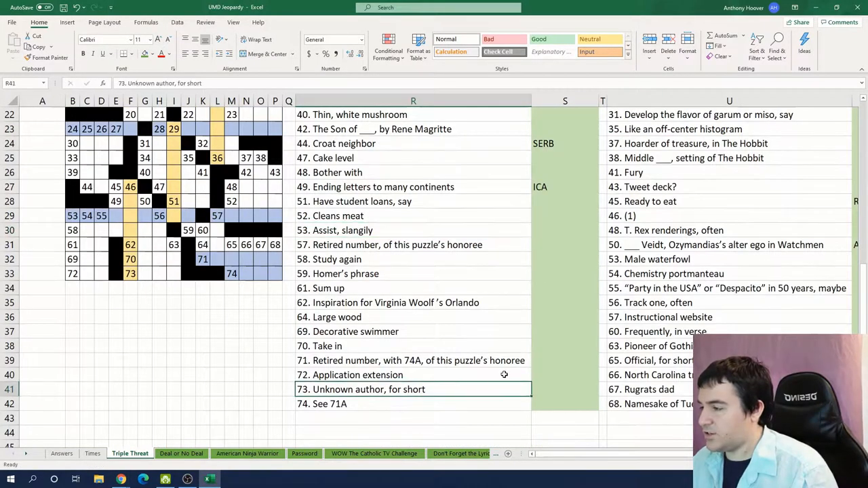
{"action": "left_click", "coordinate": [560, 388]}
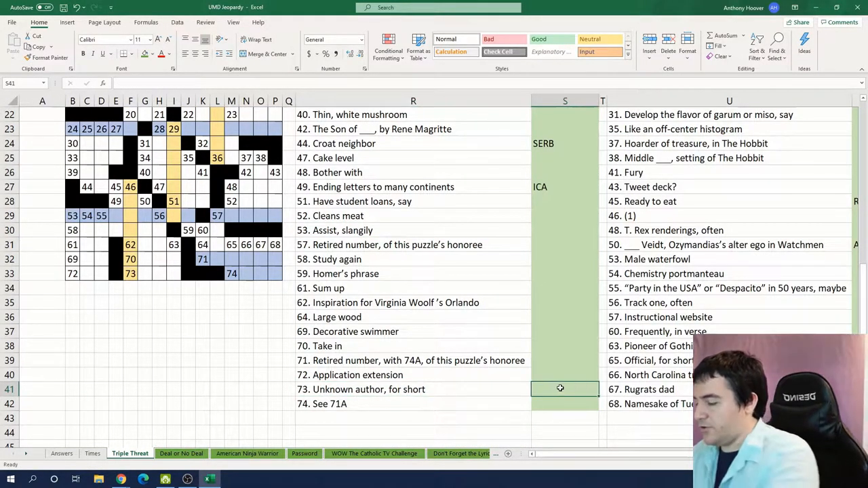
{"action": "type", "text": "AN"}
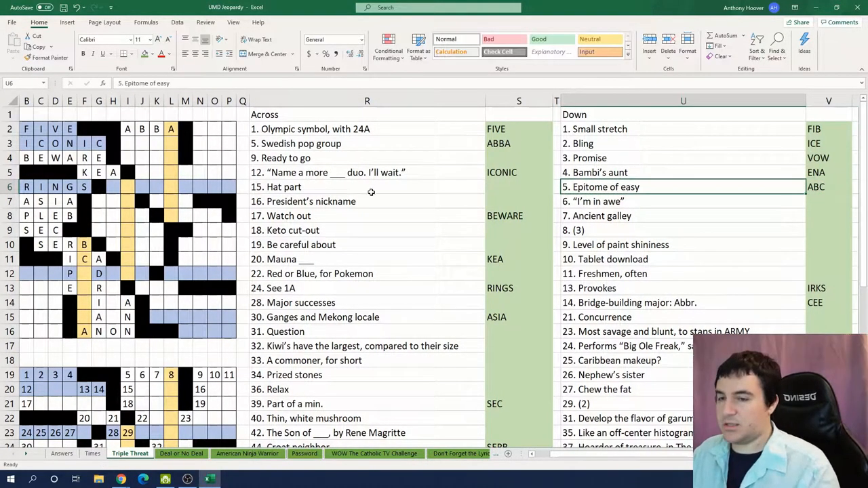
Step: Enter Across answers BRIM, CARB, VERSION and SET in the column S answer cells
{"action": "left_click", "coordinate": [518, 187]}
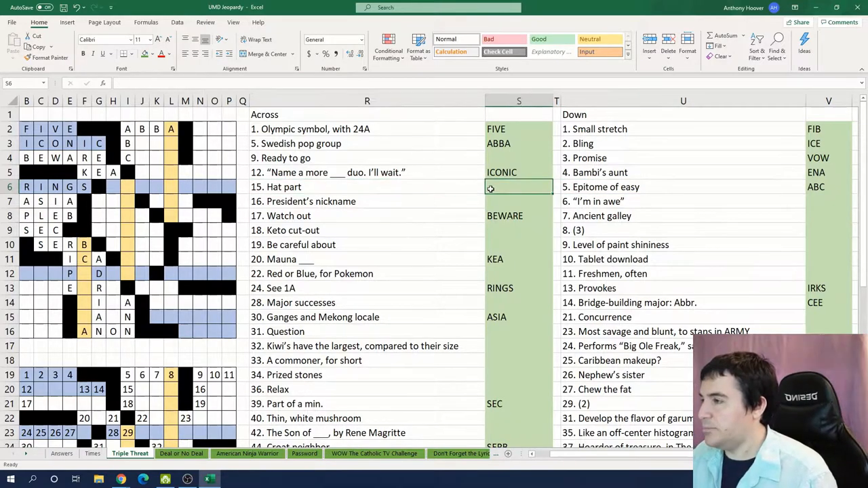
{"action": "type", "text": "BRIM"}
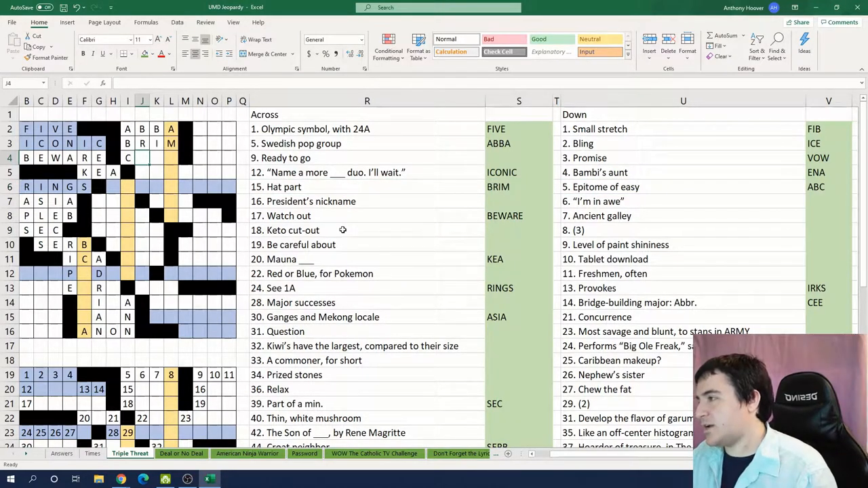
{"action": "type", "text": "ARB"}
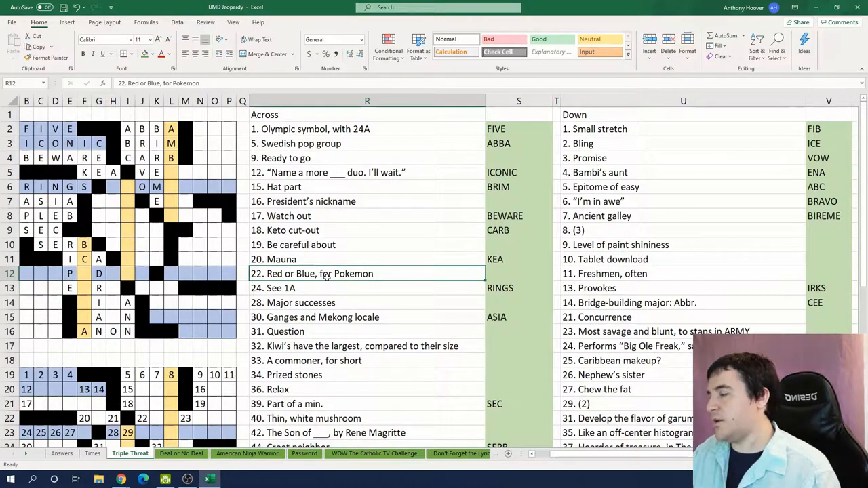
{"action": "type", "text": "VERSION"}
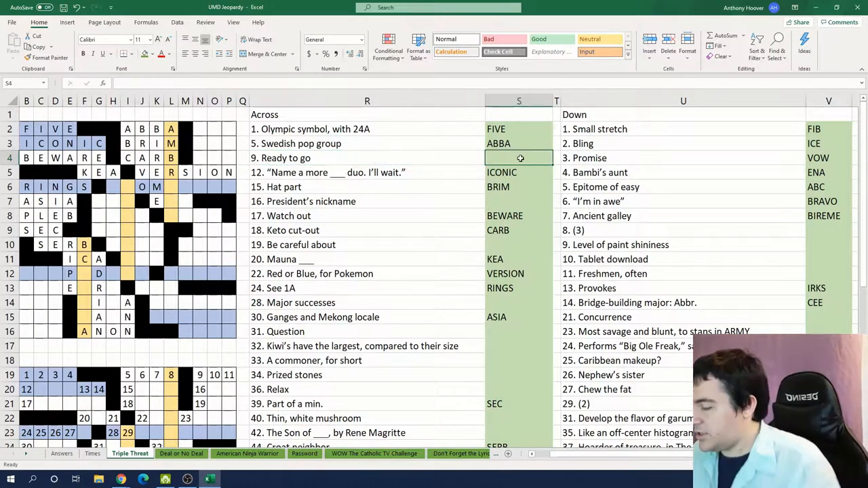
{"action": "type", "text": "SET"}
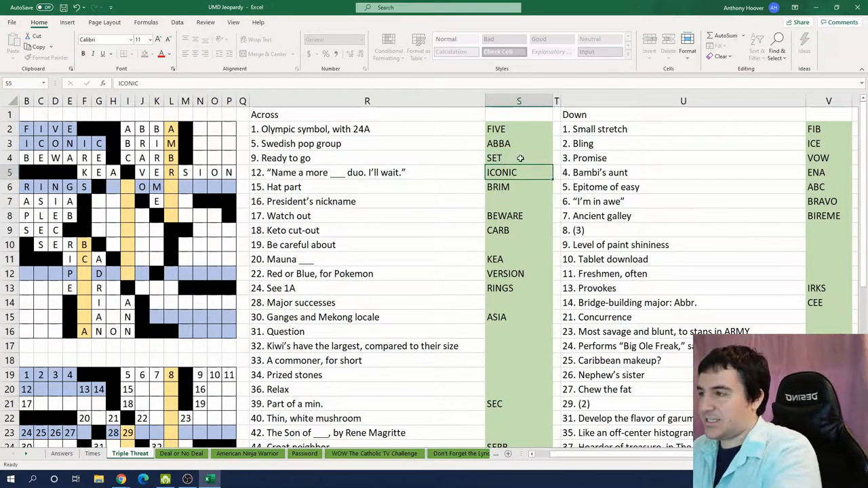
Step: Enter the President's nickname and Cleans meat answers (EGG, PLEB, MAN, SERB)
{"action": "left_click", "coordinate": [518, 200]}
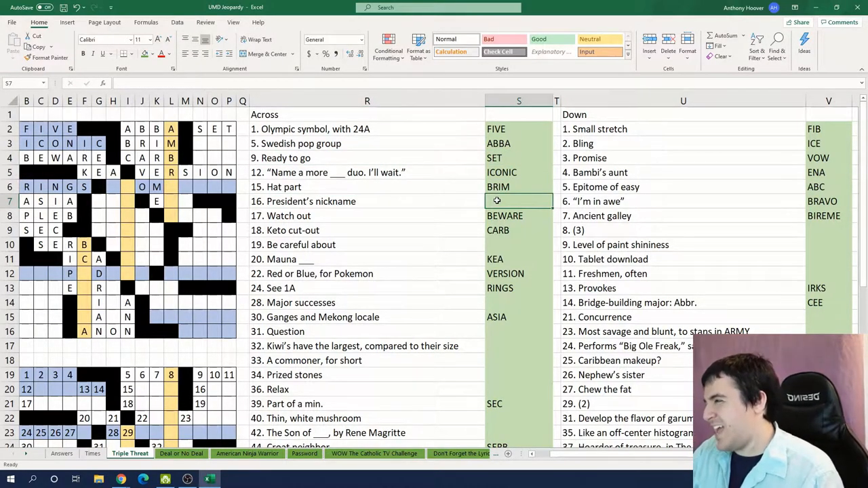
{"action": "left_click", "coordinate": [679, 259]}
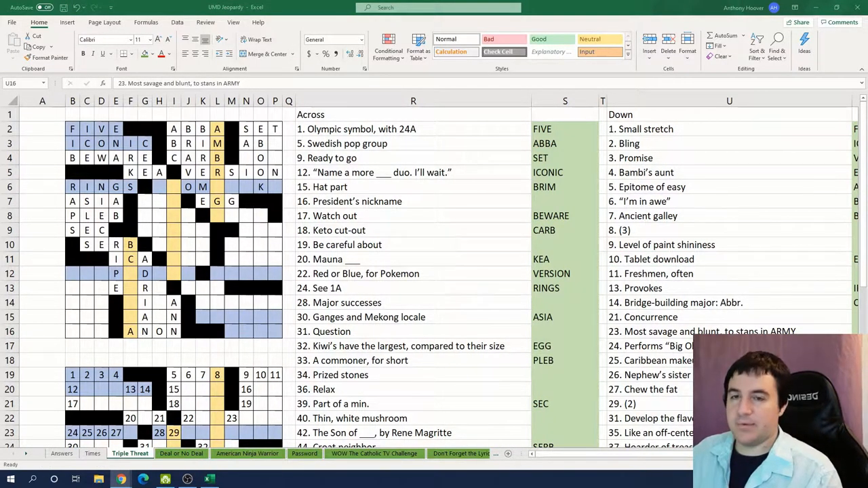
{"action": "mouse_move", "coordinate": [670, 287]}
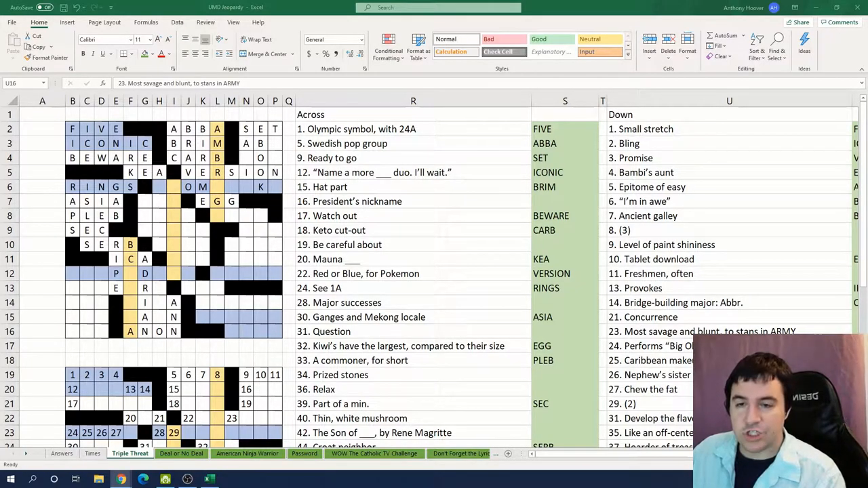
{"action": "left_click", "coordinate": [711, 331]}
{"action": "type", "text": "MAN"}
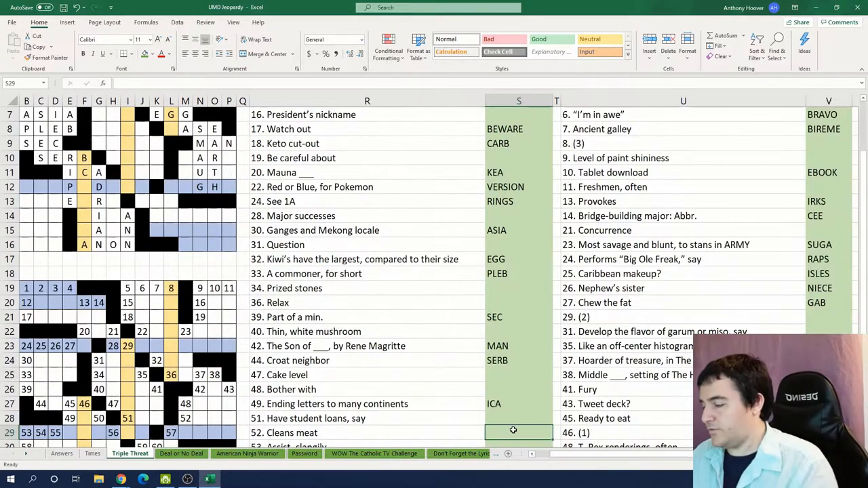
Step: Enter GUTS, CARE, EIGHT and the 57, 40 and 74 Across answers such as FOREST and TWENTY
{"action": "type", "text": "GUTS"}
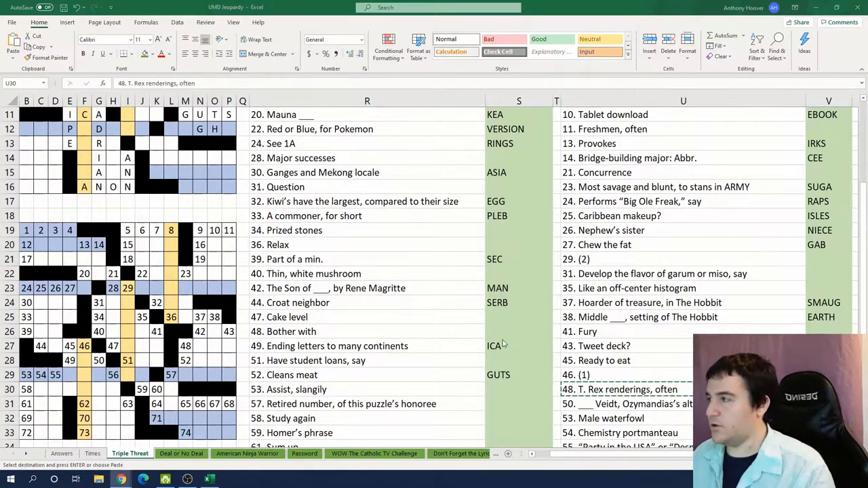
{"action": "left_click", "coordinate": [367, 375]}
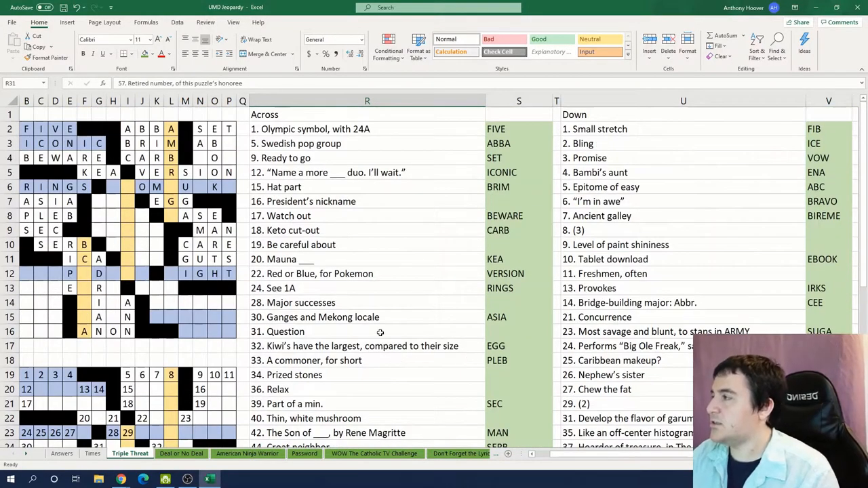
{"action": "mouse_move", "coordinate": [373, 361]}
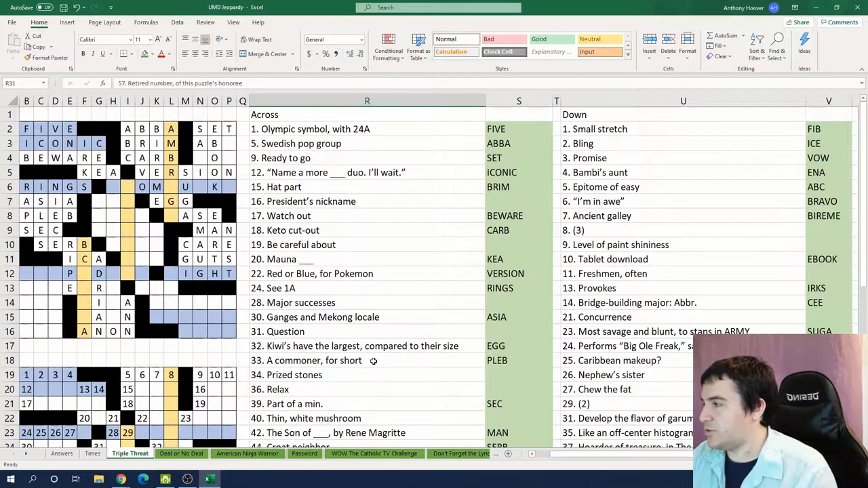
{"action": "scroll", "scroll_direction": "down", "scroll_amount": 3}
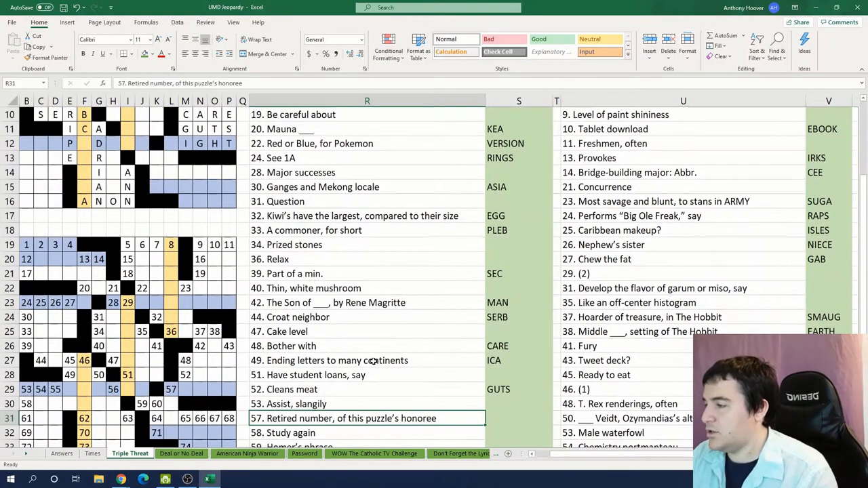
{"action": "left_click", "coordinate": [518, 418]}
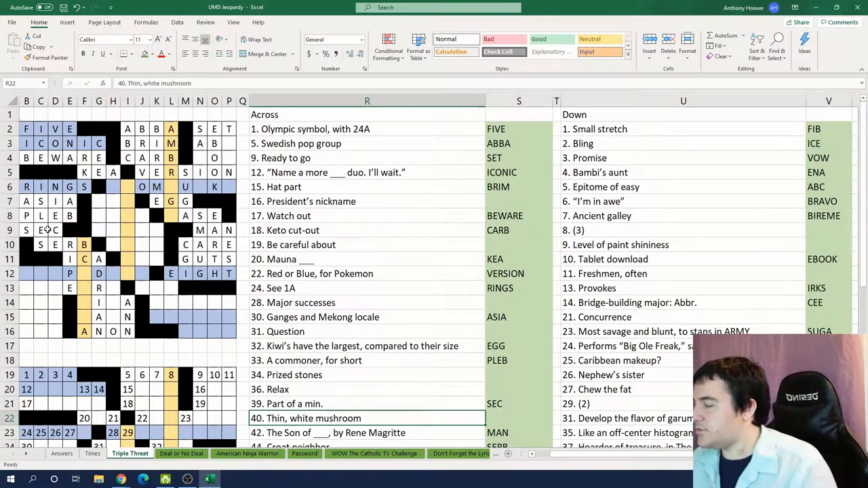
{"action": "scroll", "scroll_direction": "down", "scroll_amount": 3}
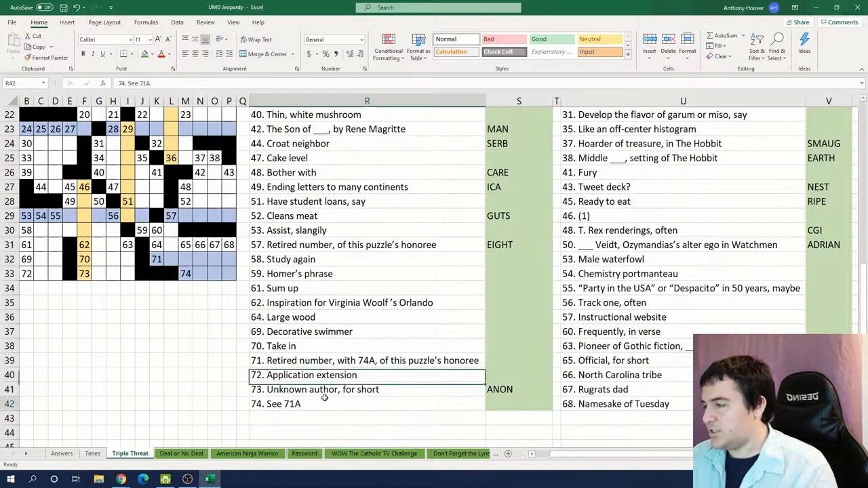
{"action": "left_click", "coordinate": [312, 404]}
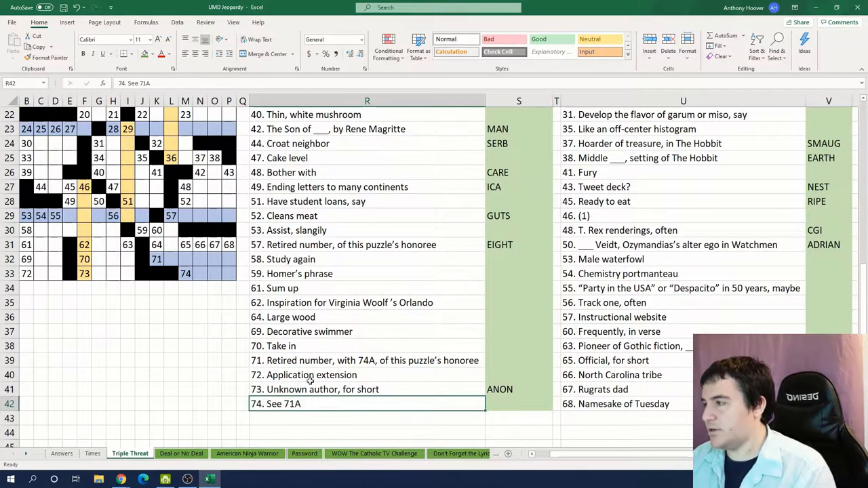
{"action": "left_click_drag", "start_coordinate": [157, 259], "coordinate": [238, 259]}
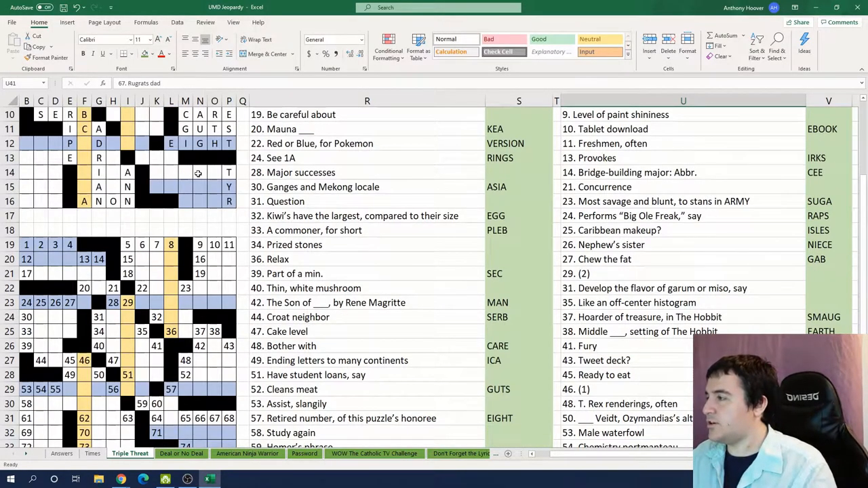
Step: Fill missing grid letters E, W and H and shift the crossword grid lower on the sheet
{"action": "left_click", "coordinate": [158, 187]}
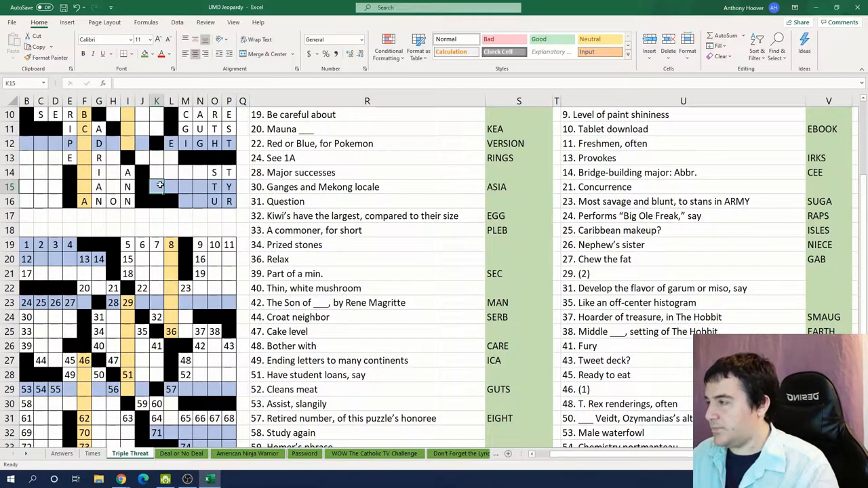
{"action": "type", "text": "E"}
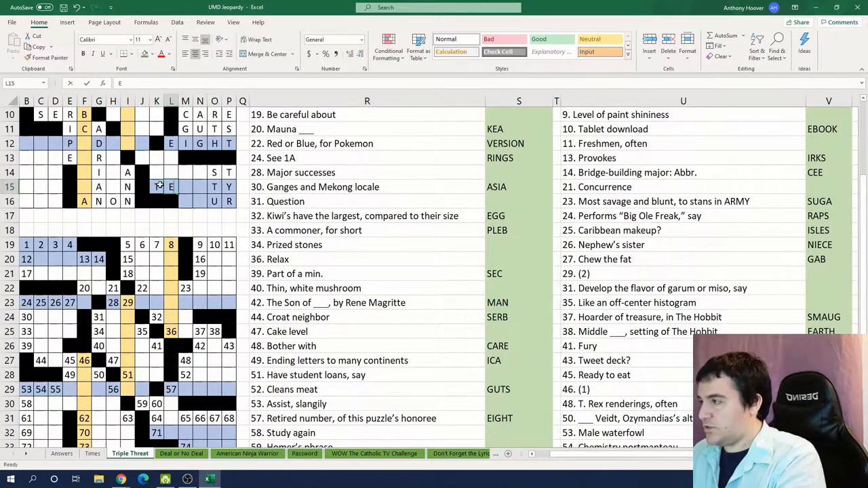
{"action": "type", "text": "W"}
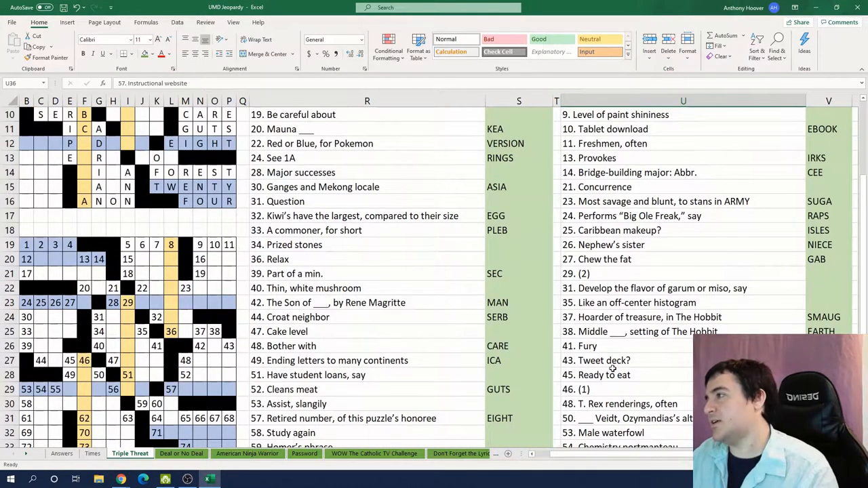
{"action": "type", "text": "H"}
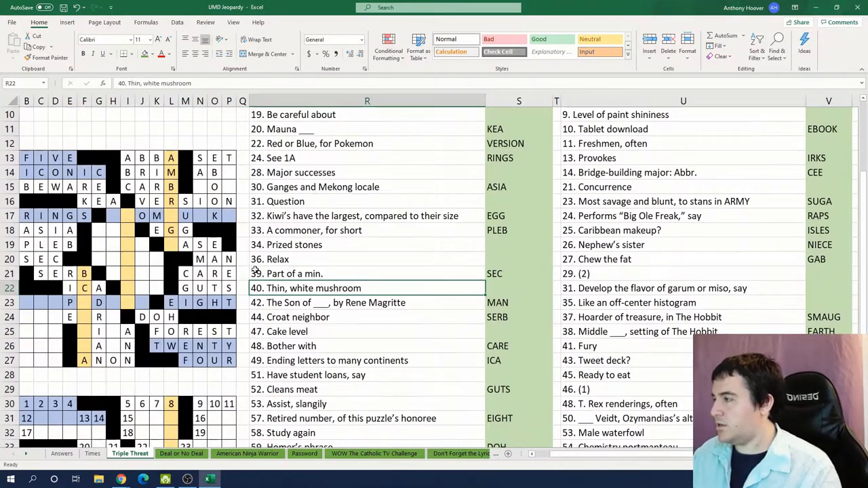
Step: Enter TIER, SKEWED, EBOOK, OWE, CGI and ADRIAN into the answer cells and grid
{"action": "left_click", "coordinate": [54, 215]}
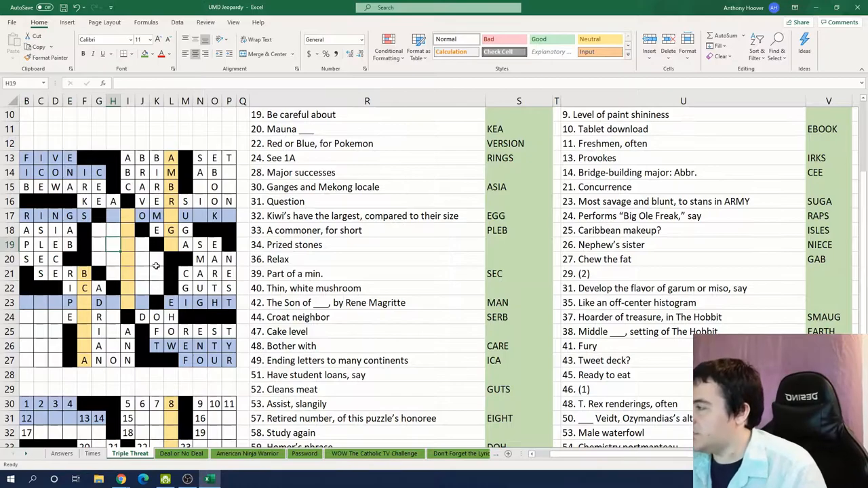
{"action": "scroll", "scroll_direction": "down", "scroll_amount": 3}
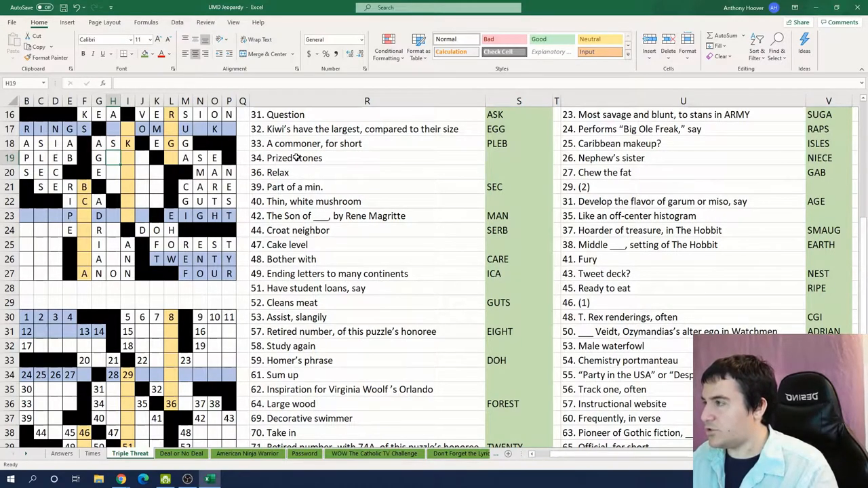
{"action": "type", "text": "GEM"}
{"action": "left_click", "coordinate": [156, 185]}
{"action": "type", "text": "R"}
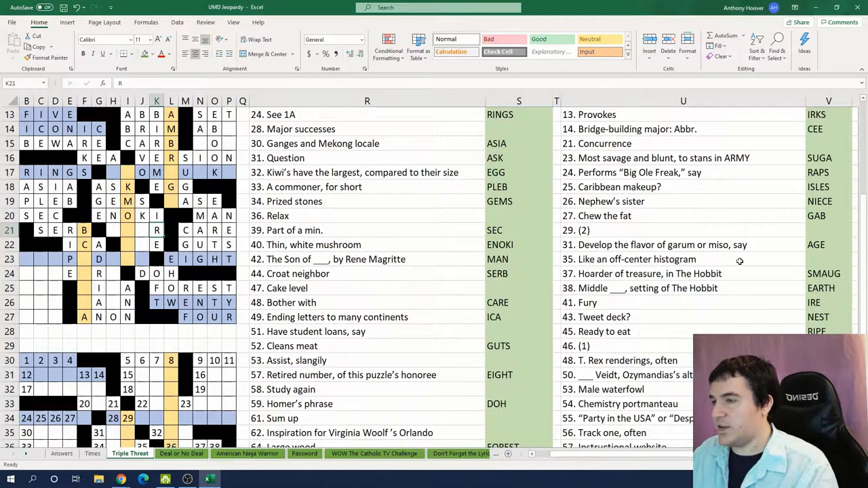
{"action": "type", "text": "SKEWED"}
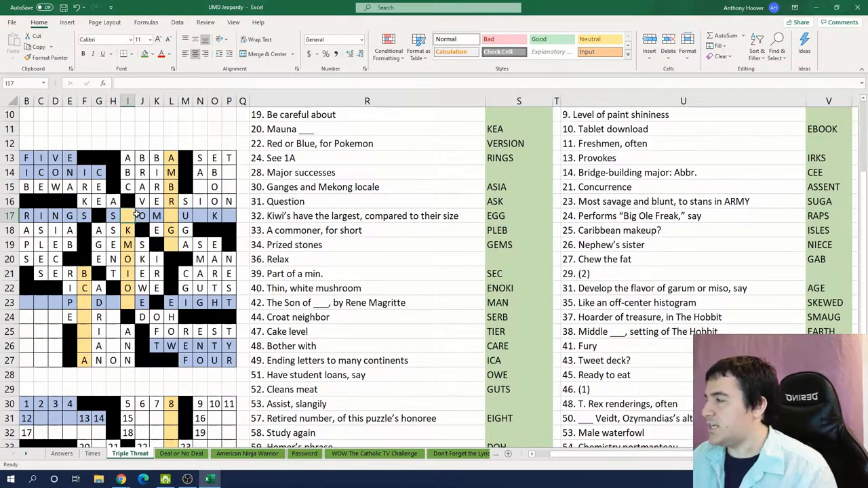
{"action": "type", "text": "L"}
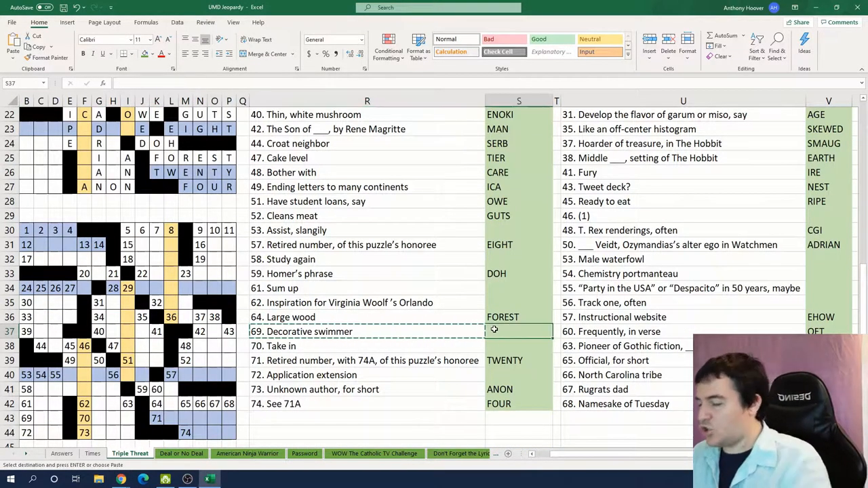
Step: Enter KOI, OFT and the Assist, slangily answer ADD
{"action": "type", "text": "KOI"}
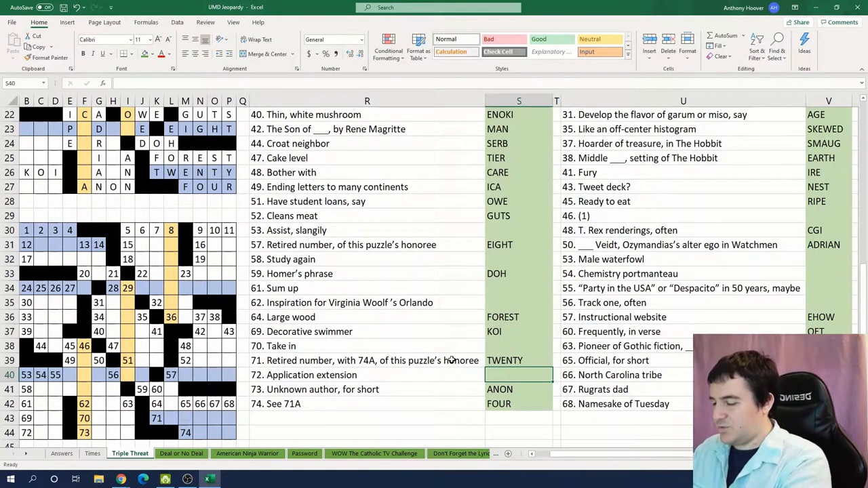
{"action": "scroll", "scroll_direction": "down", "scroll_amount": 3}
{"action": "type", "text": "EXE"}
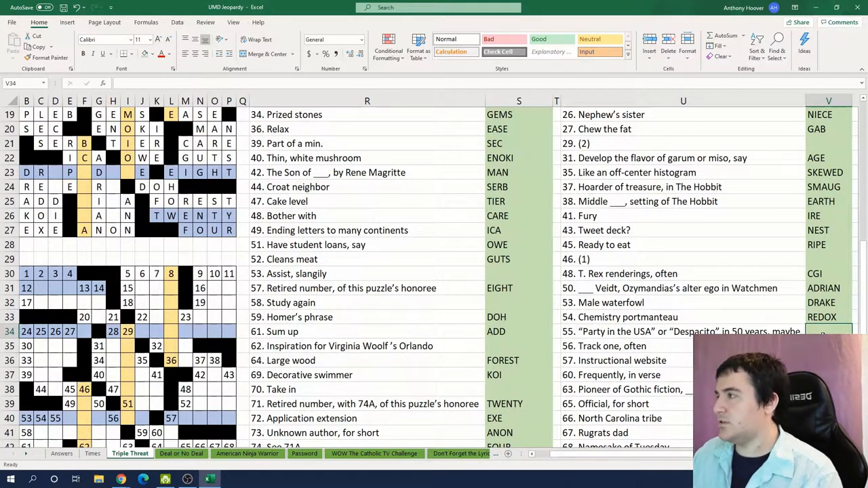
{"action": "type", "text": "OFT"}
{"action": "left_click", "coordinate": [519, 302]}
{"action": "type", "text": "RELEARN"}
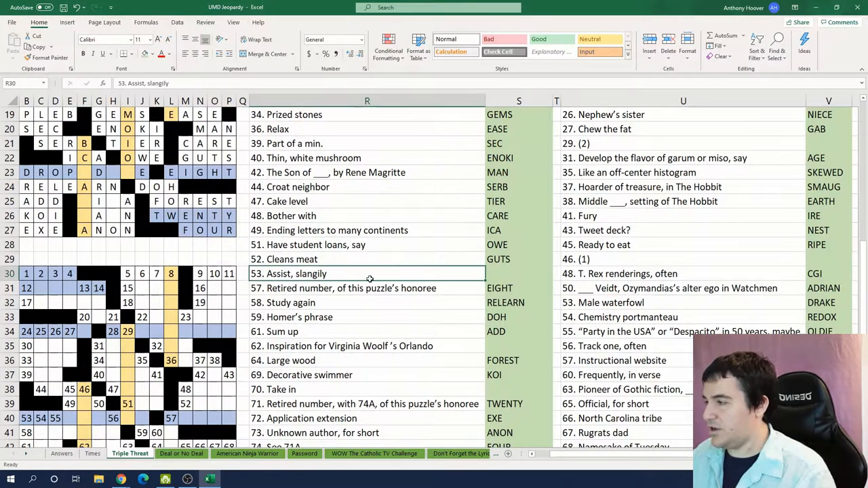
{"action": "left_click", "coordinate": [518, 274]}
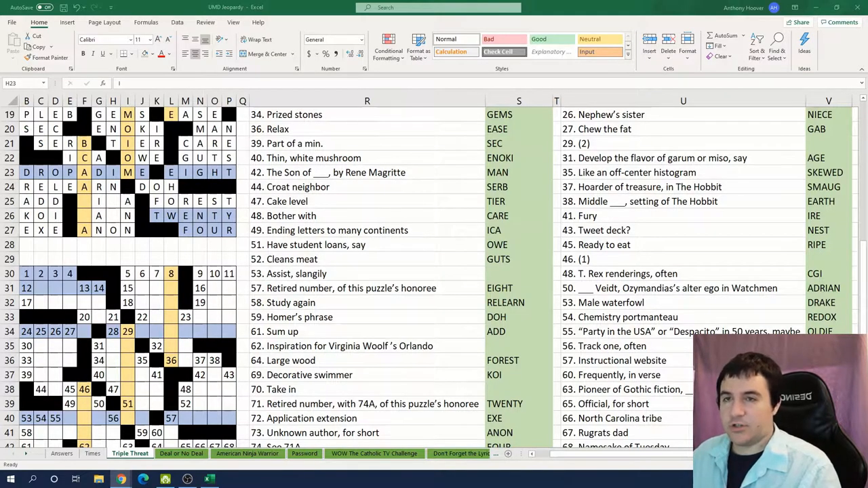
Step: Enter EARN for the Take in clue, completing RELEARN, DRAKE and REDOX in the grid
{"action": "scroll", "scroll_direction": "down", "scroll_amount": 3}
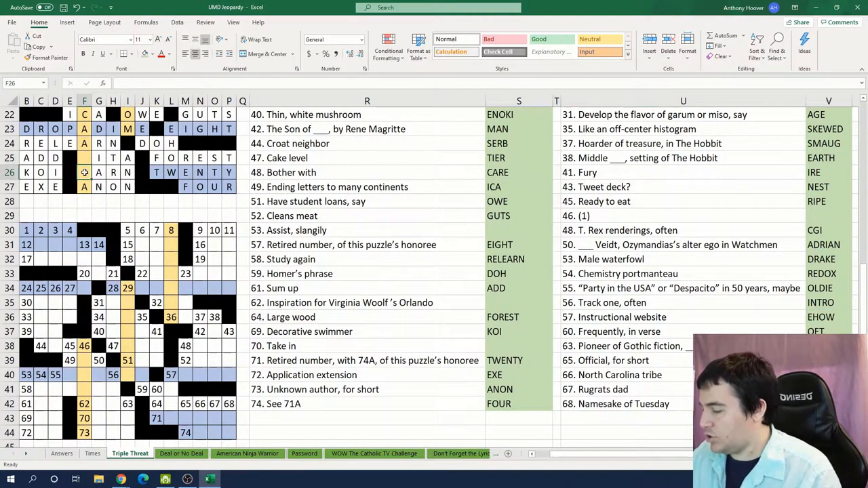
{"action": "left_click", "coordinate": [518, 347]}
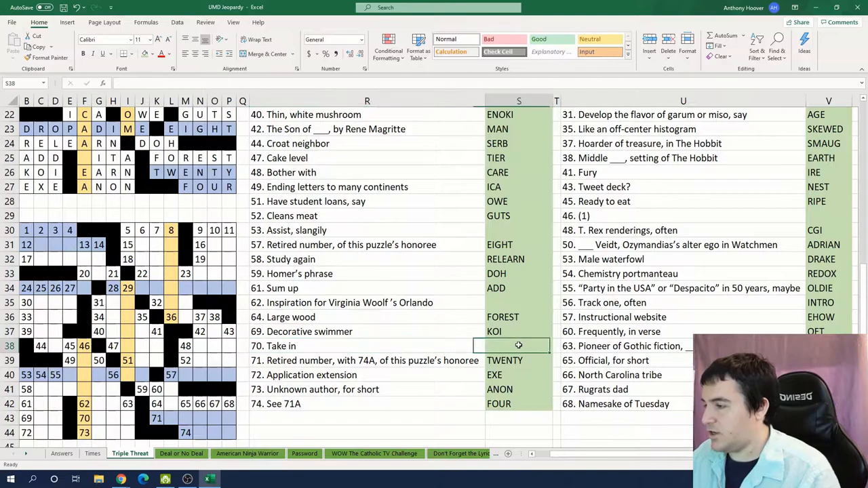
{"action": "type", "text": "EARN"}
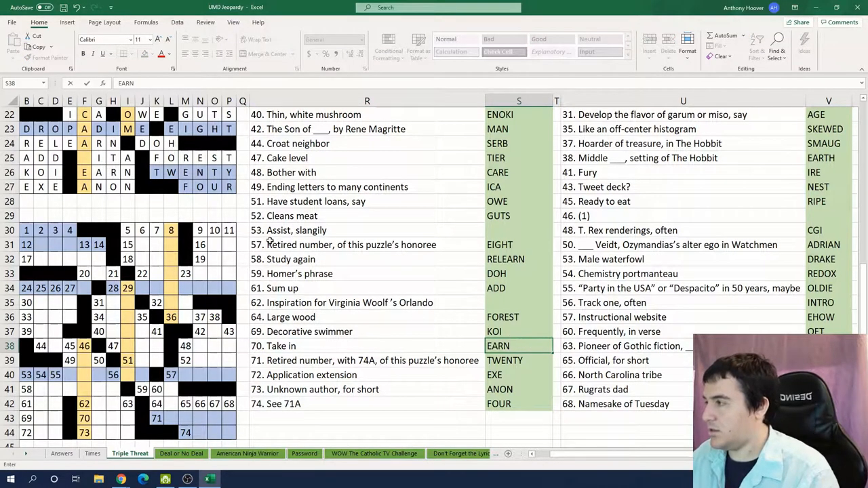
{"action": "left_click", "coordinate": [518, 303]}
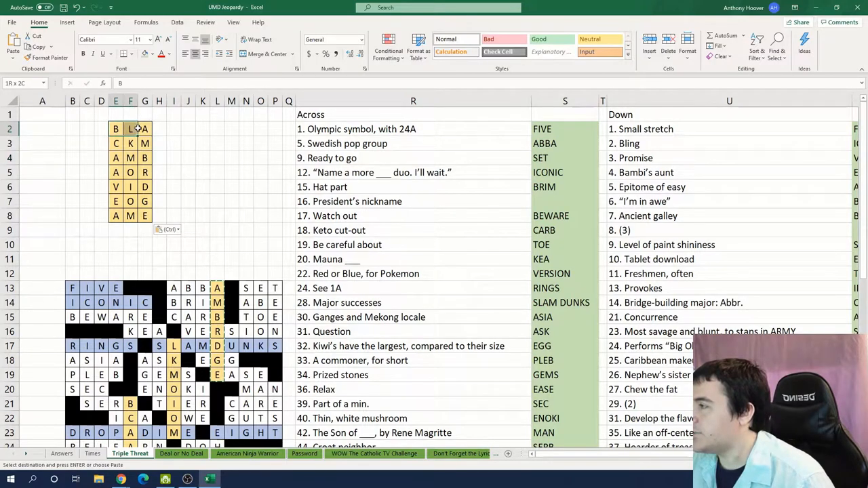
Step: Place the three-letter chunks above the grid and submit SNAKE as the Triple Threat answer
{"action": "left_click", "coordinate": [144, 157]}
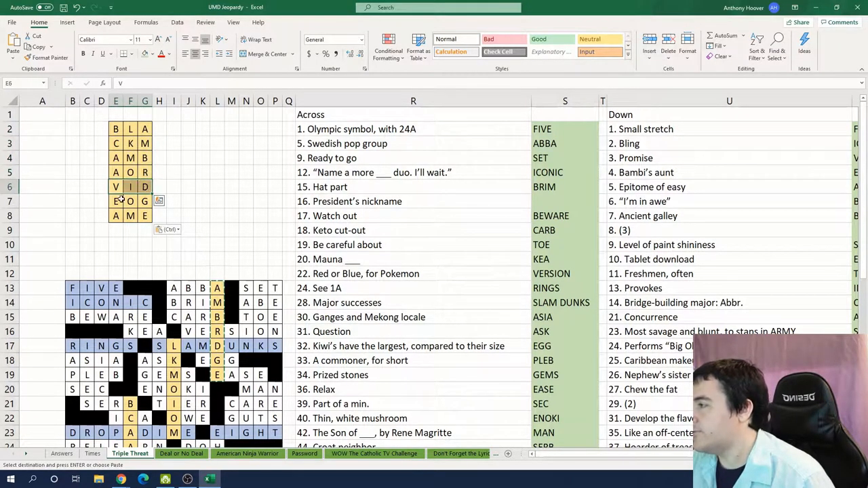
{"action": "left_click", "coordinate": [173, 187]}
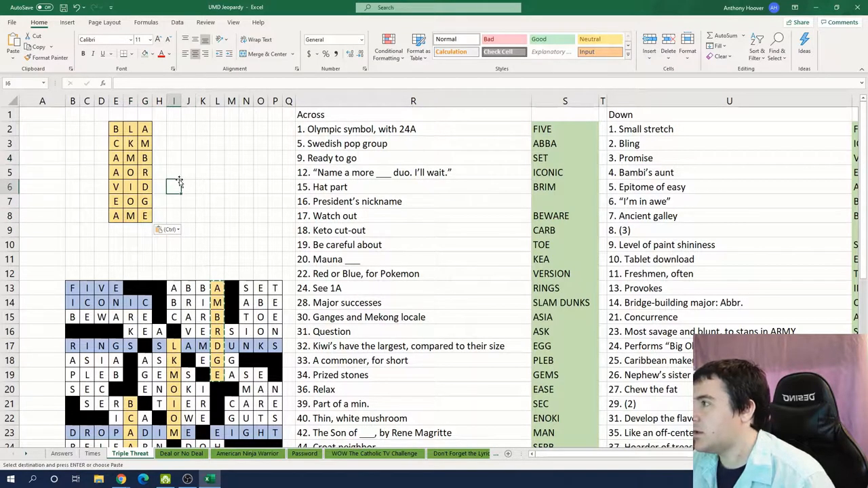
{"action": "type", "text": "SNAK"}
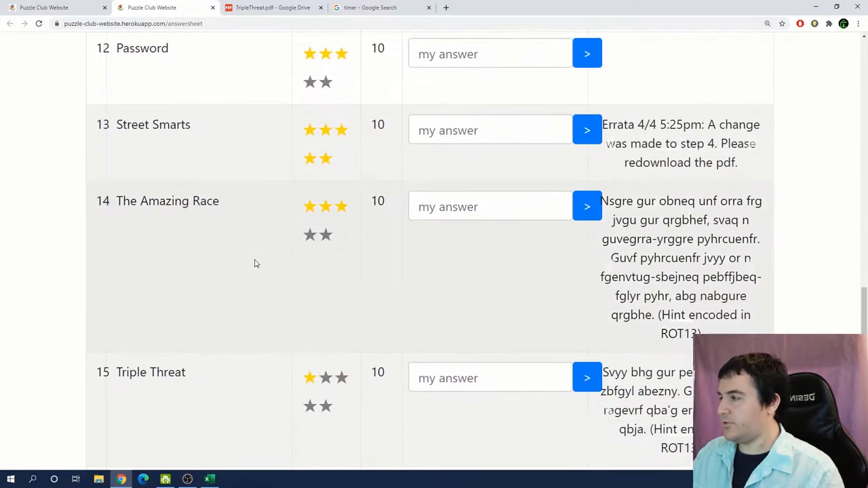
{"action": "type", "text": "SNAKE"}
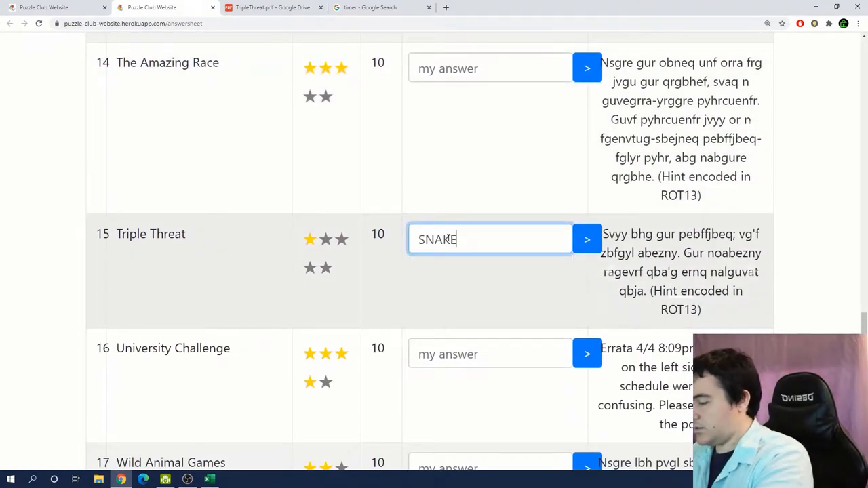
{"action": "left_click", "coordinate": [586, 239]}
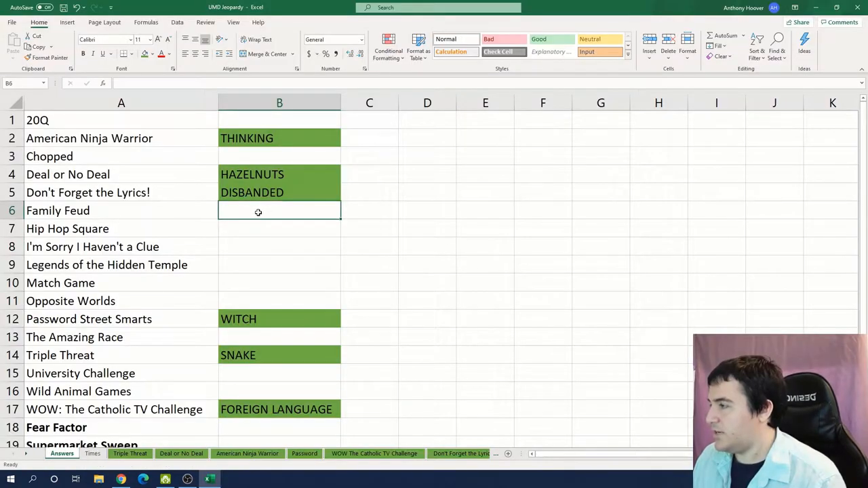
Step: Open FamilyFeud.pdf in Google Drive and review its pictures and blank grids
{"action": "left_click", "coordinate": [121, 210]}
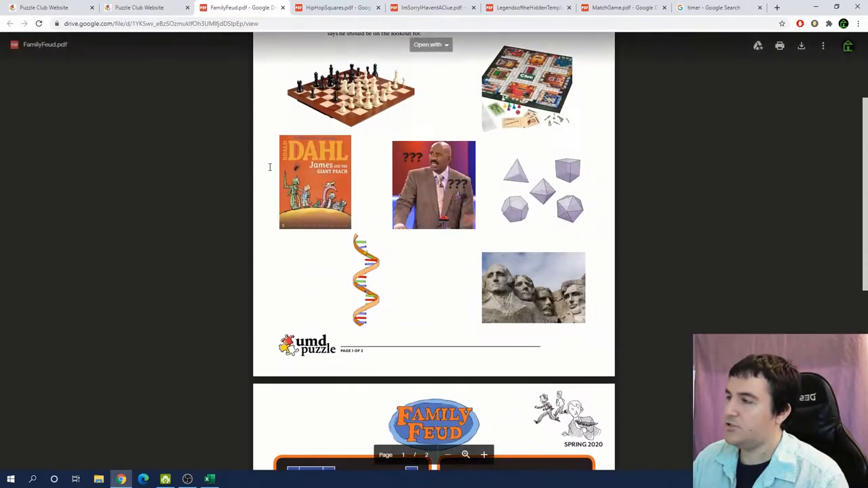
{"action": "scroll", "scroll_direction": "down", "scroll_amount": 3}
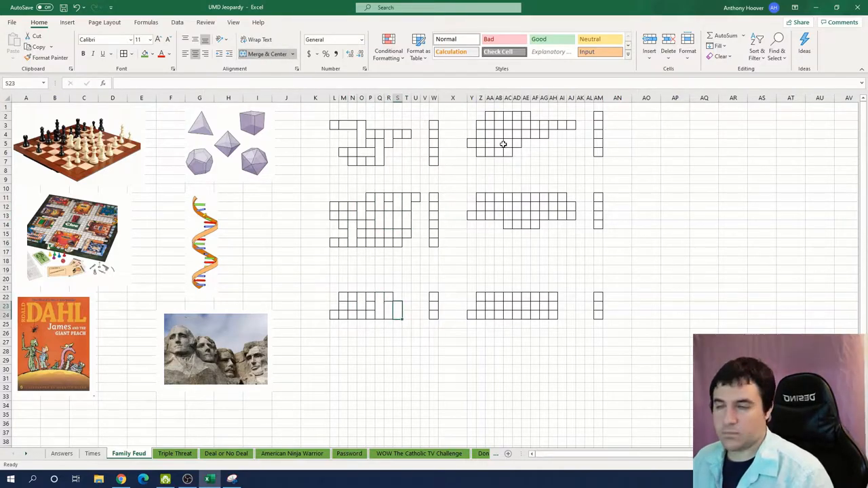
Step: Browse the Family Feud pictures and select the polyhedra picture to rearrange the layout
{"action": "left_click", "coordinate": [529, 211]}
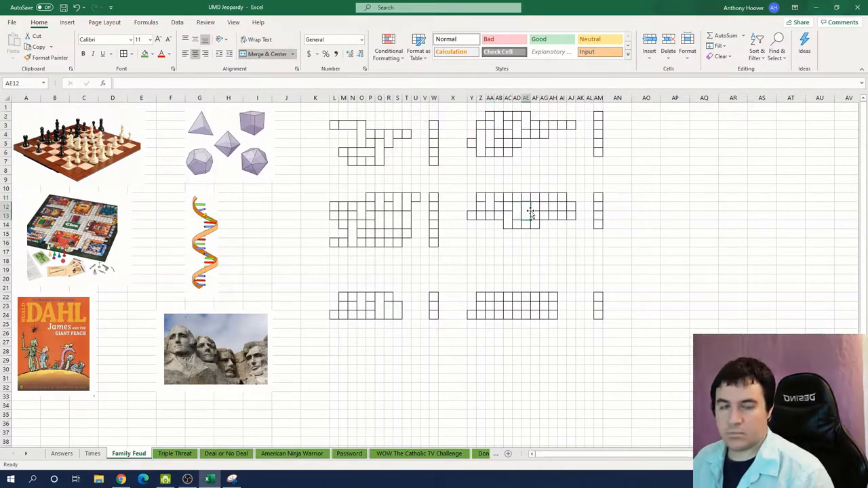
{"action": "left_click", "coordinate": [361, 171]}
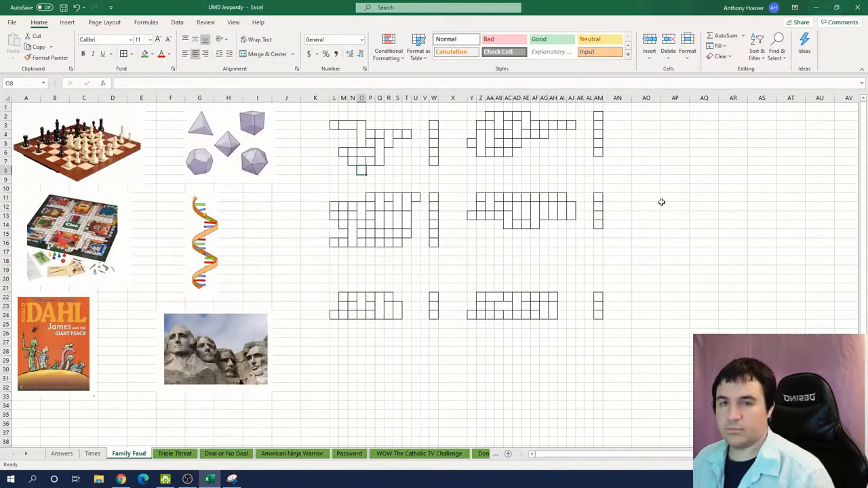
{"action": "scroll", "scroll_direction": "down", "scroll_amount": 3}
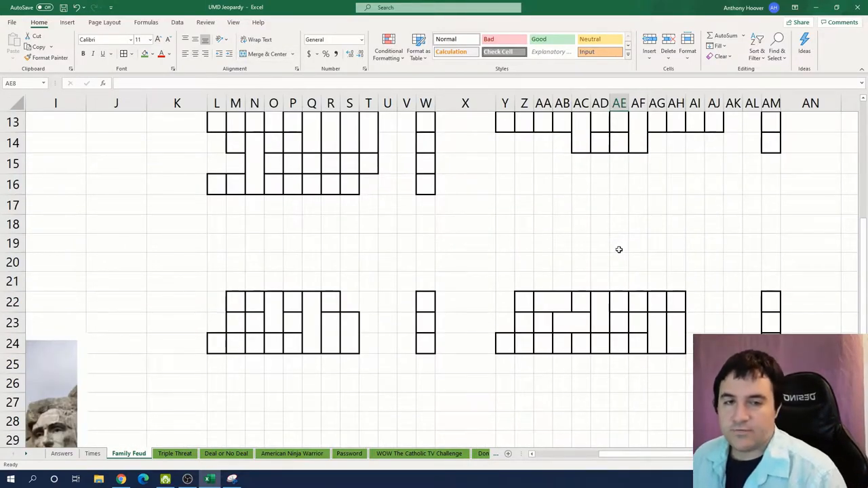
{"action": "mouse_move", "coordinate": [244, 271]}
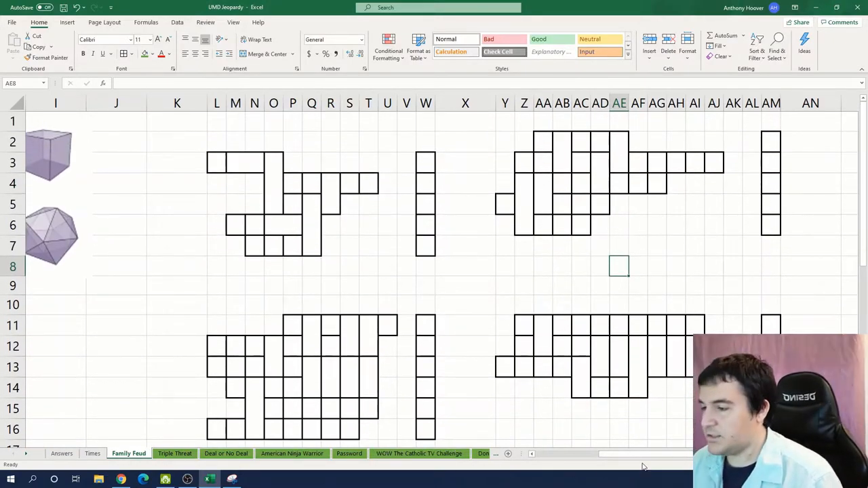
{"action": "scroll", "scroll_direction": "left", "scroll_amount": 3}
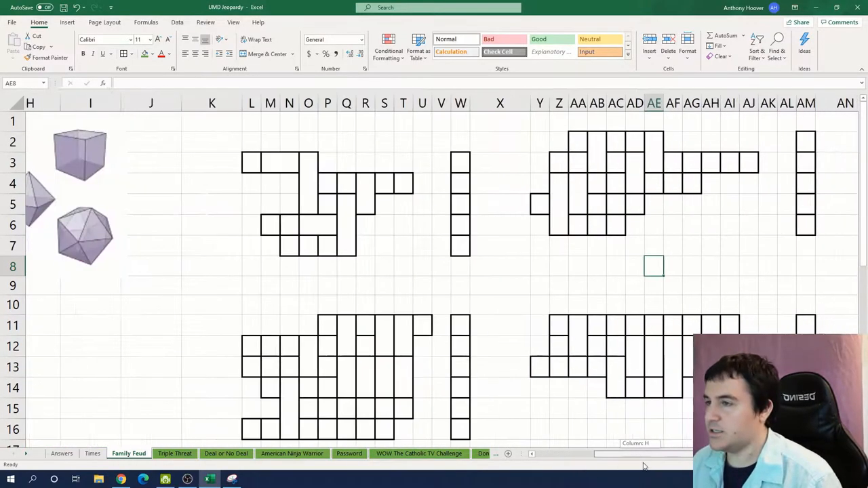
{"action": "scroll", "scroll_direction": "right", "scroll_amount": 3}
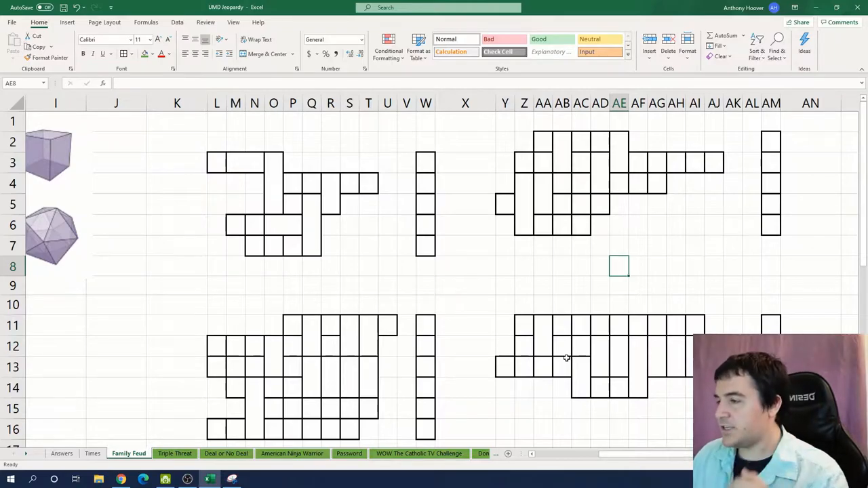
{"action": "mouse_move", "coordinate": [407, 317]}
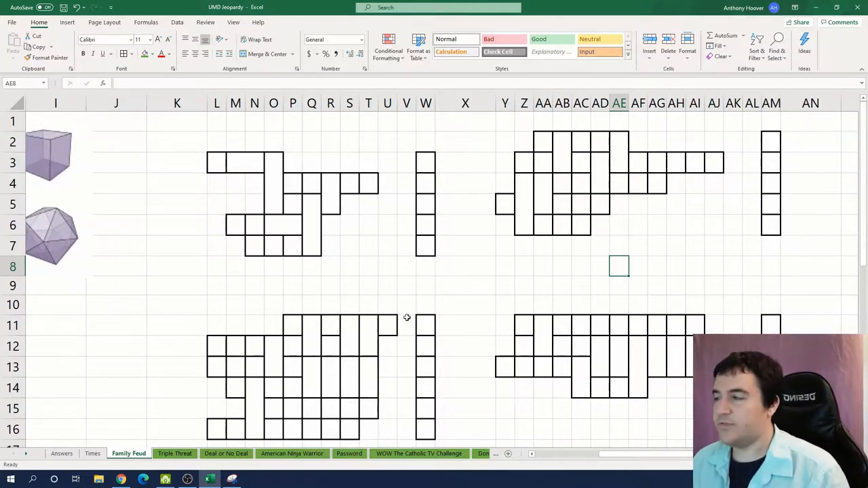
{"action": "mouse_move", "coordinate": [454, 256]}
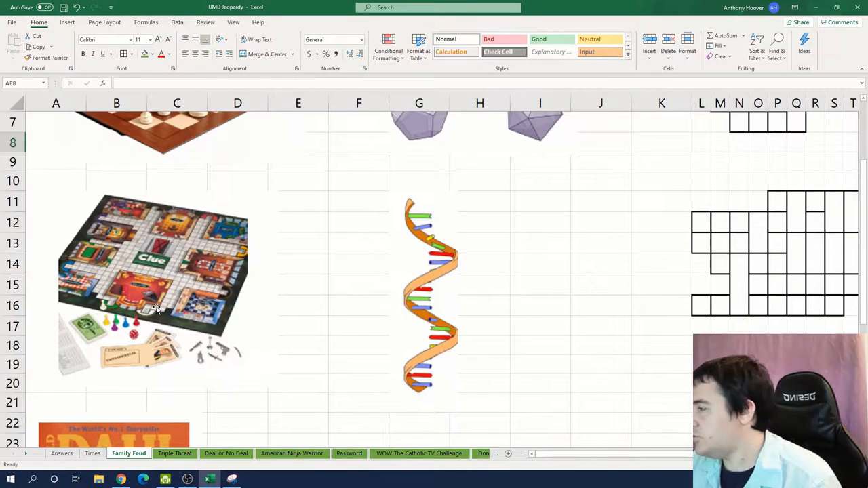
{"action": "left_click", "coordinate": [358, 243]}
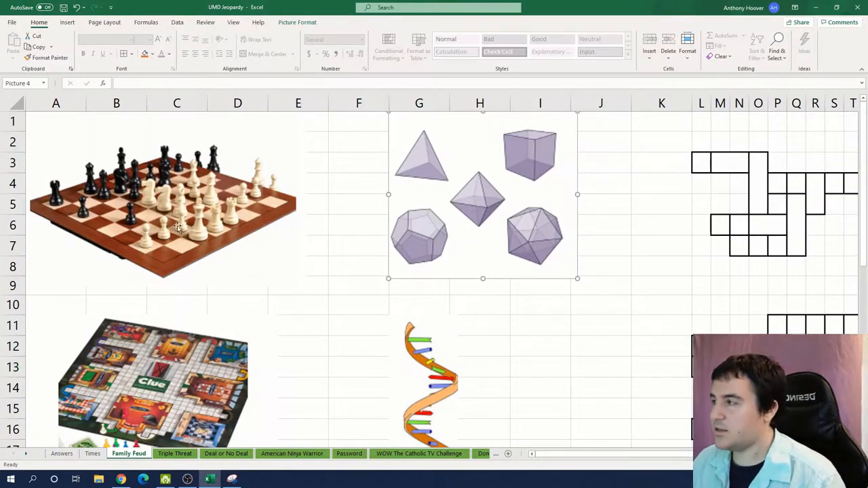
{"action": "scroll", "scroll_direction": "down", "scroll_amount": 3}
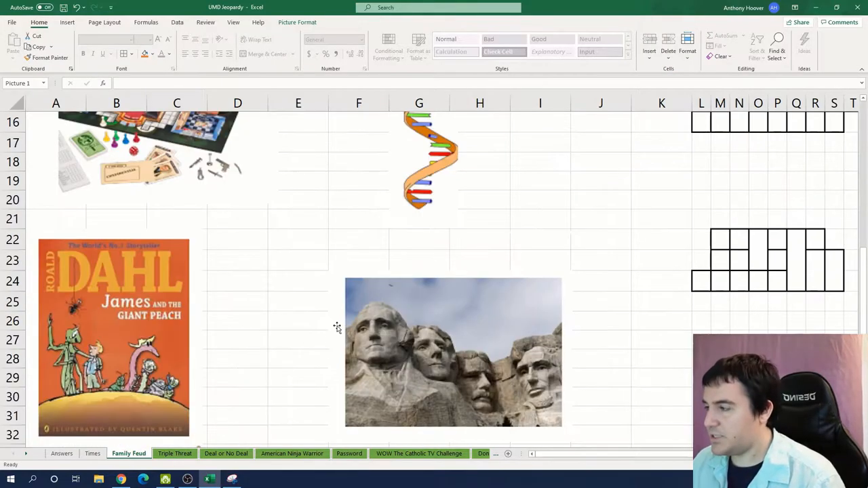
Step: Move the Mount Rushmore picture below the presidents' letter grid and deselect it
{"action": "left_click", "coordinate": [453, 353]}
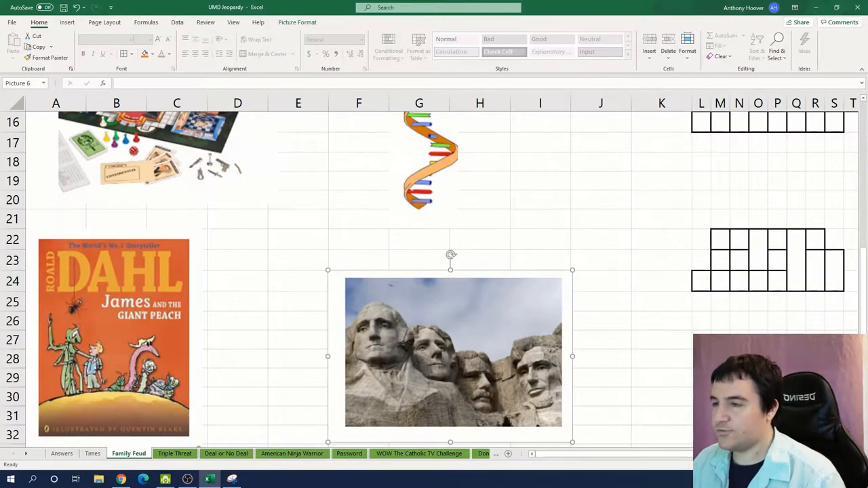
{"action": "scroll", "scroll_direction": "right", "scroll_amount": 3}
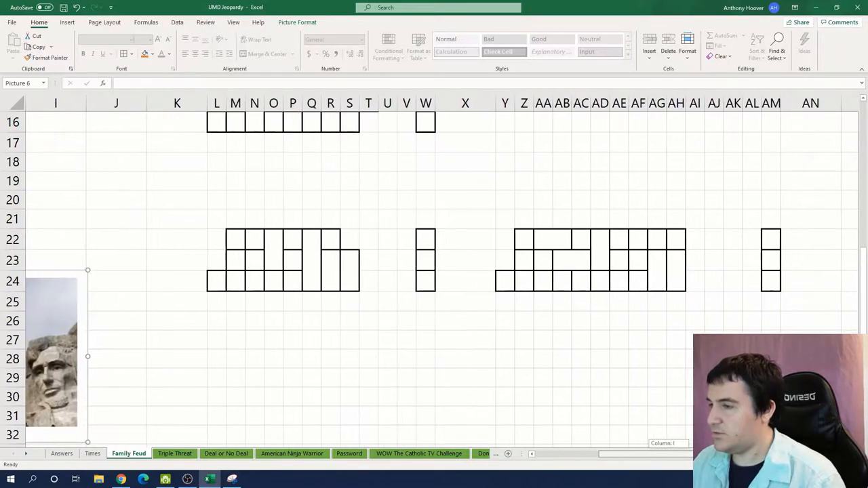
{"action": "left_click_drag", "start_coordinate": [52, 353], "coordinate": [109, 257]}
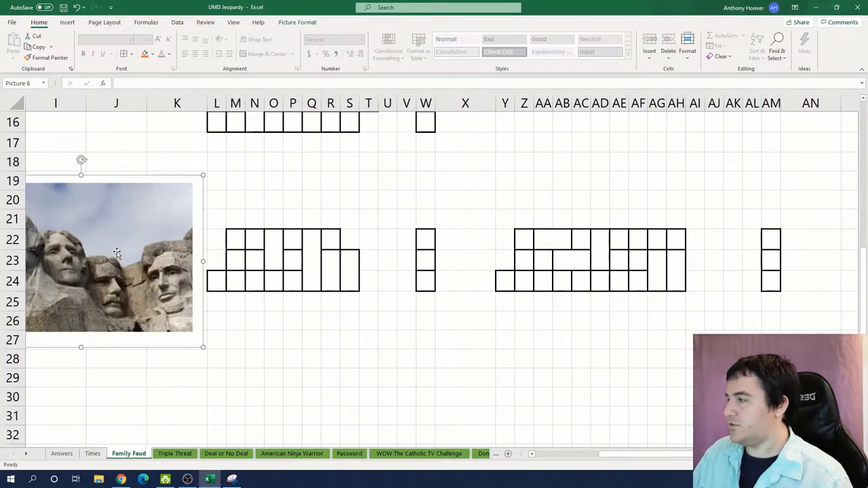
{"action": "left_click_drag", "start_coordinate": [109, 258], "coordinate": [614, 378]}
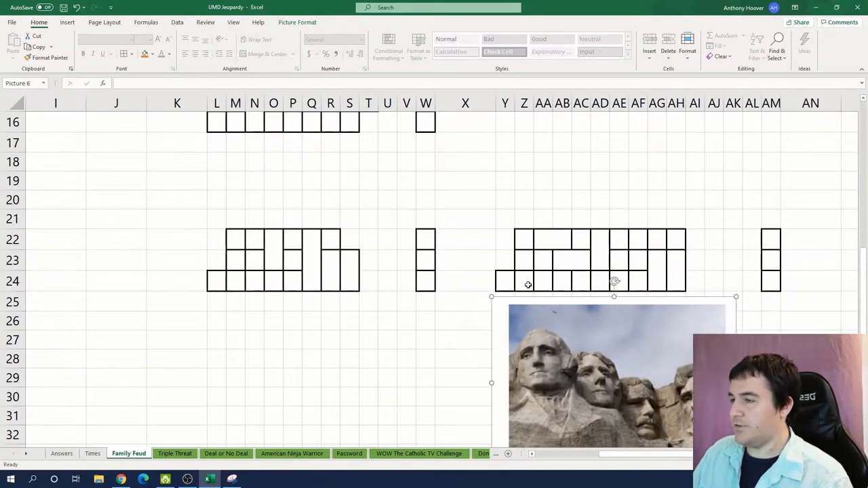
{"action": "left_click", "coordinate": [505, 280]}
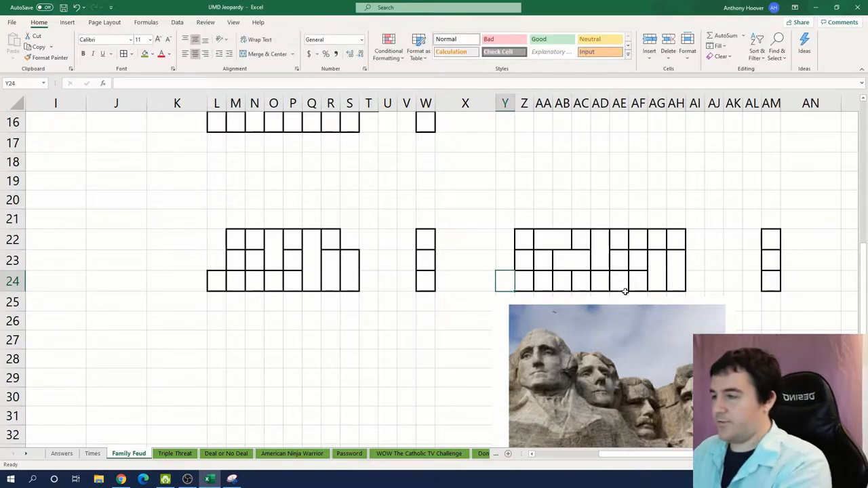
Step: Fill the Mount Rushmore grid with ROOSEVELT, JEFFERSON and WASHINGTON
{"action": "left_click", "coordinate": [524, 239]}
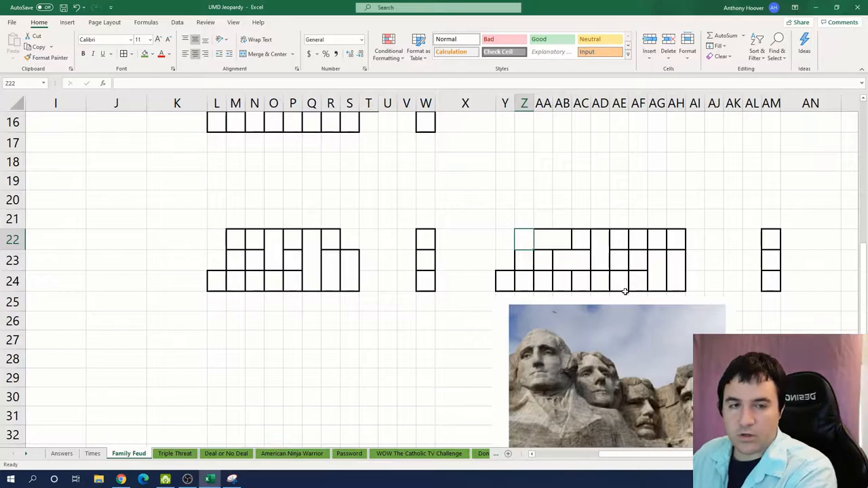
{"action": "type", "text": "R"}
{"action": "left_click", "coordinate": [554, 239]}
{"action": "type", "text": "OO"}
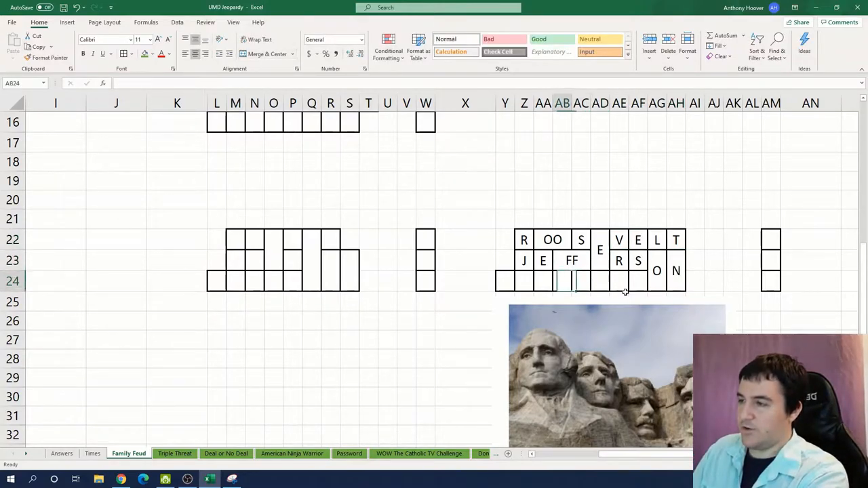
{"action": "left_click", "coordinate": [505, 280]}
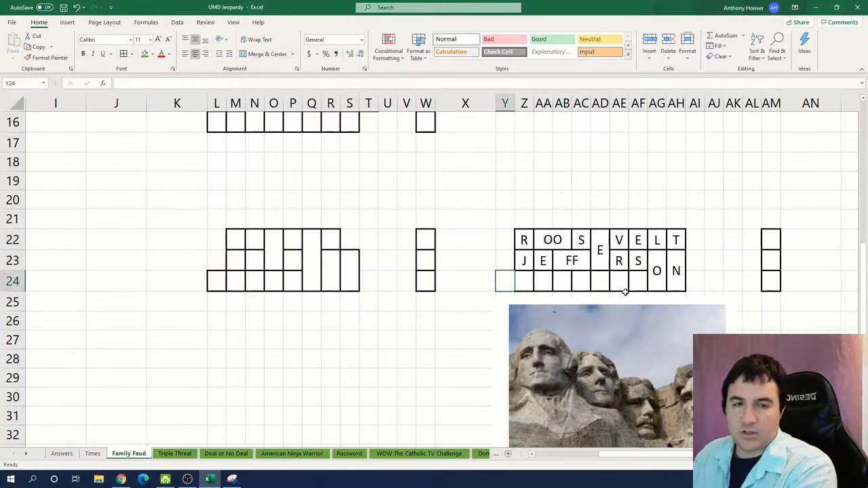
{"action": "type", "text": "WAS"}
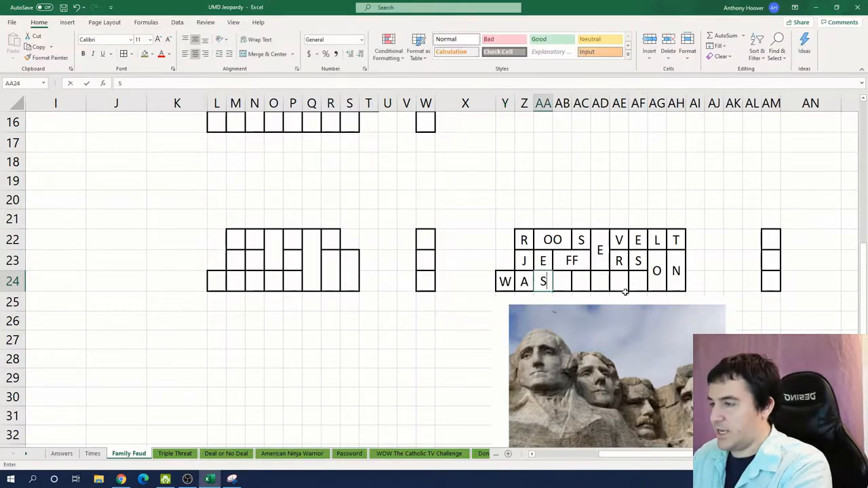
{"action": "type", "text": "HINGT"}
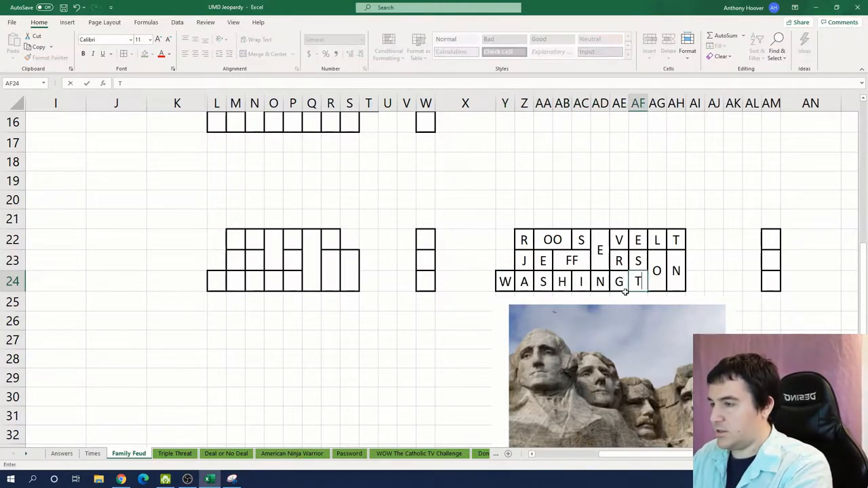
Step: Put T, E, N in column AM beside the Mount Rushmore grid
{"action": "left_click", "coordinate": [770, 239]}
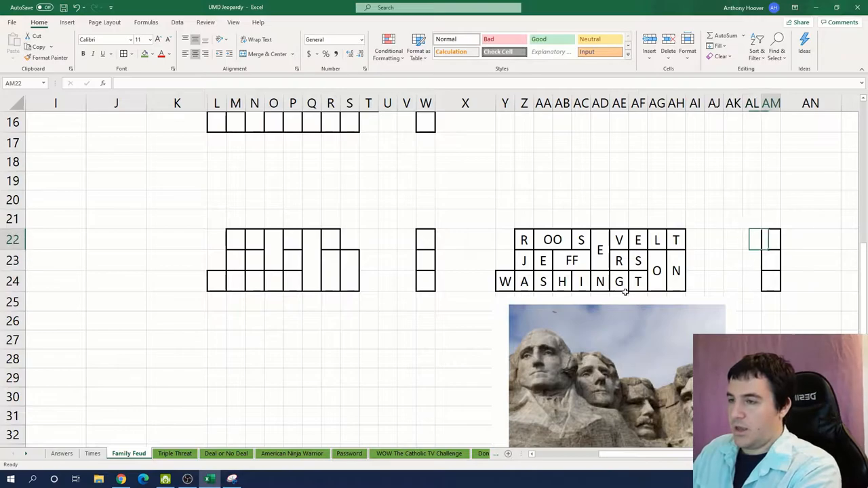
{"action": "left_click", "coordinate": [771, 261]}
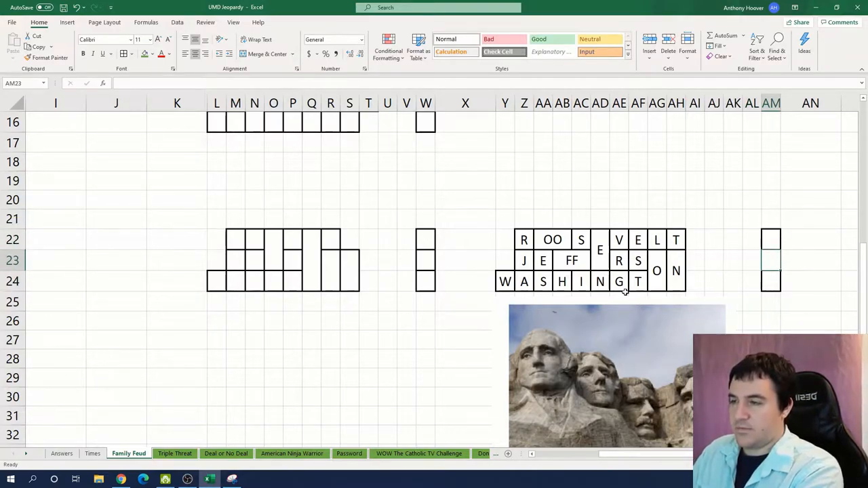
{"action": "left_click", "coordinate": [751, 260]}
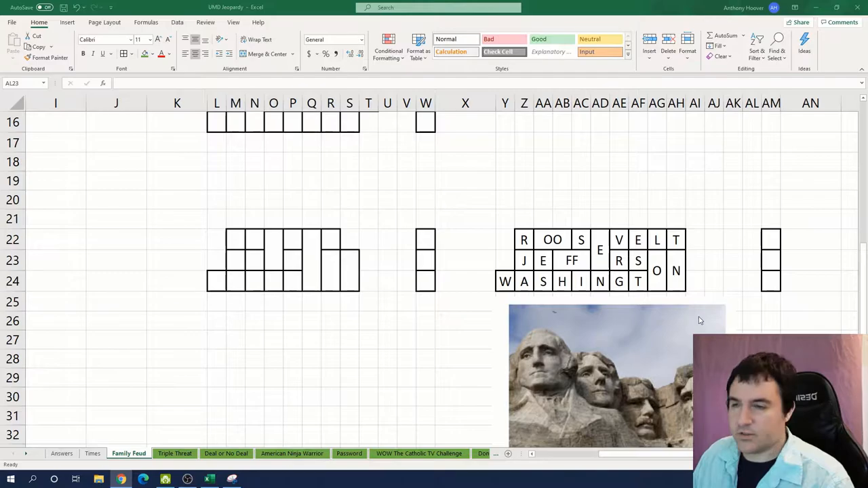
{"action": "type", "text": "9"}
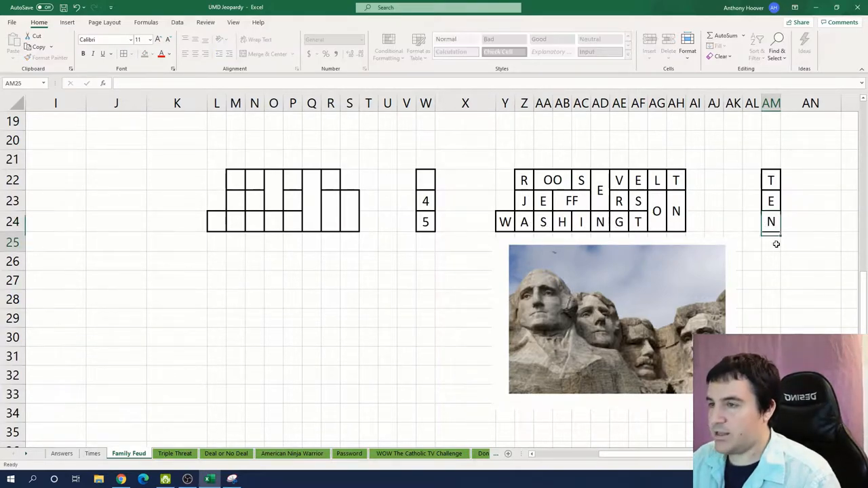
{"action": "left_click", "coordinate": [811, 200]}
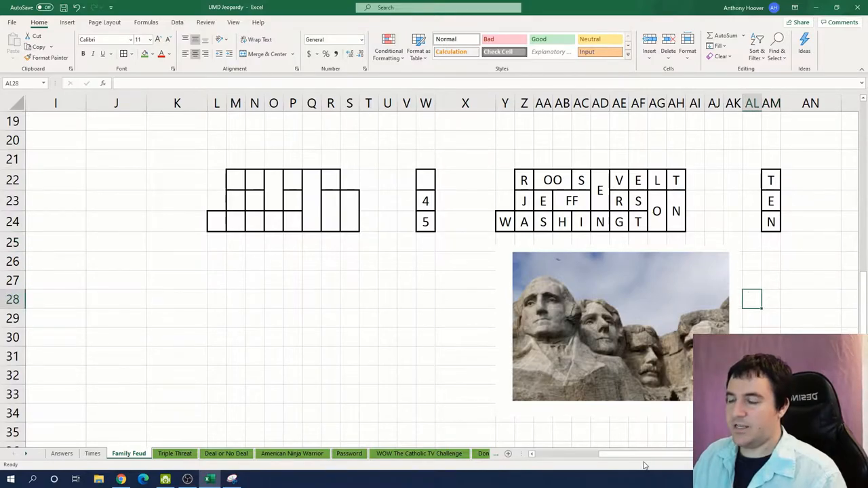
{"action": "scroll", "scroll_direction": "up", "scroll_amount": 3}
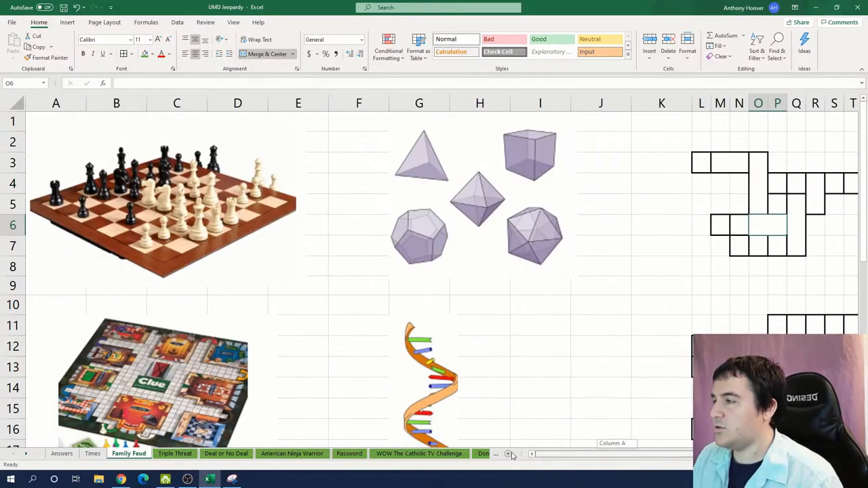
Step: Enter ROOK, KNIGHT, QUEEN and PAWN into the chess grid squares
{"action": "scroll", "scroll_direction": "right", "scroll_amount": 3}
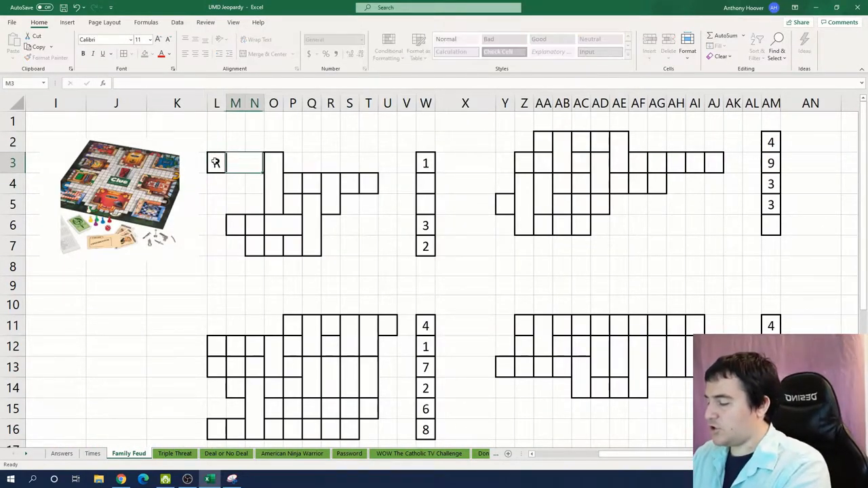
{"action": "type", "text": "OO"}
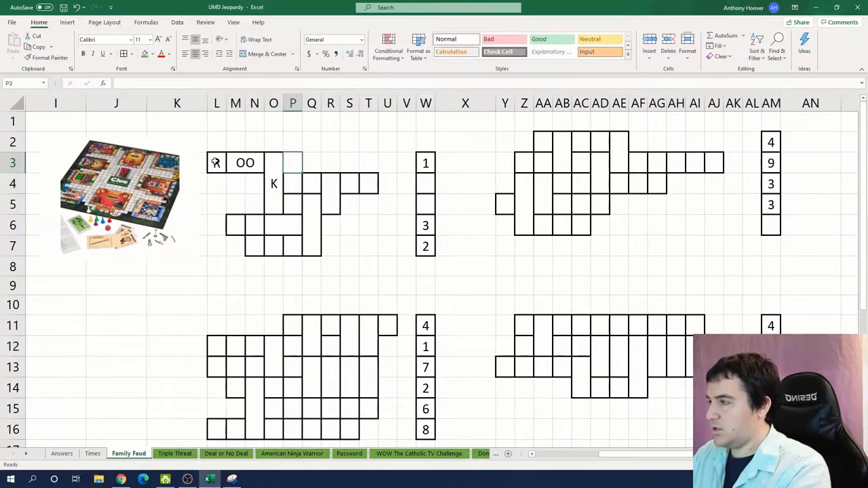
{"action": "scroll", "scroll_direction": "left", "scroll_amount": 3}
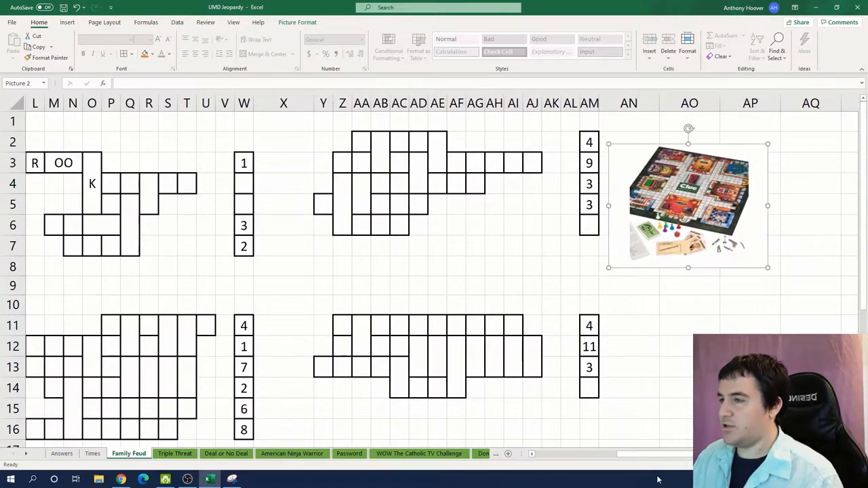
{"action": "scroll", "scroll_direction": "left", "scroll_amount": 3}
{"action": "type", "text": "N"}
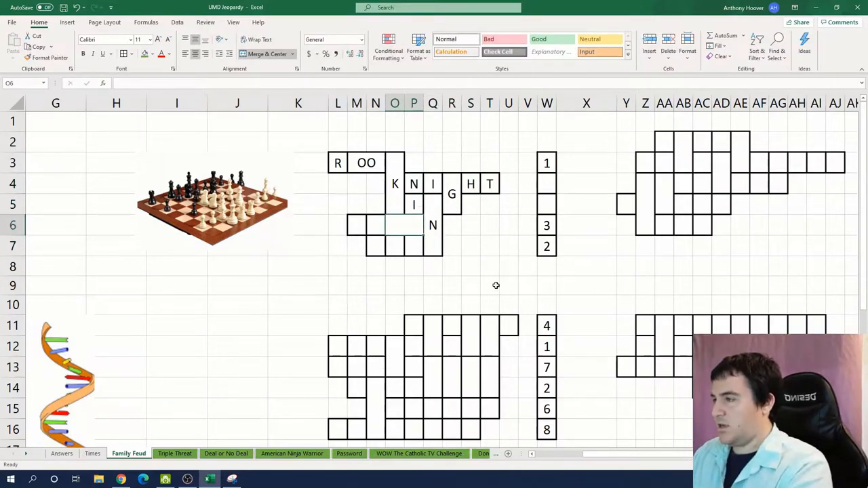
{"action": "type", "text": "P"}
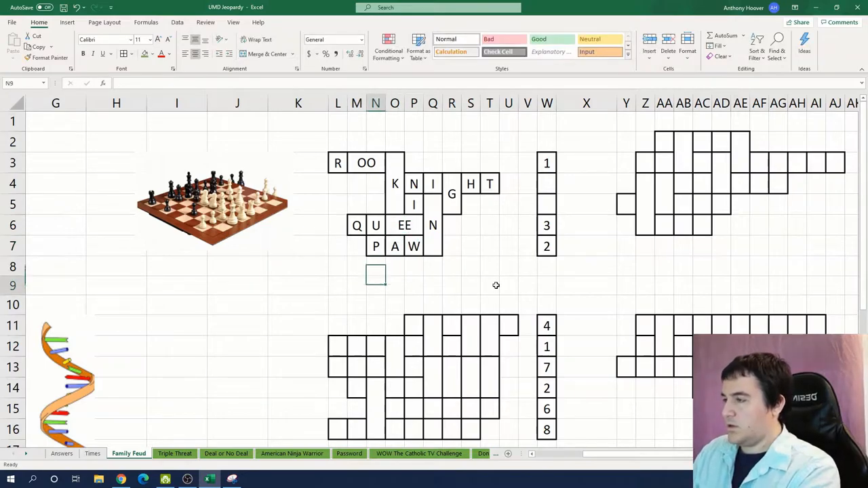
Step: Note BISHOP below the chess grid and replace column W numbers with R, E, A
{"action": "type", "text": "B"}
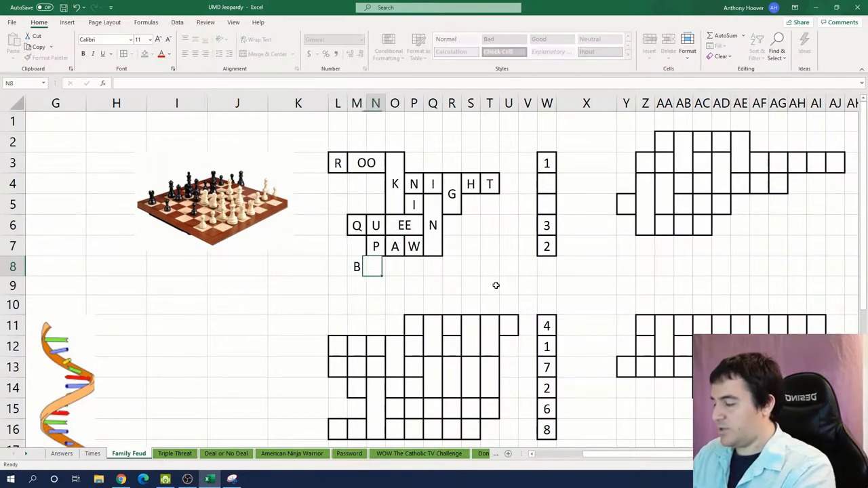
{"action": "type", "text": "ISHI"}
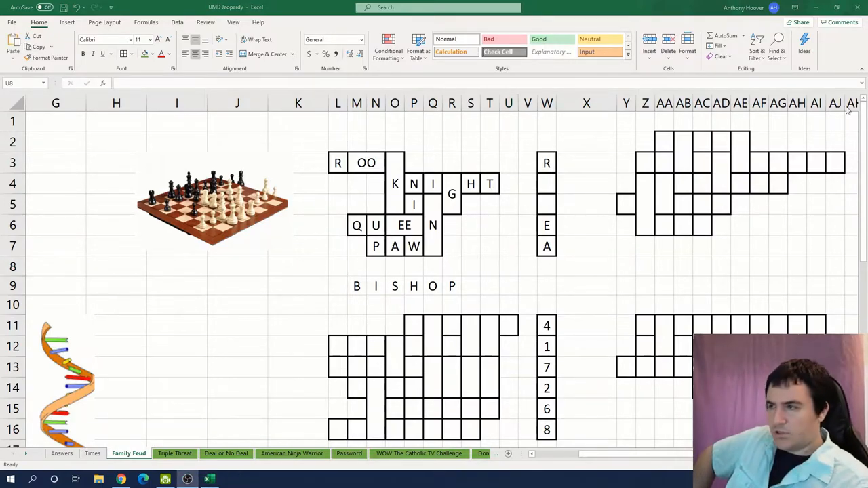
{"action": "left_click", "coordinate": [586, 247]}
{"action": "type", "text": "V"}
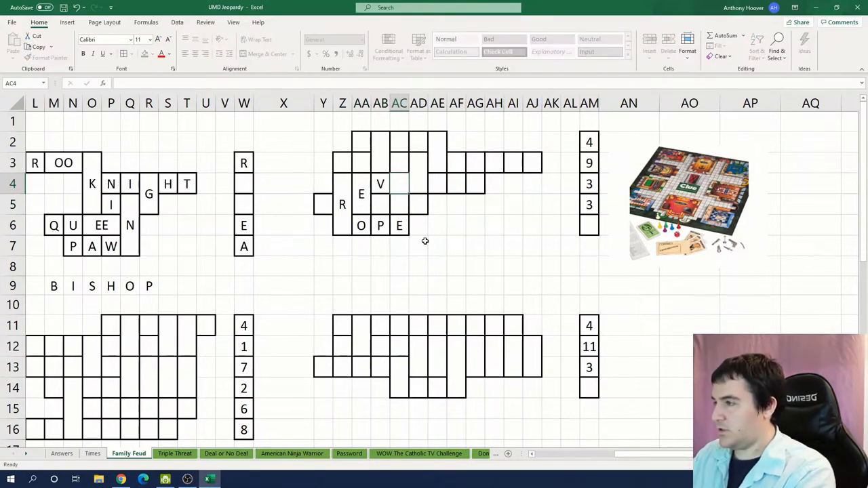
Step: Enter REVOLVER, WRENCH and CANDLESTICK into the Clue grid rows
{"action": "type", "text": "OL"}
{"action": "left_click", "coordinate": [438, 183]}
{"action": "type", "text": "V"}
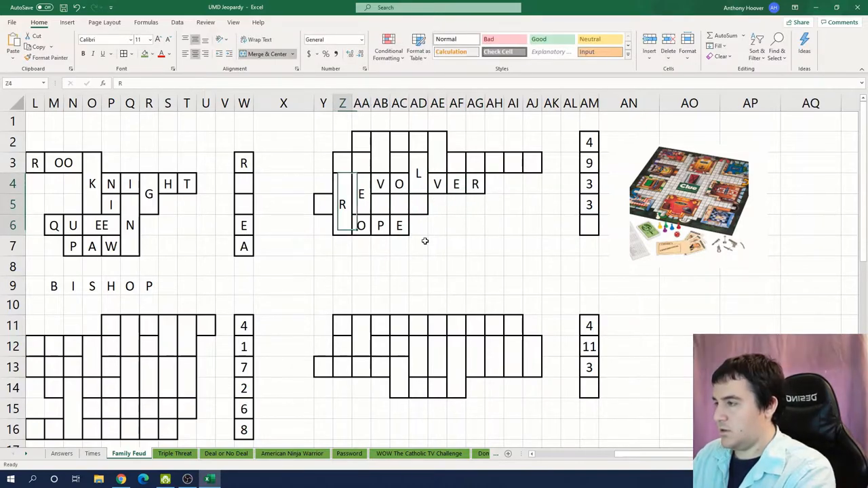
{"action": "type", "text": "W"}
{"action": "left_click", "coordinate": [381, 205]}
{"action": "type", "text": "N"}
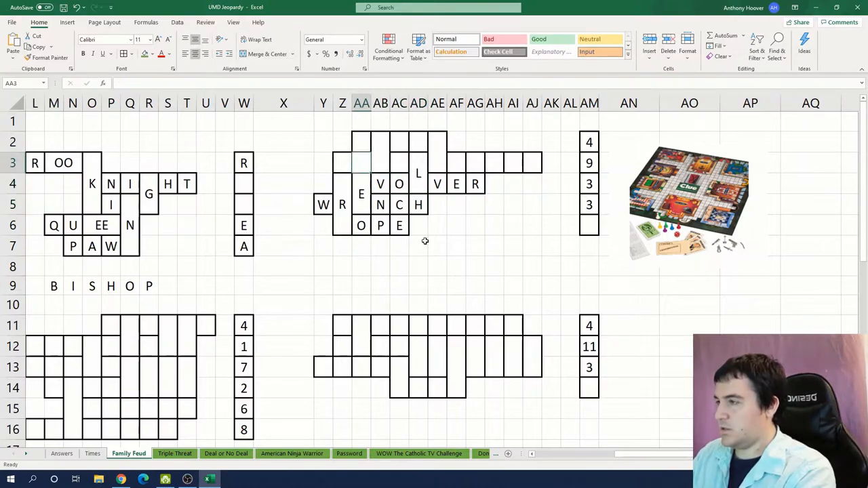
{"action": "type", "text": "CA"}
{"action": "left_click", "coordinate": [401, 163]}
{"action": "type", "text": "D"}
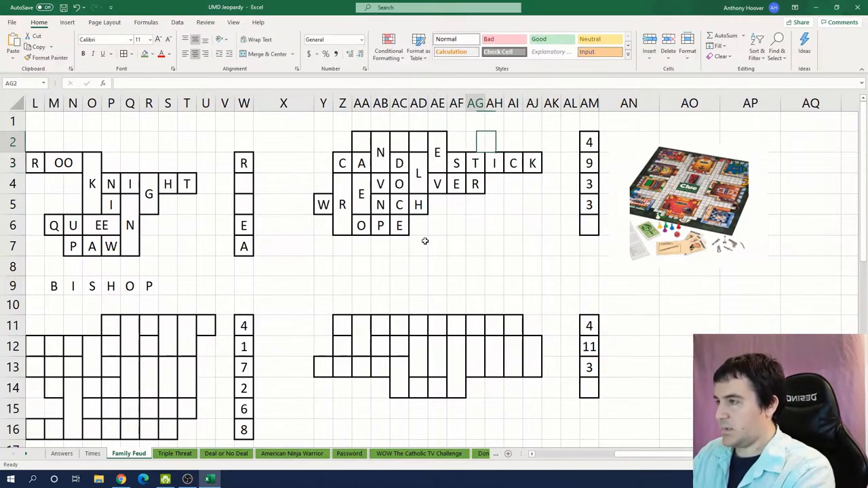
{"action": "left_click", "coordinate": [361, 142]}
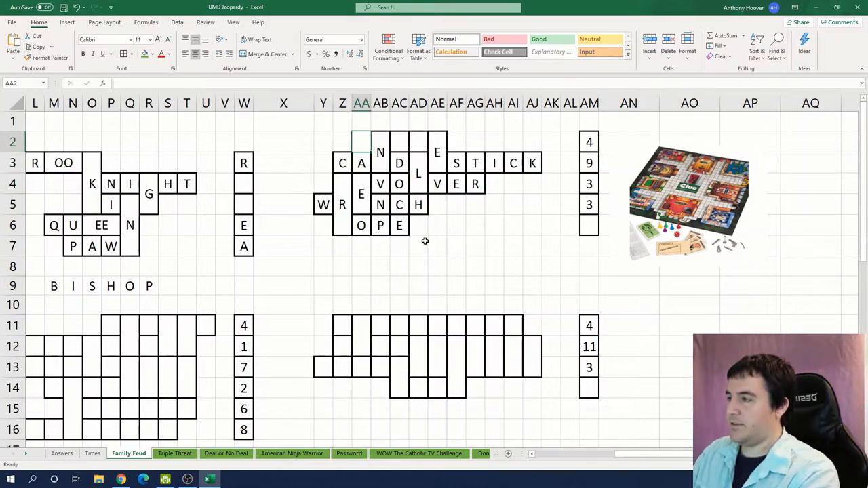
Step: Note LEAD PIPE in AA8, add KNIFE to the top row and spell FIVE in column AM
{"action": "left_click", "coordinate": [361, 266]}
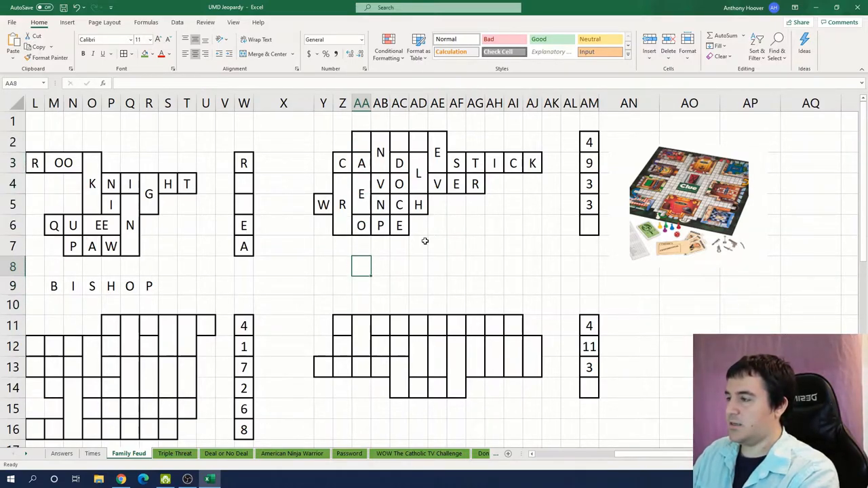
{"action": "type", "text": "LEAD PIPE"}
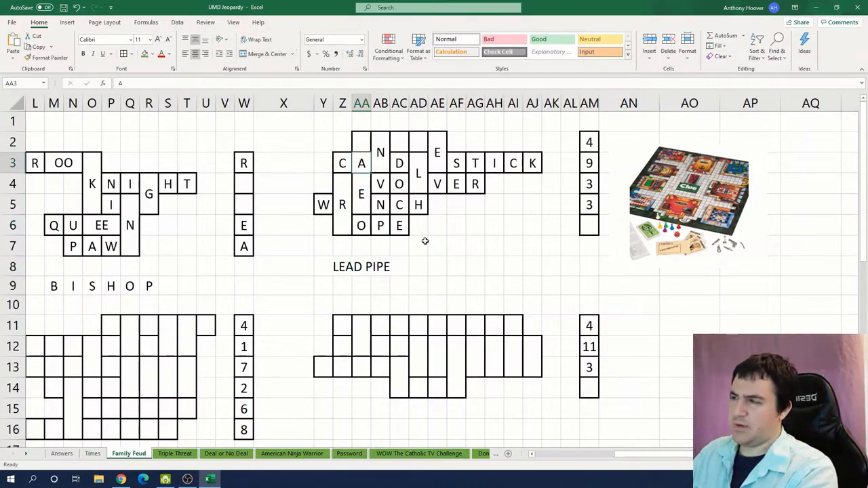
{"action": "left_click", "coordinate": [361, 142]}
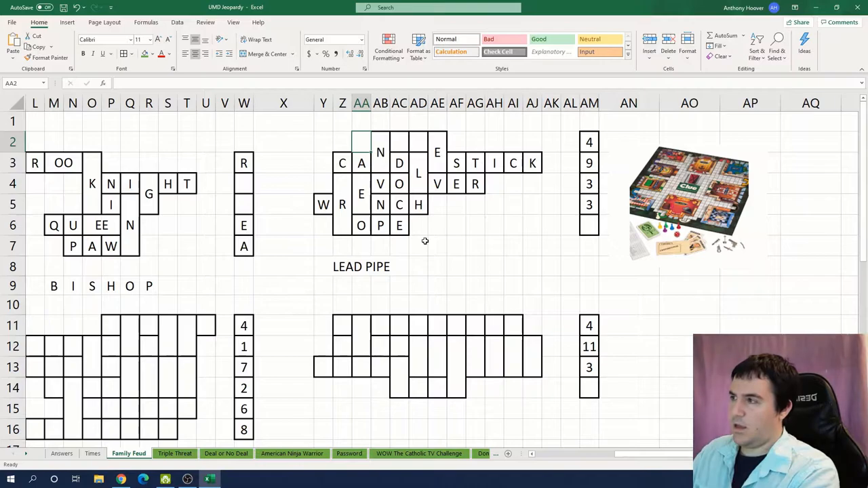
{"action": "type", "text": "K"}
{"action": "left_click", "coordinate": [419, 142]}
{"action": "type", "text": "F"}
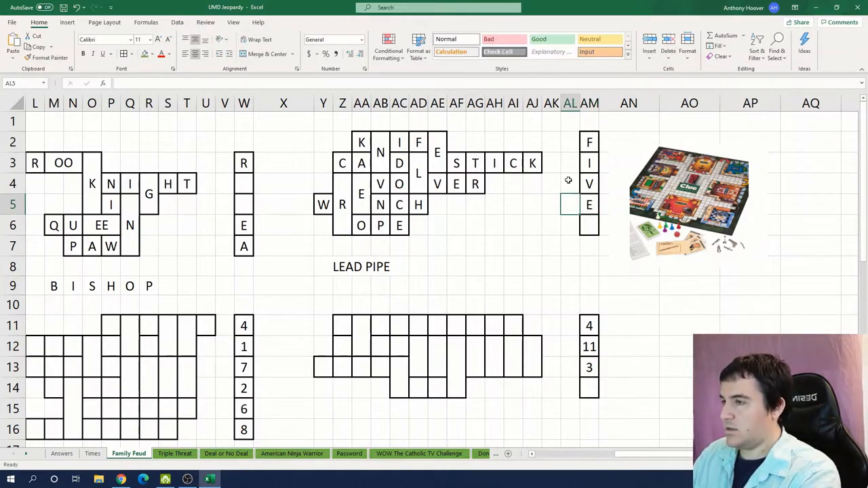
{"action": "left_click", "coordinate": [486, 225]}
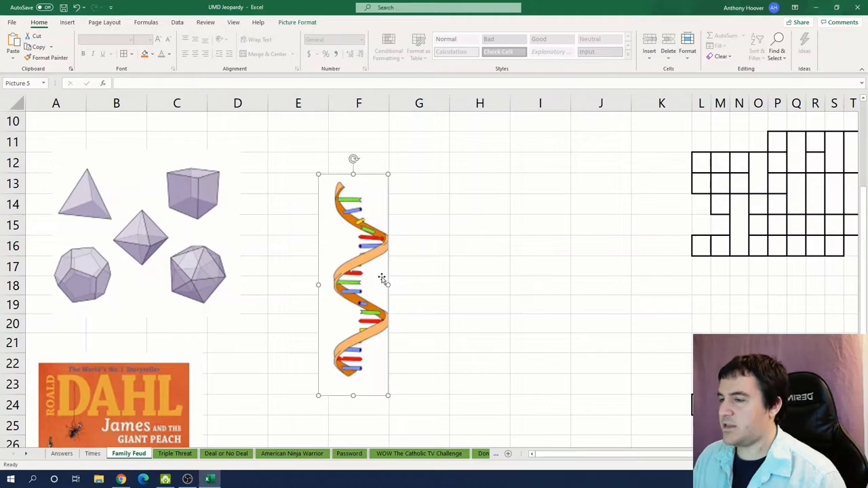
Step: Drag the James and the Giant Peach cover up next to the DNA helix picture
{"action": "left_click_drag", "start_coordinate": [114, 404], "coordinate": [527, 265]}
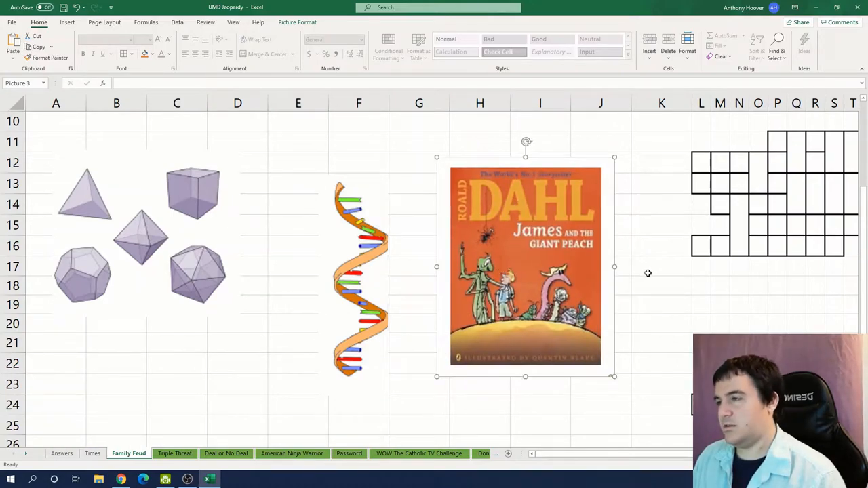
{"action": "left_click", "coordinate": [662, 266]}
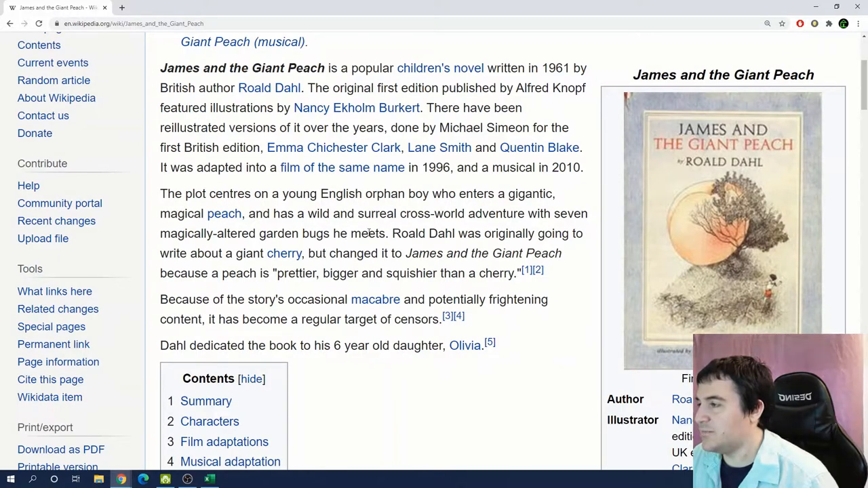
Step: Scroll the James and the Giant Peach article down to its Characters section
{"action": "scroll", "scroll_direction": "down", "scroll_amount": 3}
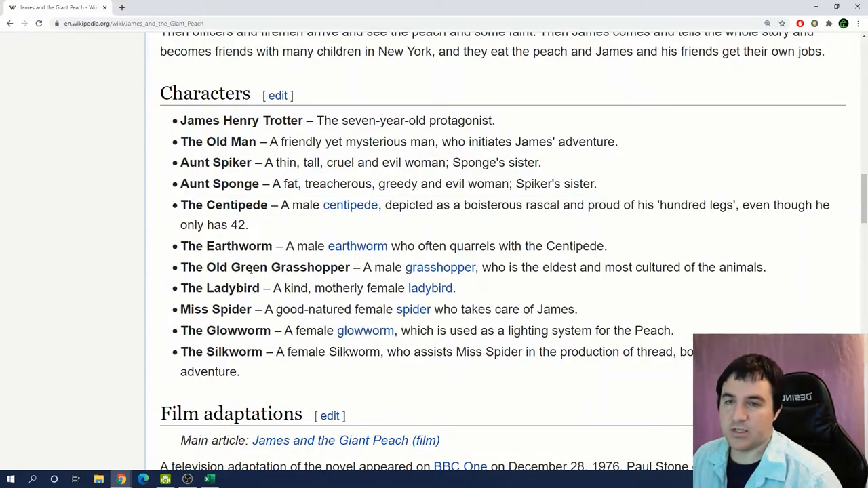
{"action": "left_click", "coordinate": [166, 480]}
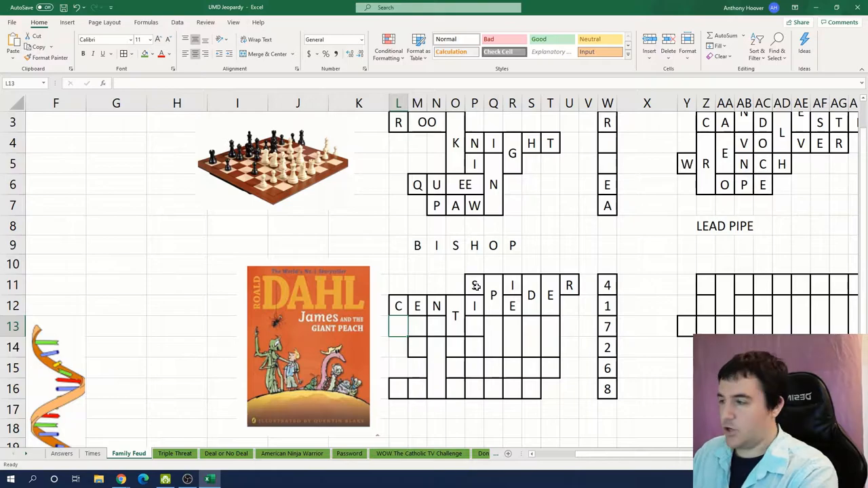
Step: Enter EARTHWORM, GLOWWORM, LADYBUG, SILKWORM with extra letters D C O L U M and GRASSHOPPER below
{"action": "type", "text": "EAR"}
{"action": "left_click", "coordinate": [473, 327]}
{"action": "type", "text": "H"}
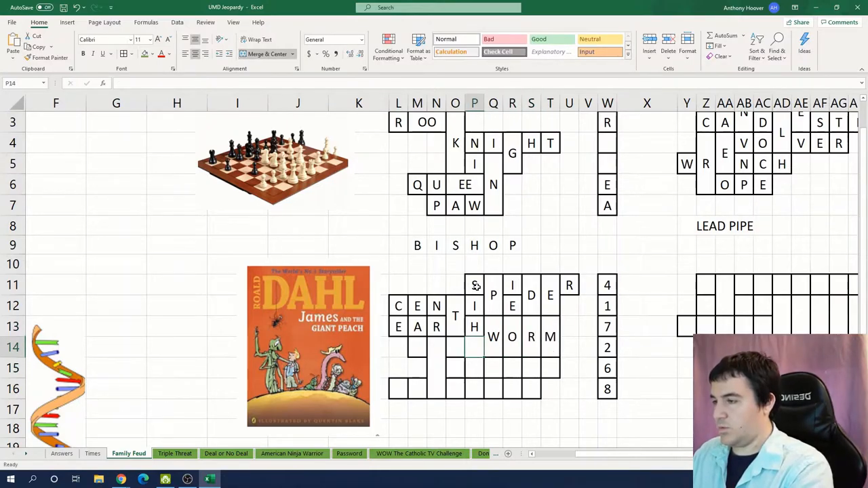
{"action": "left_click", "coordinate": [418, 347]}
{"action": "type", "text": "G"}
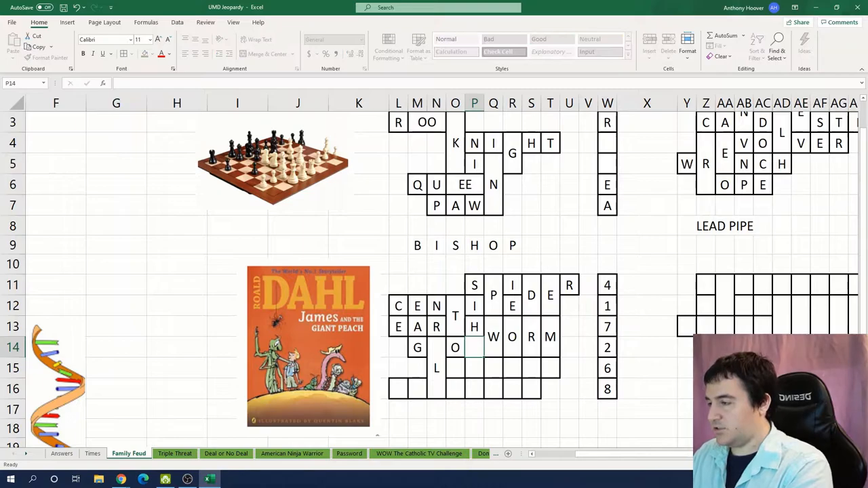
{"action": "type", "text": "D"}
{"action": "left_click", "coordinate": [455, 390]}
{"action": "type", "text": "K"}
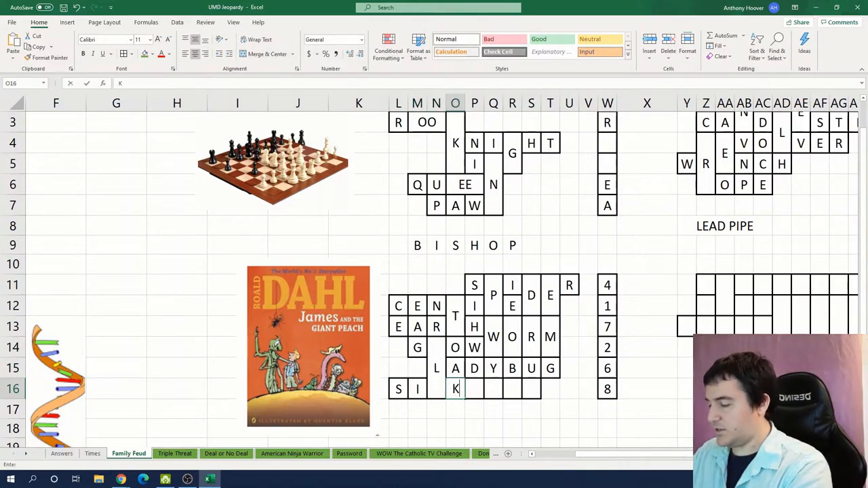
{"action": "type", "text": "W"}
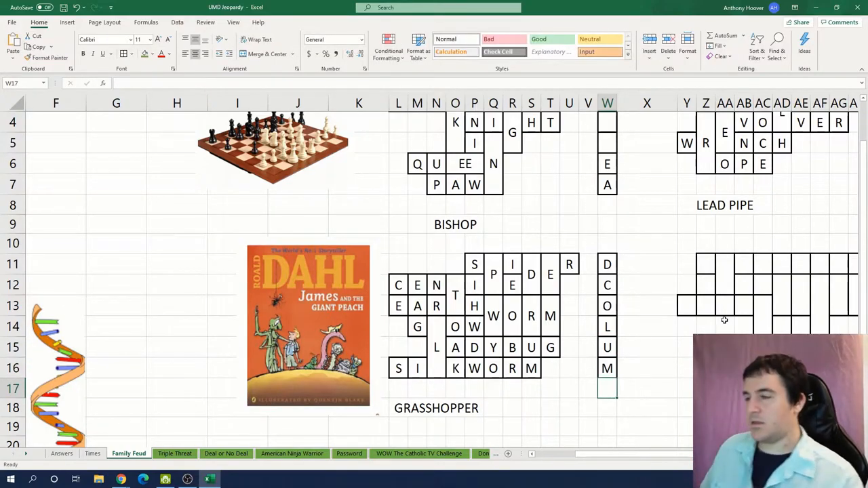
{"action": "scroll", "scroll_direction": "right", "scroll_amount": 3}
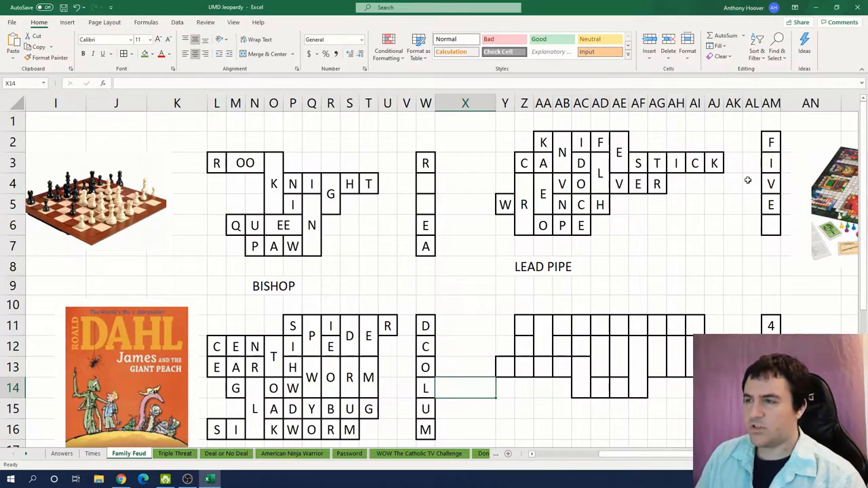
{"action": "scroll", "scroll_direction": "down", "scroll_amount": 3}
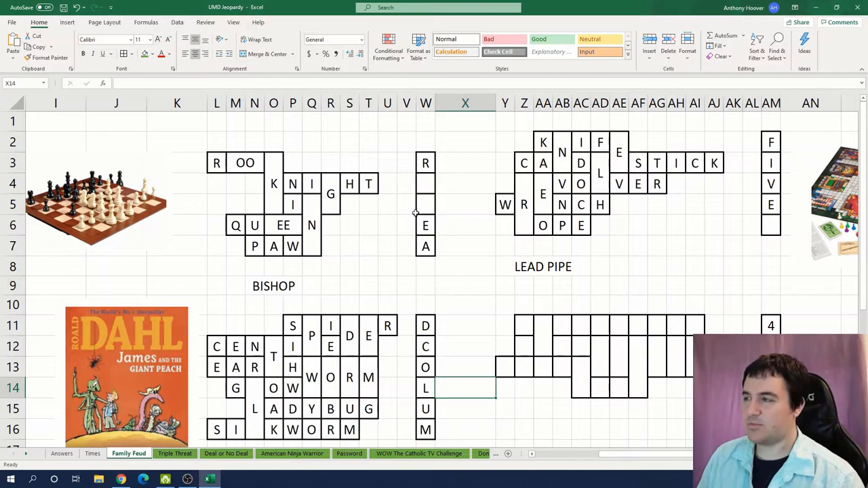
{"action": "mouse_move", "coordinate": [741, 185]}
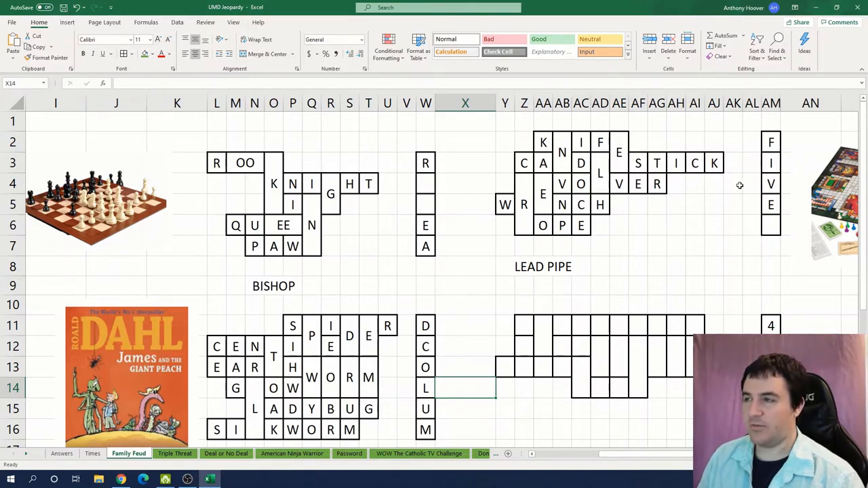
{"action": "scroll", "scroll_direction": "down", "scroll_amount": 3}
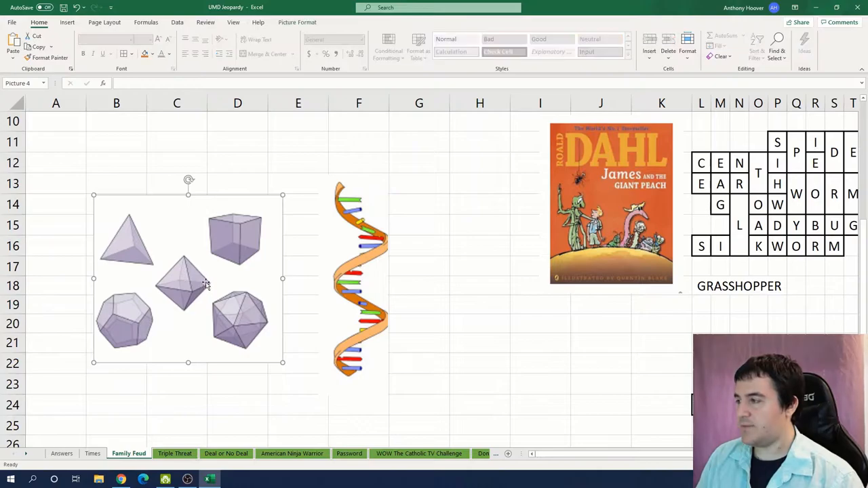
Step: Drag the polyhedra picture next to its grid and select the solids rows
{"action": "left_click_drag", "start_coordinate": [190, 278], "coordinate": [780, 231]}
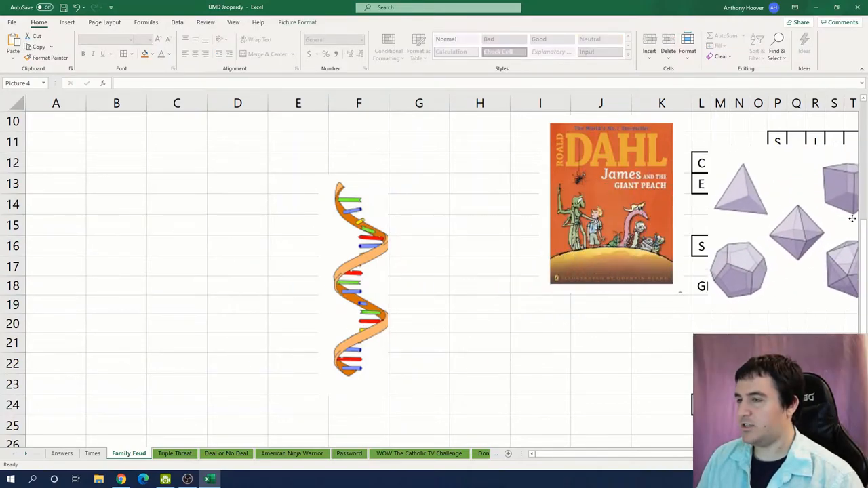
{"action": "scroll", "scroll_direction": "right", "scroll_amount": 3}
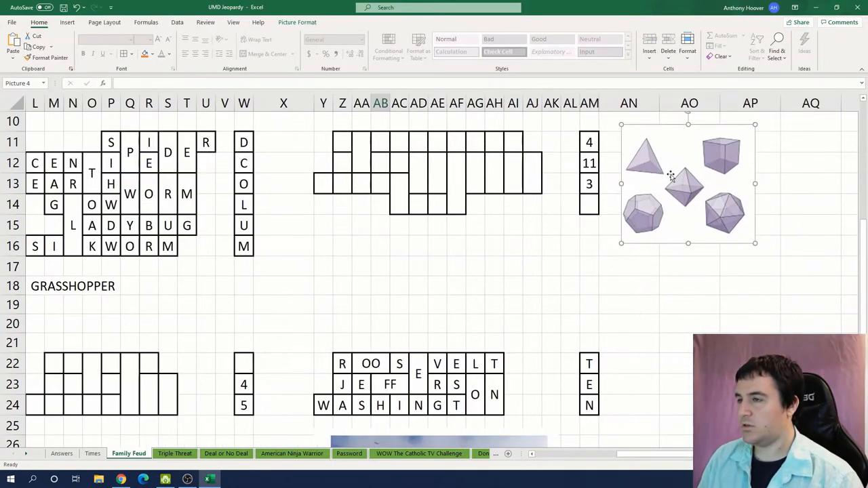
{"action": "left_click", "coordinate": [399, 184]}
{"action": "type", "text": "E"}
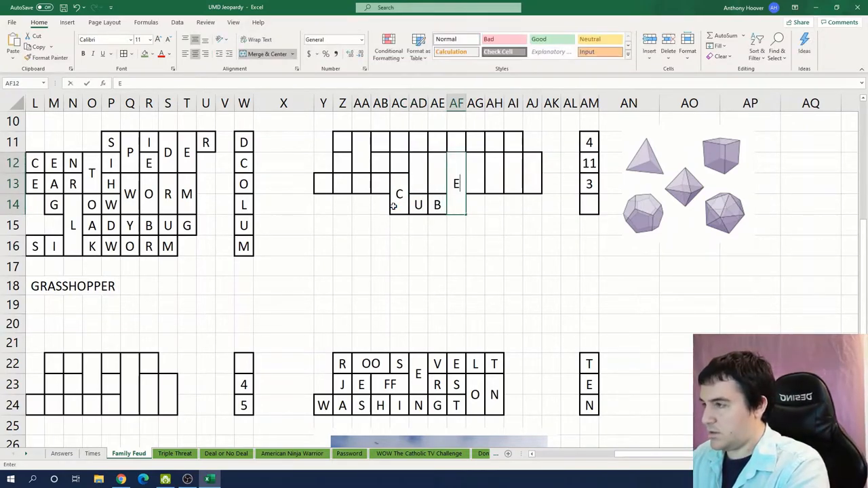
{"action": "left_click", "coordinate": [418, 163]}
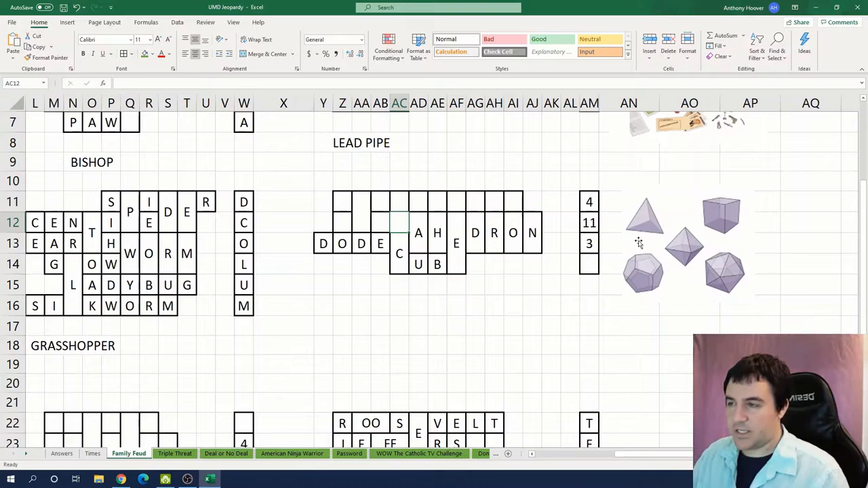
{"action": "mouse_move", "coordinate": [412, 223]}
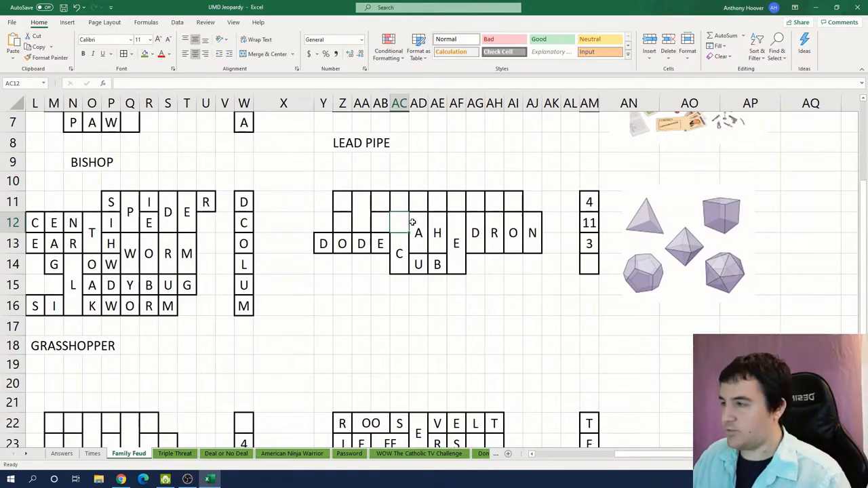
Step: Enter CUBE, DODECAHEDRON, ICOSAHEDRON, OCTAHEDRON with A N D beside and TETRAHEDRON below
{"action": "type", "text": "C"}
{"action": "type", "text": "S"}
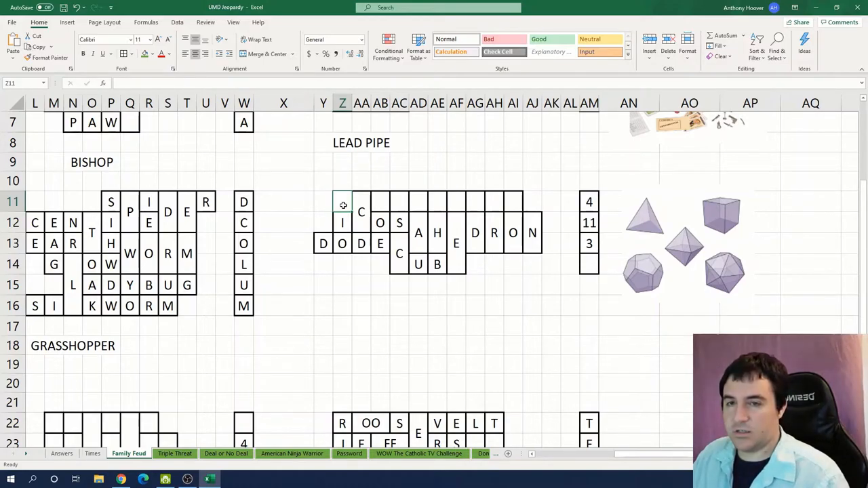
{"action": "type", "text": "OCTAHEDRON"}
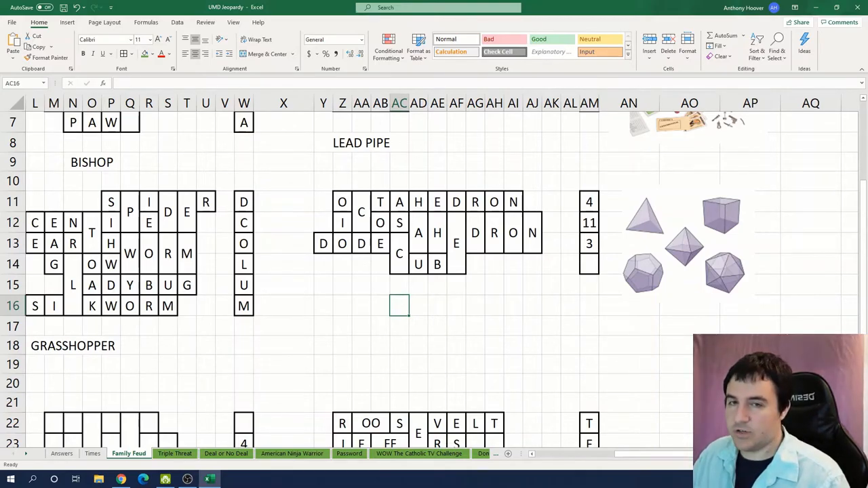
{"action": "type", "text": "TETRAHEDRON"}
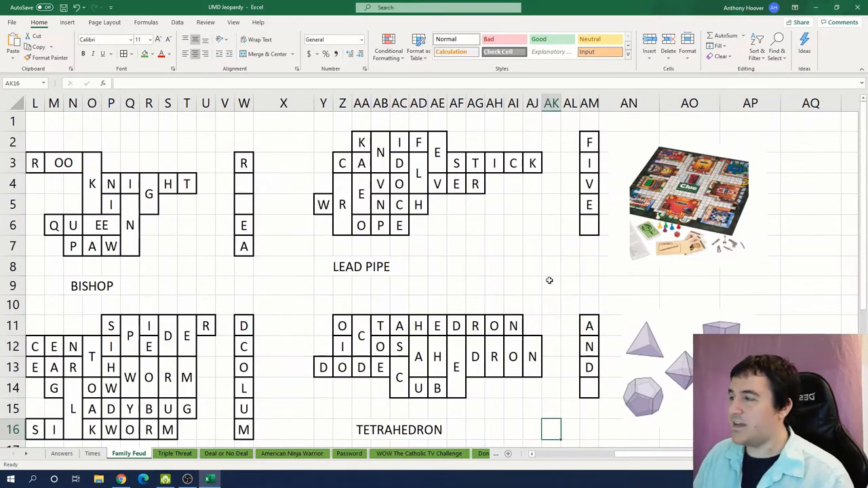
Step: Replace the 4 and 5 in cells W23 and W24 with the extra letters N and S
{"action": "scroll", "scroll_direction": "down", "scroll_amount": 3}
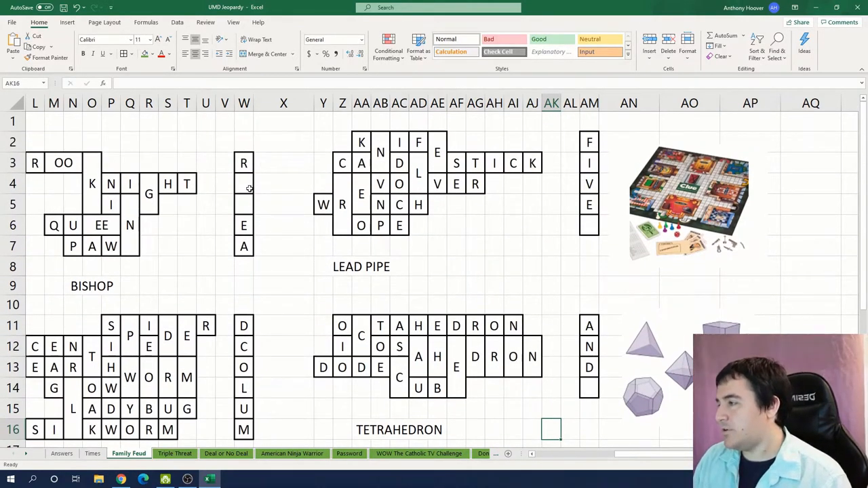
{"action": "scroll", "scroll_direction": "down", "scroll_amount": 3}
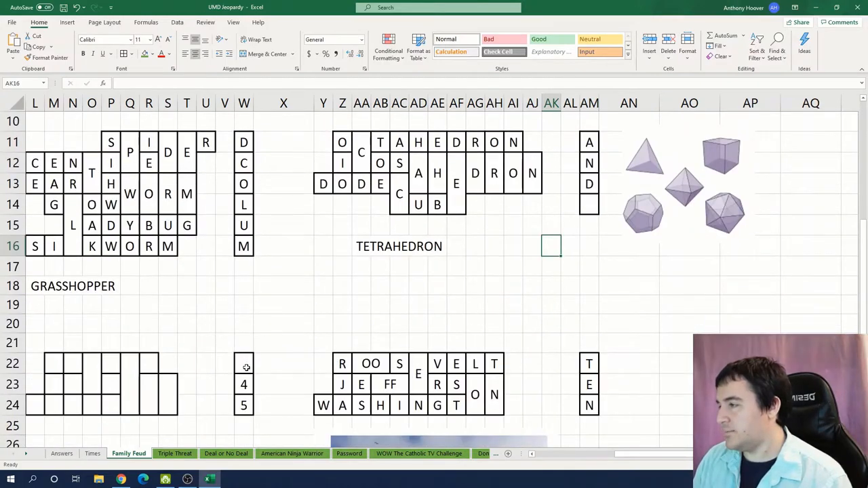
{"action": "left_click", "coordinate": [245, 386]}
{"action": "type", "text": "N"}
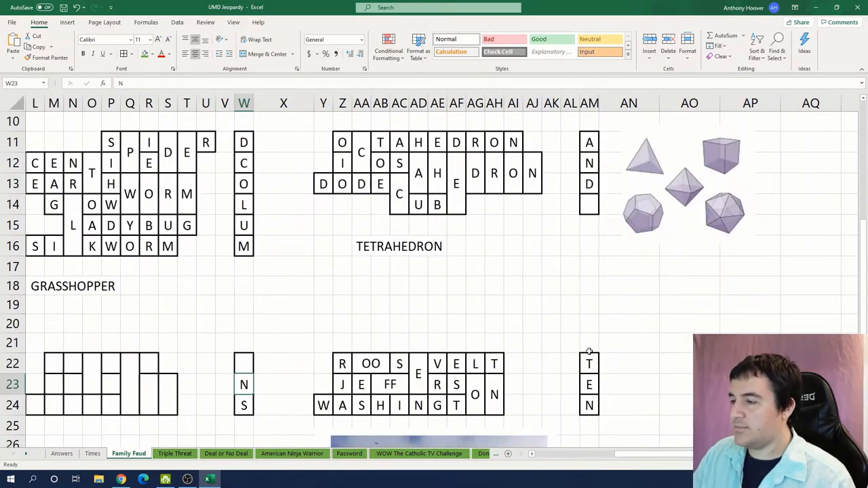
{"action": "left_click", "coordinate": [589, 386]}
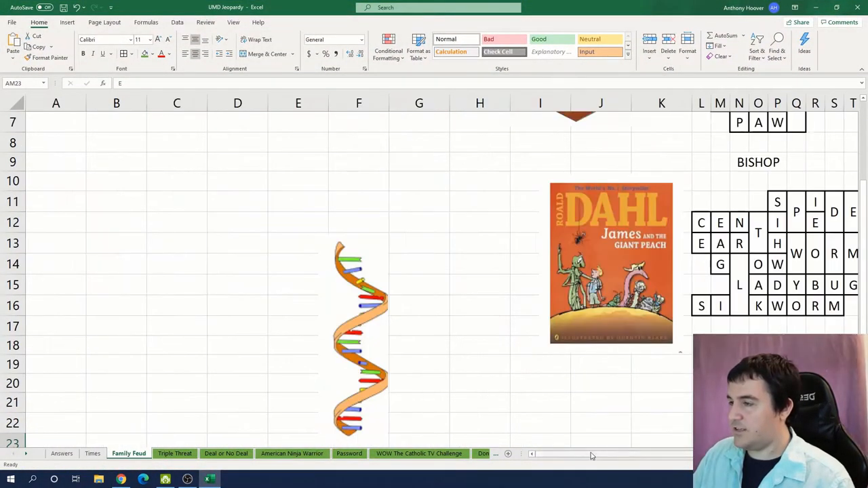
Step: Scroll back across the sheet and reopen the Family Feud PDF in Google Drive
{"action": "scroll", "scroll_direction": "right", "scroll_amount": 3}
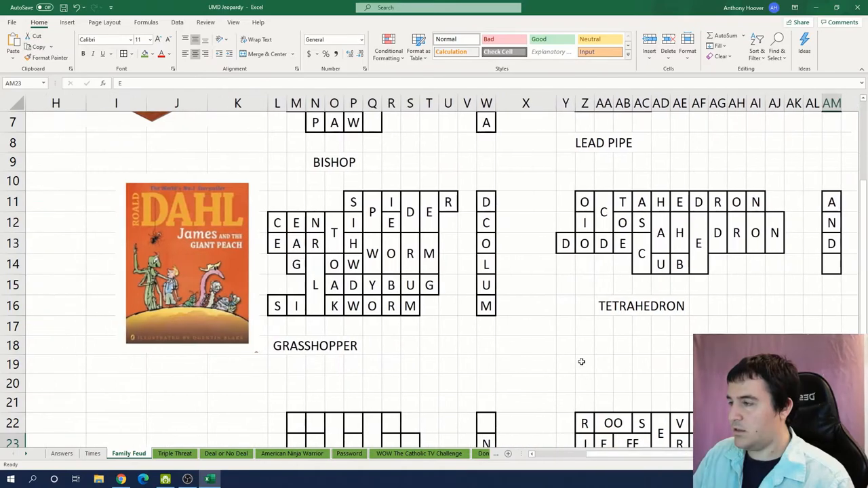
{"action": "scroll", "scroll_direction": "down", "scroll_amount": 3}
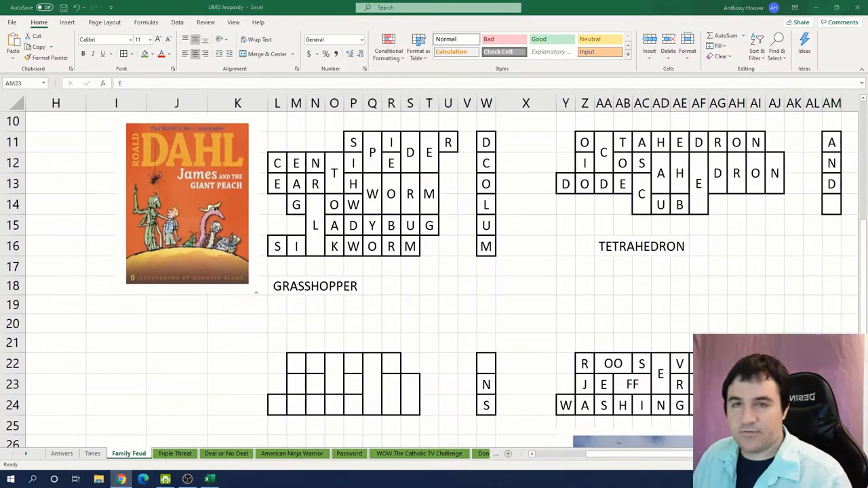
{"action": "left_click", "coordinate": [121, 480]}
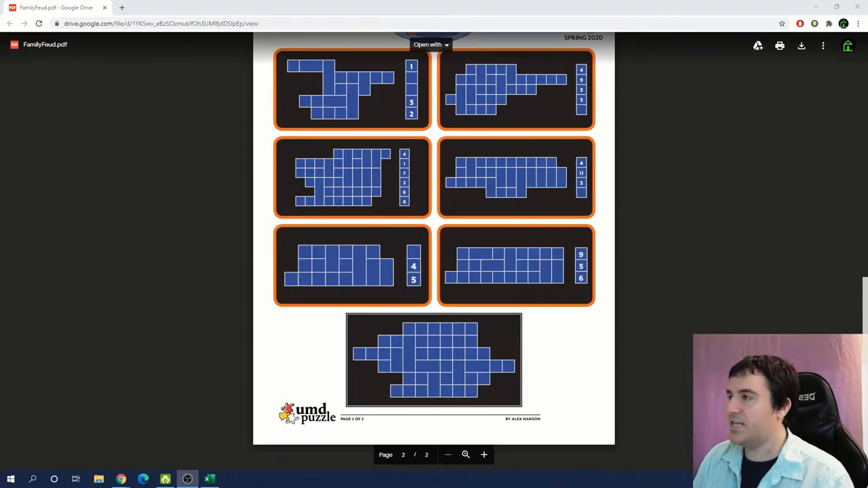
{"action": "left_click", "coordinate": [209, 480]}
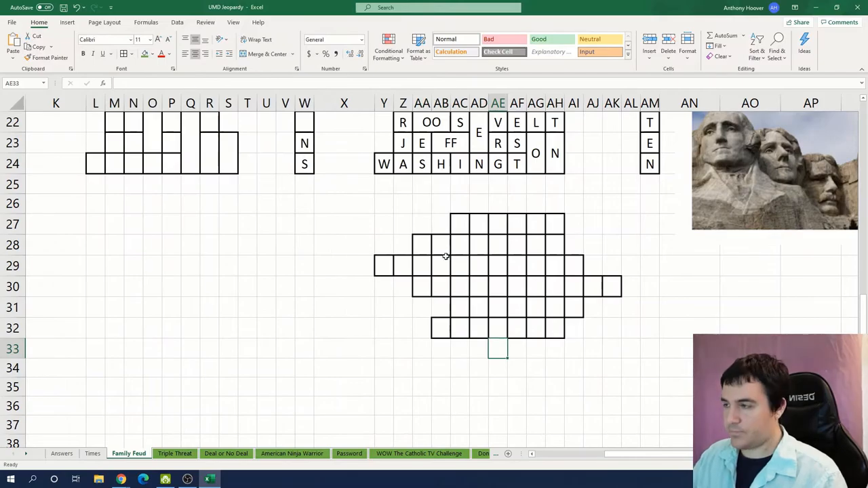
Step: List TETRAHEDRON beside the final grid and shade its middle columns green
{"action": "left_click", "coordinate": [458, 349]}
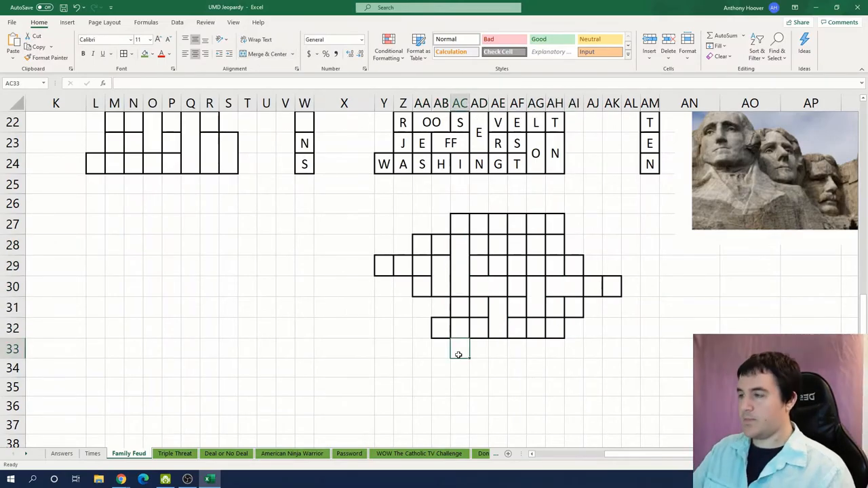
{"action": "type", "text": "TETRAHEDRON"}
{"action": "left_click", "coordinate": [344, 306]}
{"action": "type", "text": "LINCOLN"}
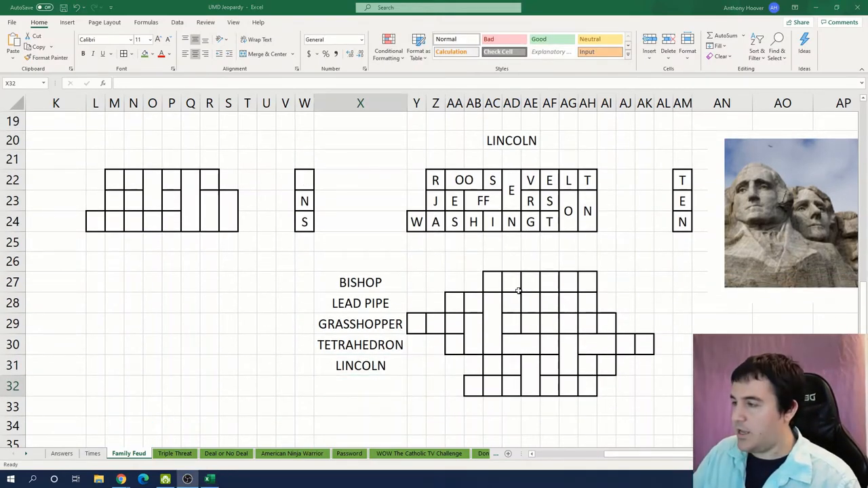
{"action": "left_click_drag", "start_coordinate": [361, 282], "coordinate": [361, 344]}
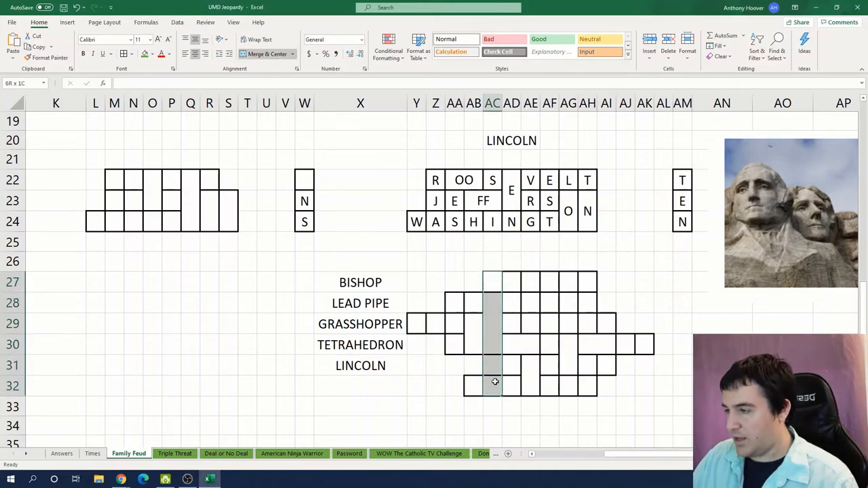
{"action": "left_click", "coordinate": [491, 282]}
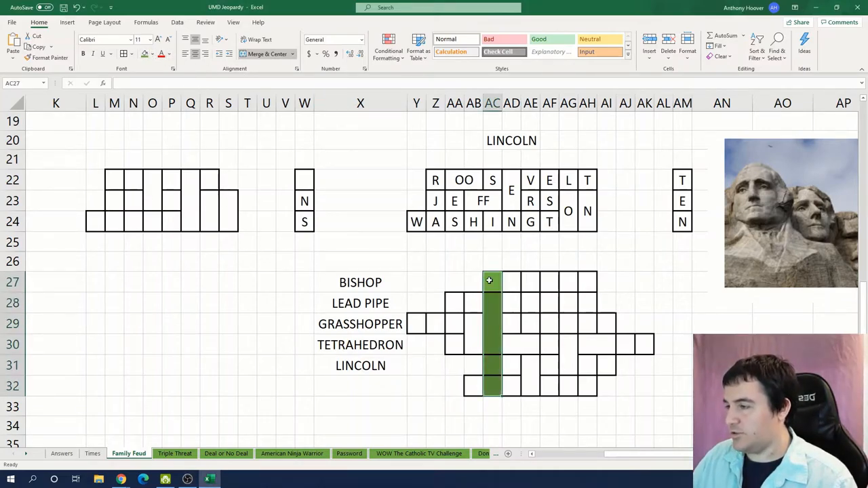
{"action": "left_click", "coordinate": [550, 282]}
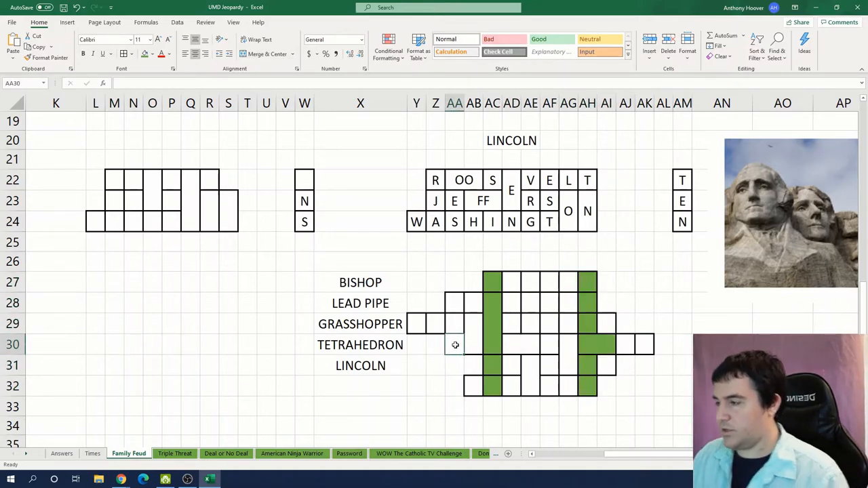
Step: Place GRASSHOPPER's letters in the final grid and mark it orange as placed
{"action": "type", "text": "R"}
{"action": "left_click", "coordinate": [521, 345]}
{"action": "type", "text": "SS"}
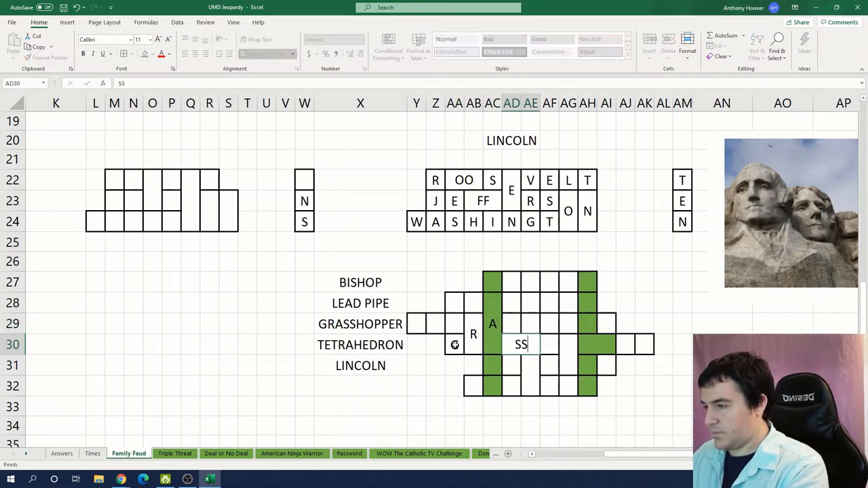
{"action": "type", "text": "HO"}
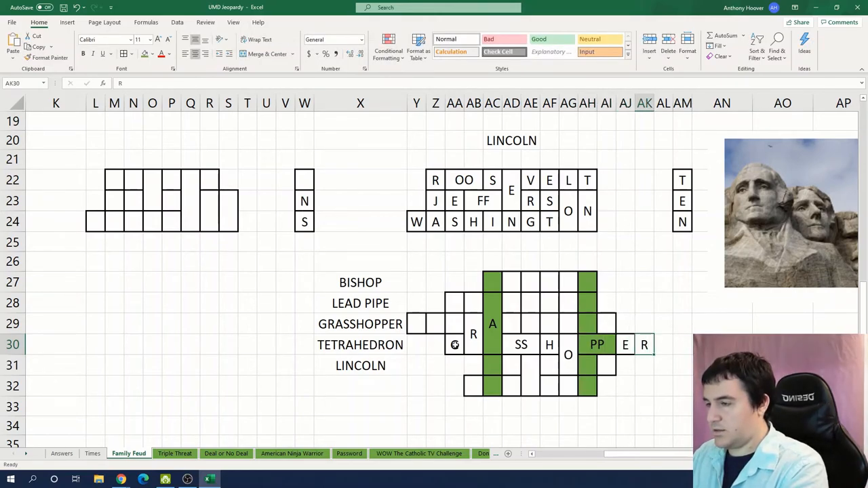
{"action": "left_click", "coordinate": [361, 323]}
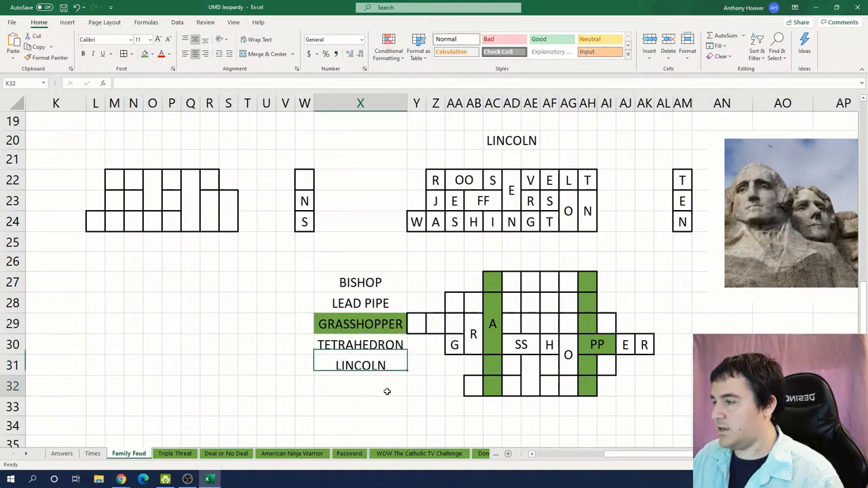
{"action": "left_click", "coordinate": [152, 54]}
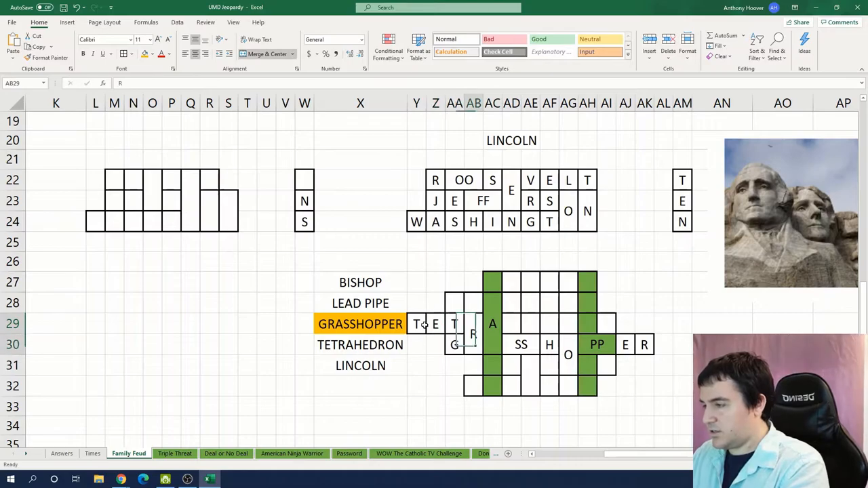
Step: Place TETRAHEDRON and LINCOLN in the grid, marking TETRAHEDRON orange
{"action": "type", "text": "H"}
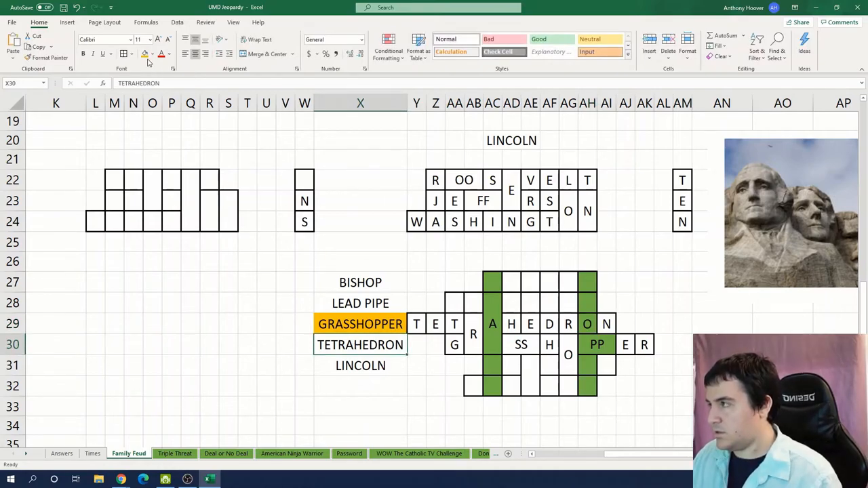
{"action": "left_click", "coordinate": [456, 301]}
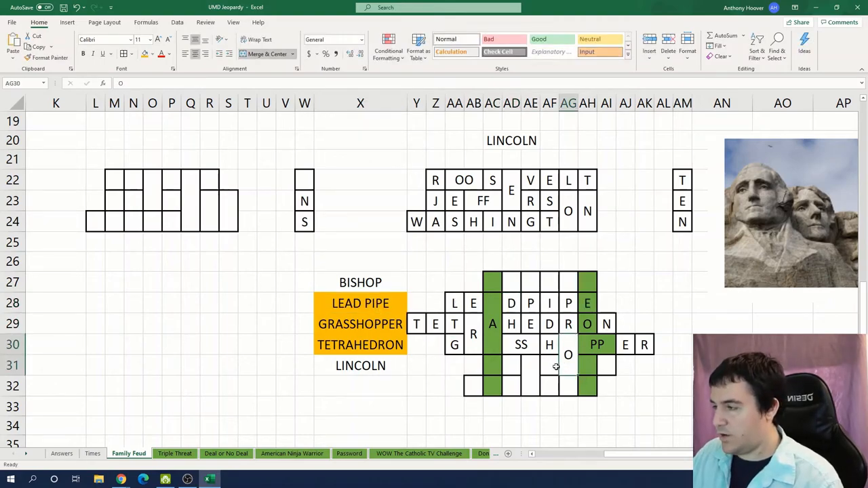
{"action": "left_click", "coordinate": [536, 365]}
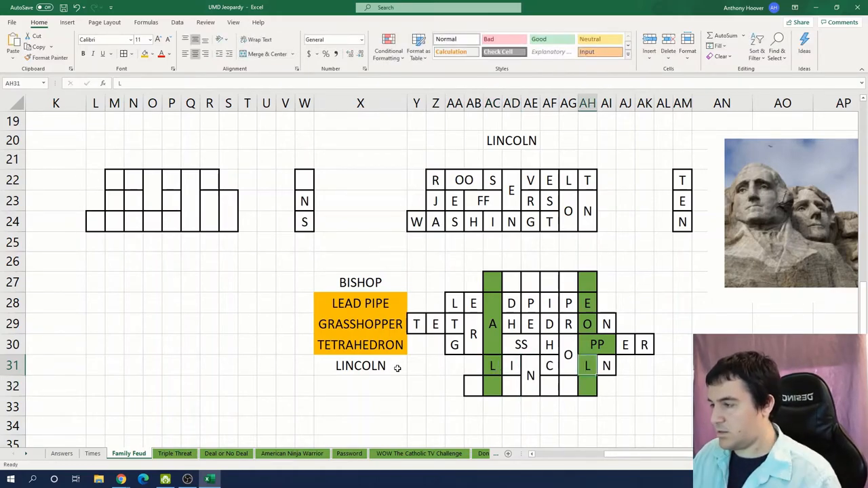
{"action": "left_click", "coordinate": [361, 366]}
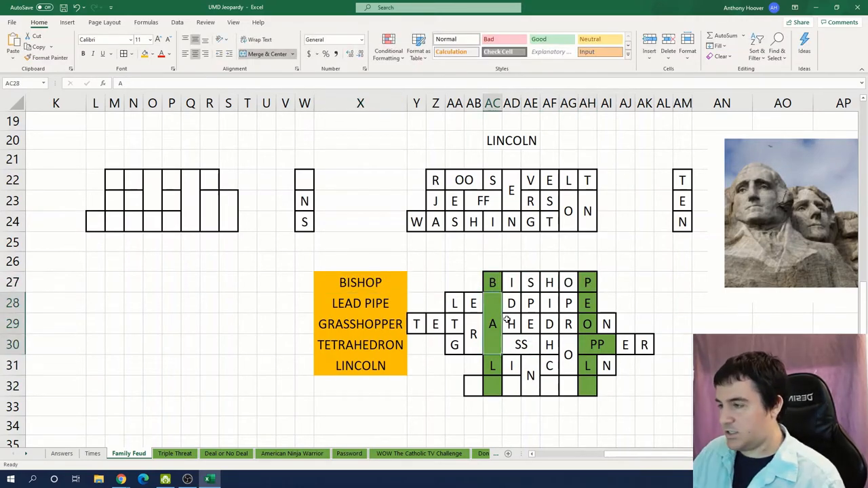
{"action": "mouse_move", "coordinate": [589, 382]}
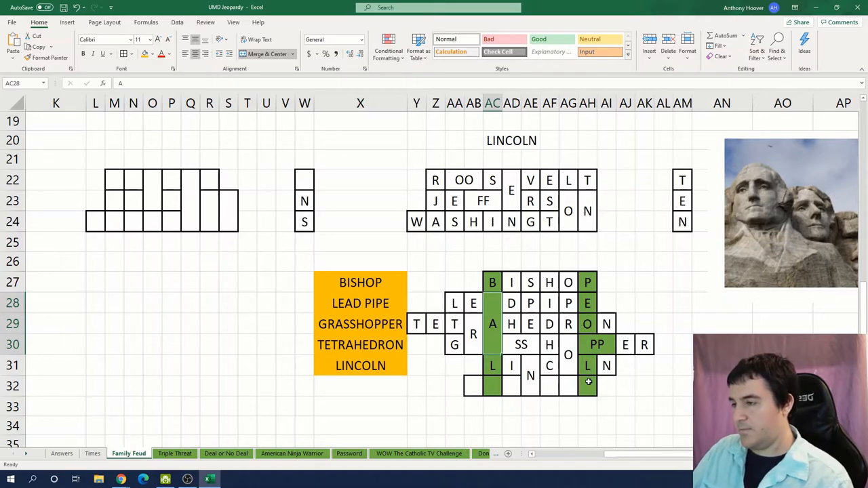
Step: Begin the answer BAL in the cell below the final grid
{"action": "left_click", "coordinate": [588, 385]}
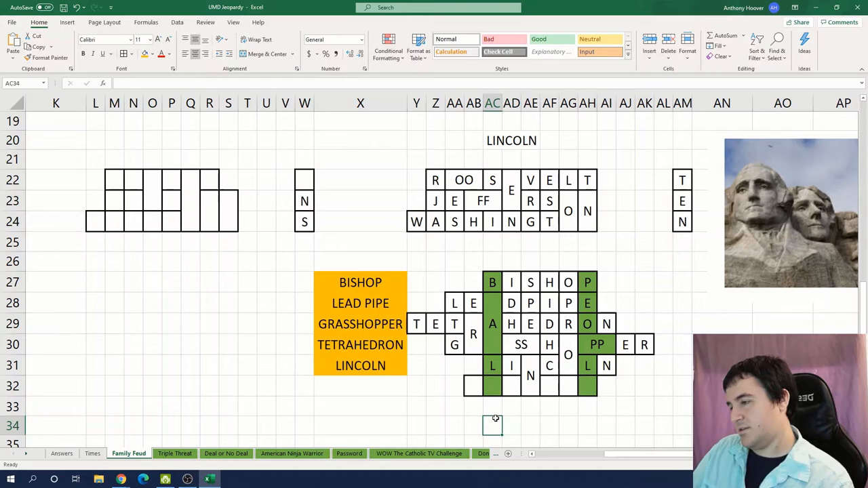
{"action": "type", "text": "BAL"}
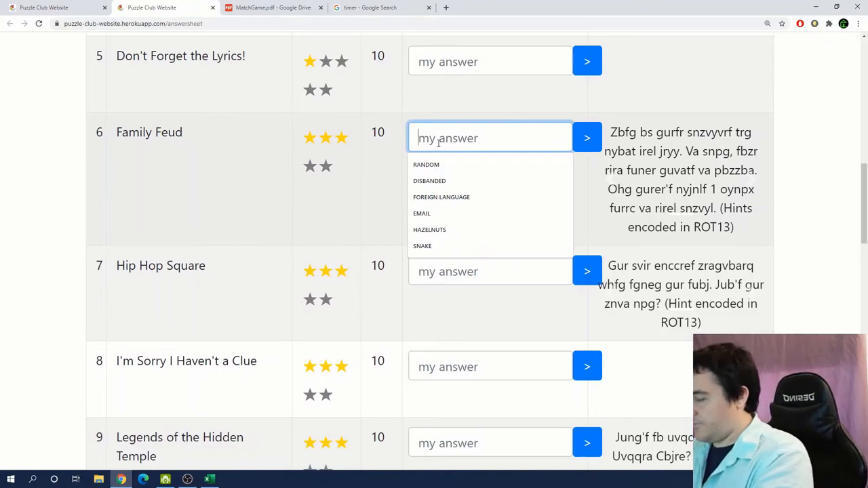
Step: Submit BALD PEOPLE as the Family Feud answer on the Puzzle Club website
{"action": "type", "text": "BALD PEOP"}
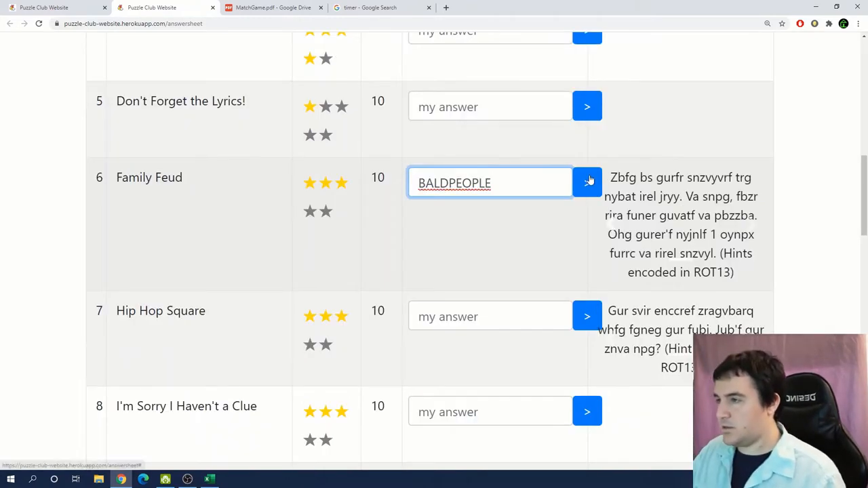
{"action": "left_click", "coordinate": [587, 182]}
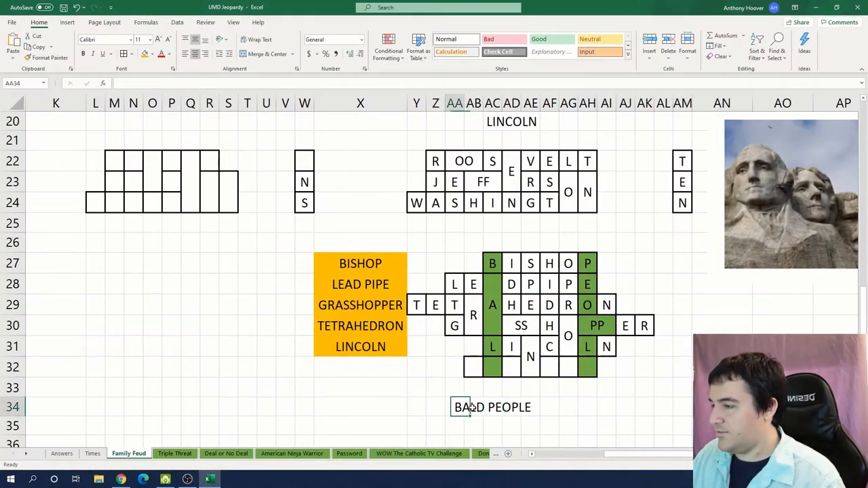
{"action": "left_click", "coordinate": [154, 54]}
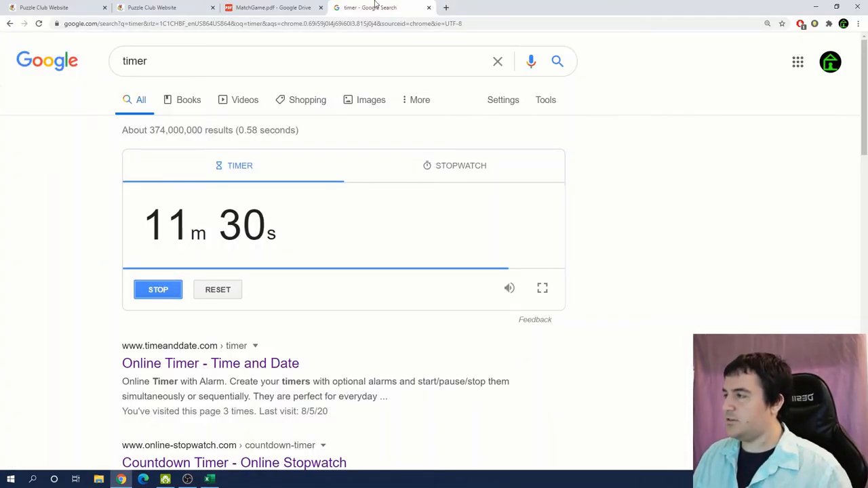
Step: View the MatchGame.pdf in Google Drive and read down its numbered question list
{"action": "left_click", "coordinate": [274, 8]}
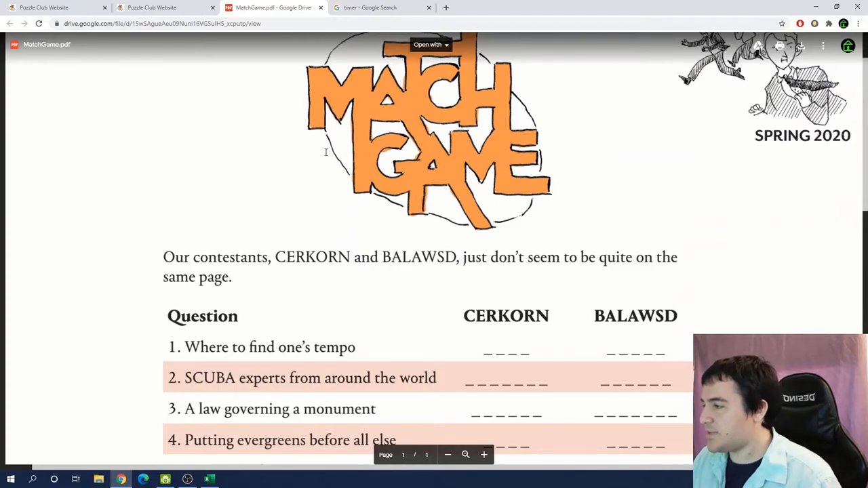
{"action": "scroll", "scroll_direction": "down", "scroll_amount": 3}
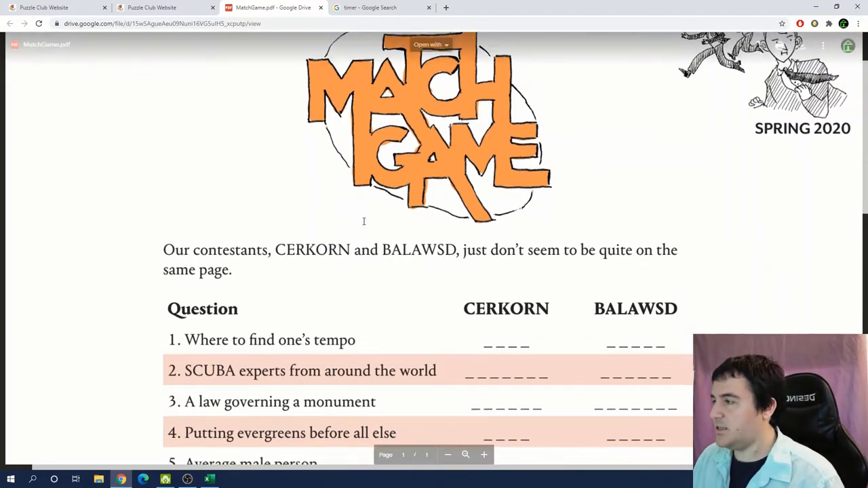
{"action": "scroll", "scroll_direction": "down", "scroll_amount": 3}
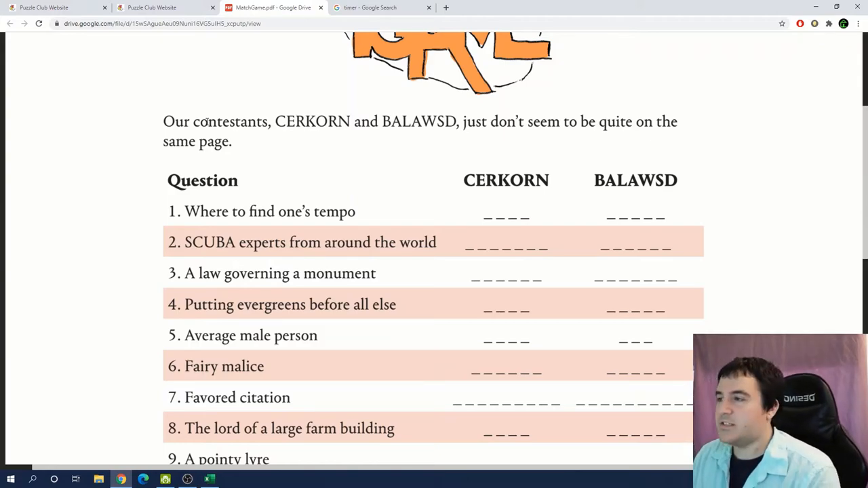
{"action": "scroll", "scroll_direction": "down", "scroll_amount": 3}
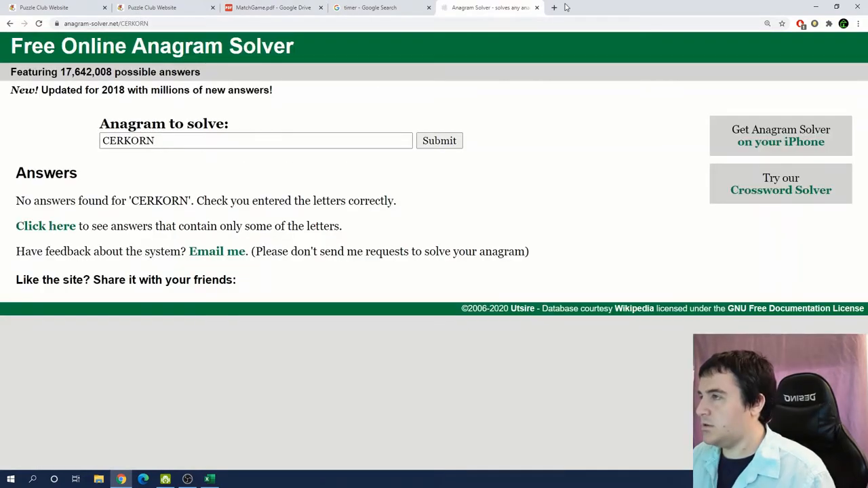
Step: Submit CERKORN to the Anagram Solver, which returns no answers
{"action": "left_click", "coordinate": [271, 8]}
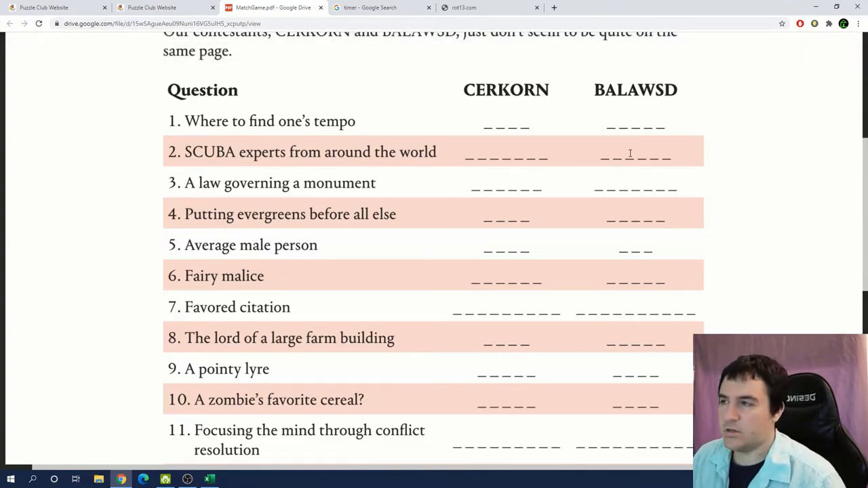
Step: Select the text of all fifteen Match Game questions in the PDF for copying
{"action": "scroll", "scroll_direction": "down", "scroll_amount": 3}
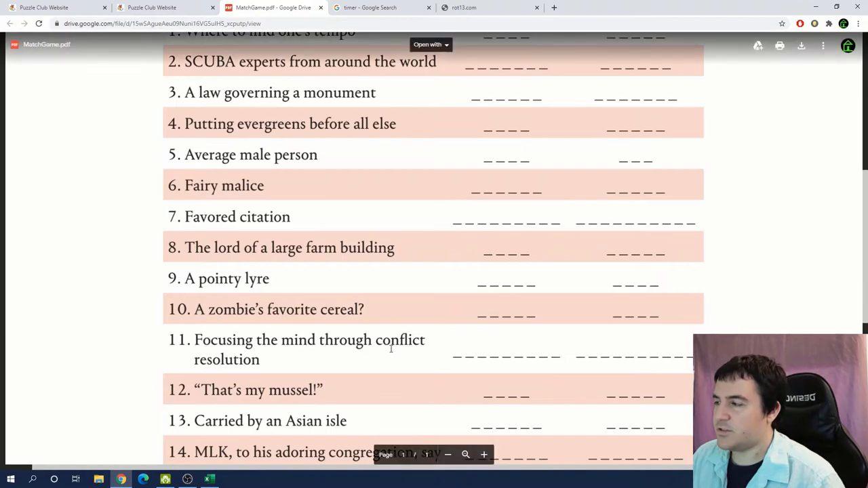
{"action": "scroll", "scroll_direction": "down", "scroll_amount": 3}
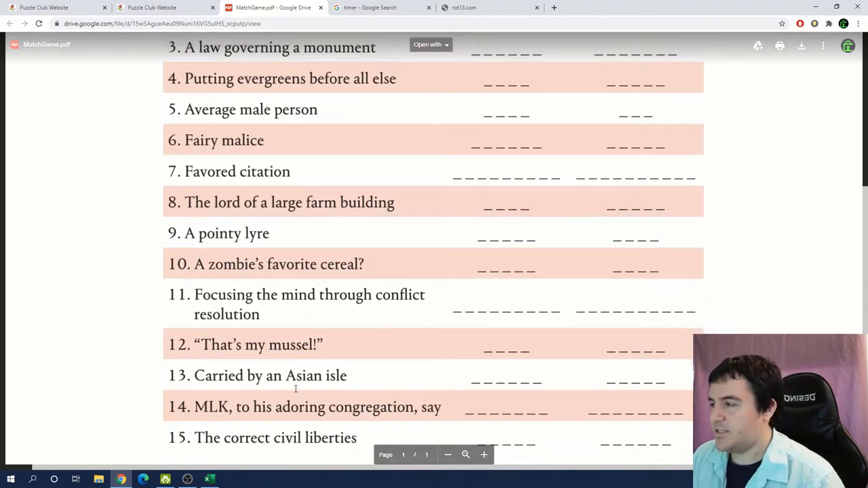
{"action": "left_click_drag", "start_coordinate": [475, 264], "coordinate": [537, 269]}
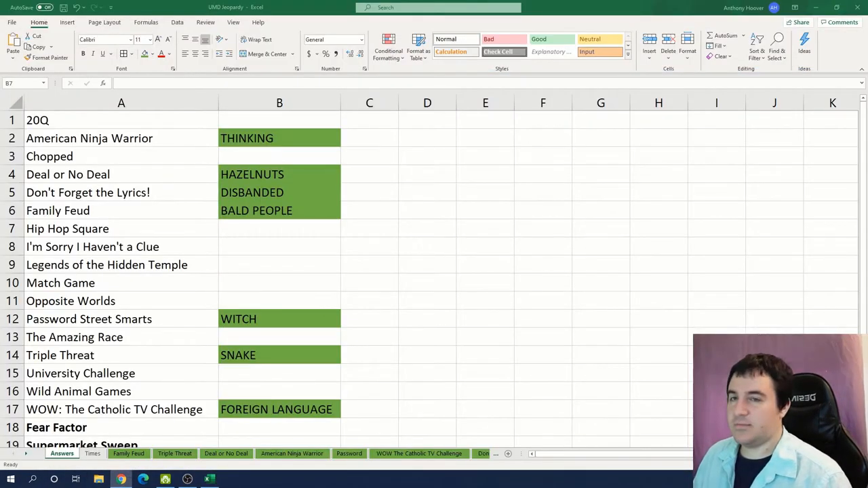
Step: Create a Match Game sheet with the fifteen questions and CERKORN/BALAWSD length columns
{"action": "left_click", "coordinate": [280, 228]}
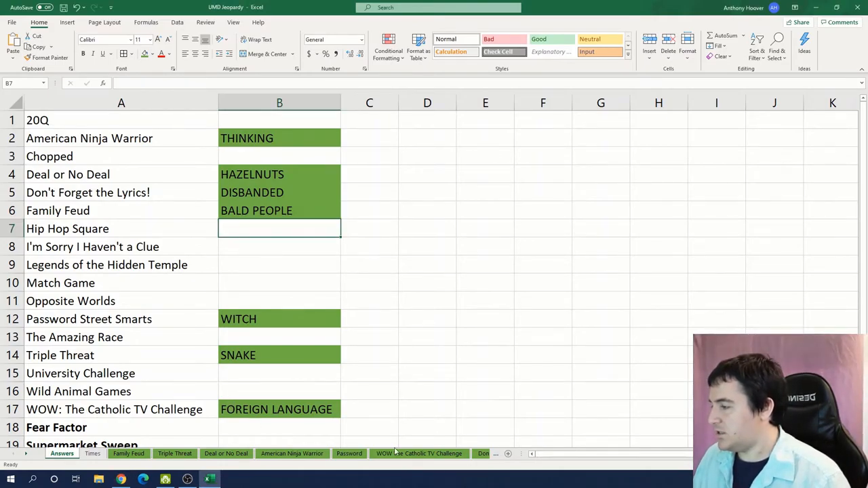
{"action": "left_click", "coordinate": [92, 454]}
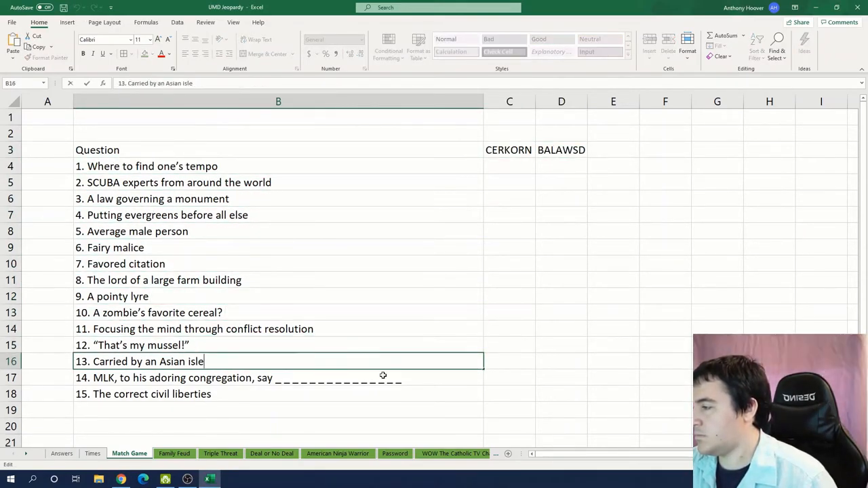
{"action": "type", "text": "3"}
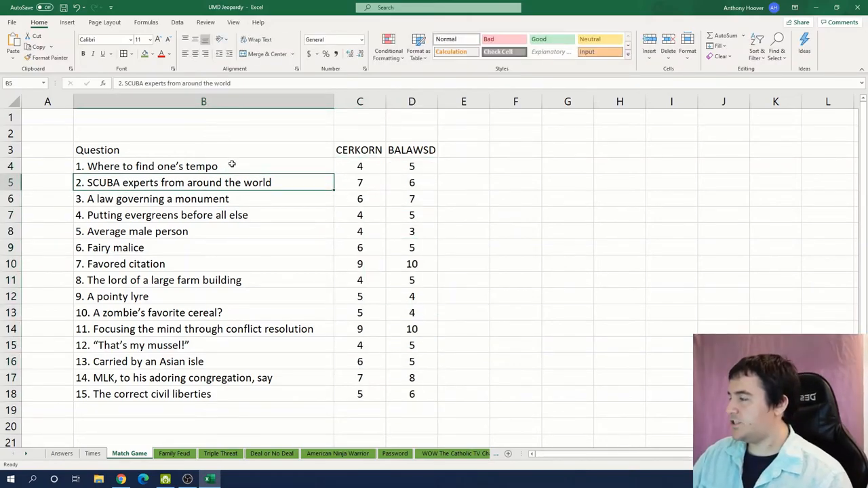
{"action": "left_click", "coordinate": [203, 165]}
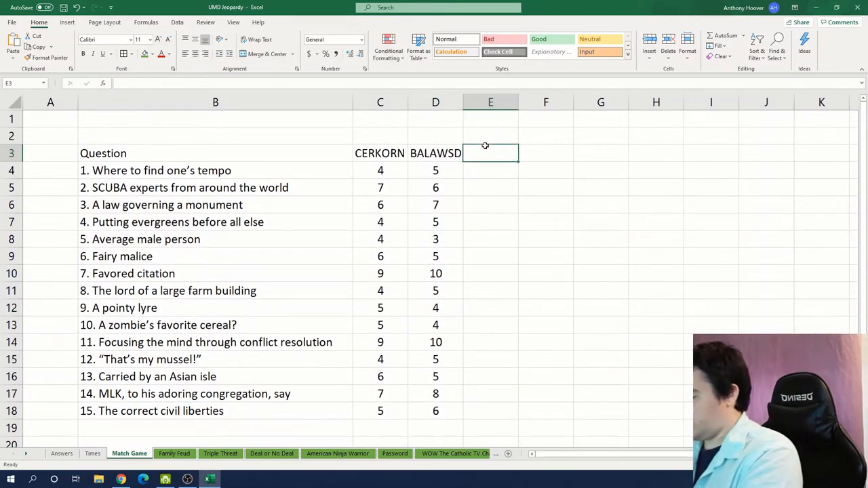
Step: Add an Extra Letter header and enter BRAIN for question 10 and MEAN for question 5
{"action": "type", "text": "Extra Letter"}
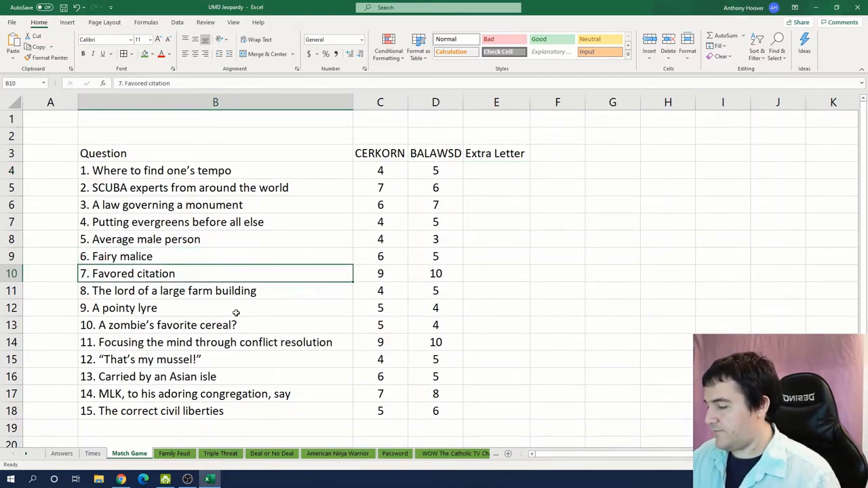
{"action": "left_click", "coordinate": [380, 326]}
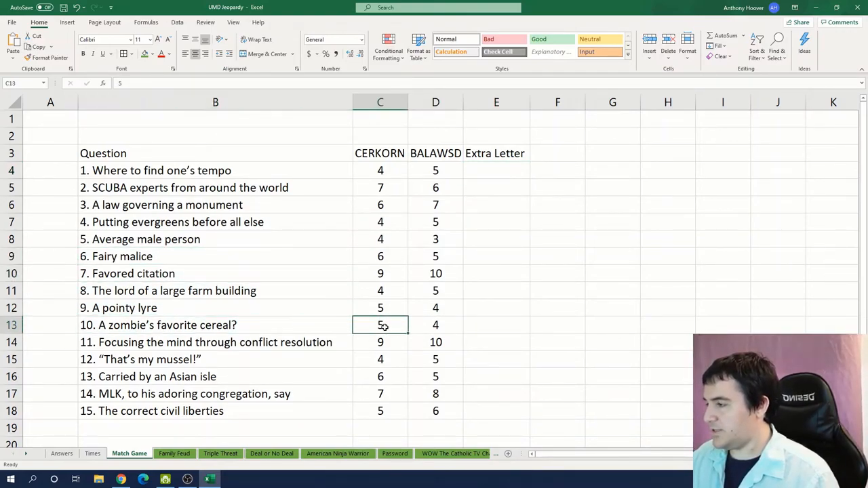
{"action": "type", "text": "BRAIN"}
{"action": "left_click", "coordinate": [435, 326]}
{"action": "type", "text": "BRAN"}
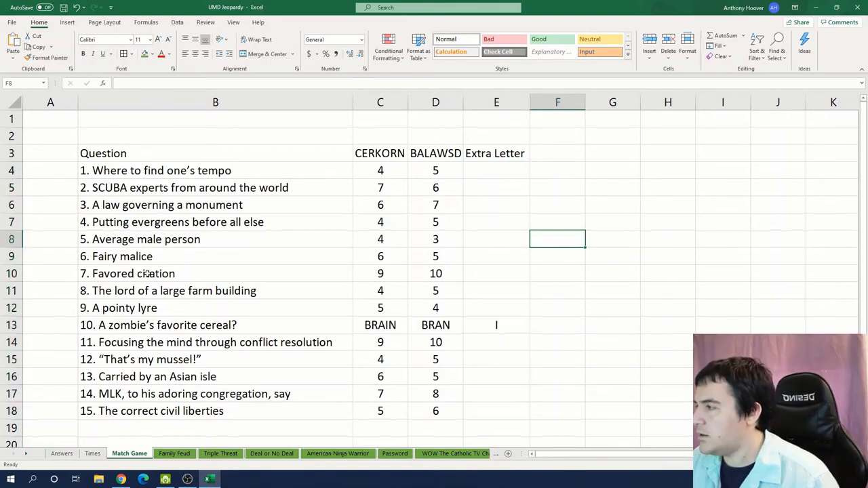
{"action": "left_click", "coordinate": [380, 238]}
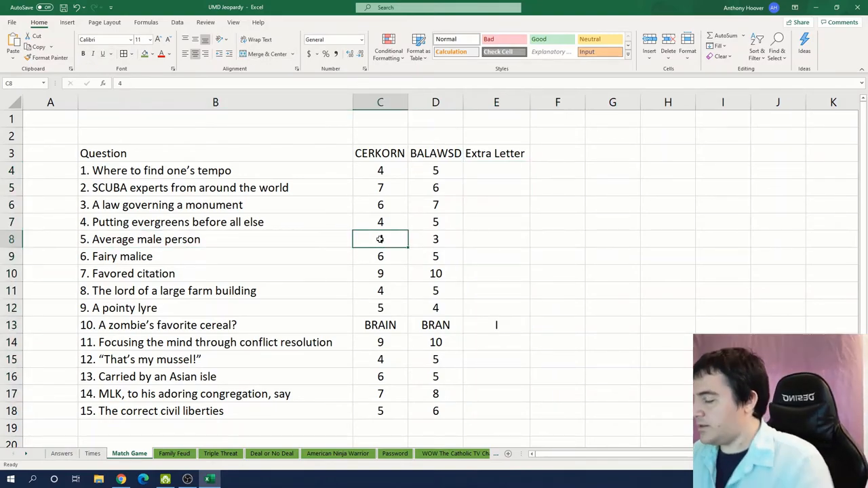
{"action": "type", "text": "MEAN"}
{"action": "left_click", "coordinate": [436, 239]}
{"action": "type", "text": "MAN"}
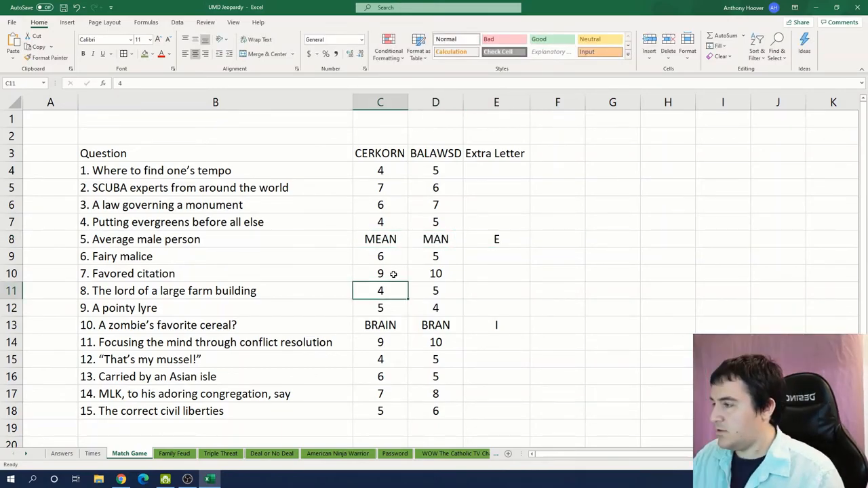
Step: Enter the REFERENCE/PREFERENCE, SHARP/HARP, CLAM/CLAIM and RIGHT/RIGHTS pairs
{"action": "left_click", "coordinate": [435, 274]}
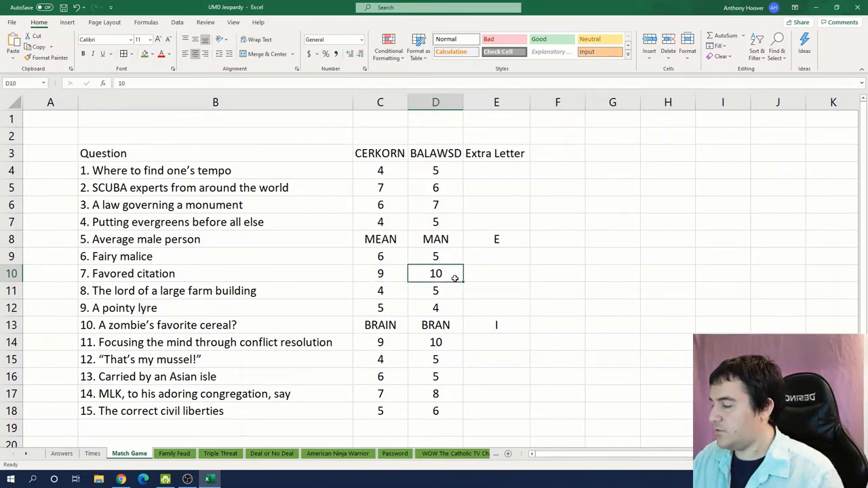
{"action": "left_click", "coordinate": [379, 274]}
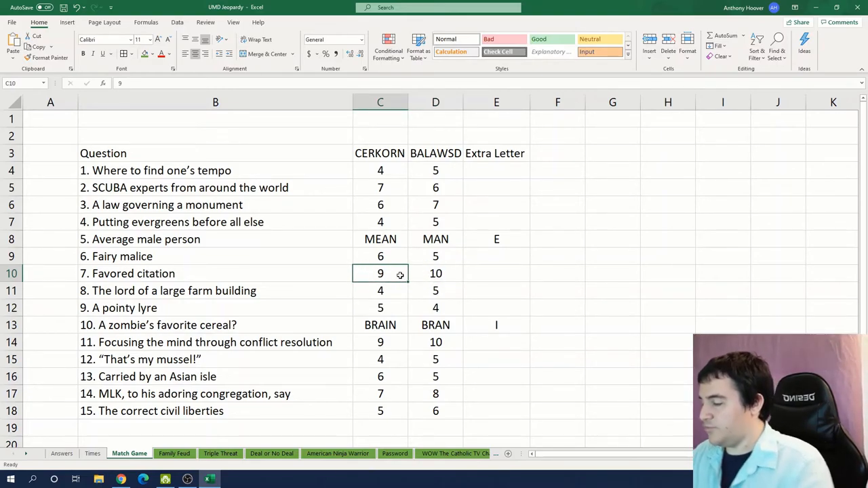
{"action": "type", "text": "REFERENCE"}
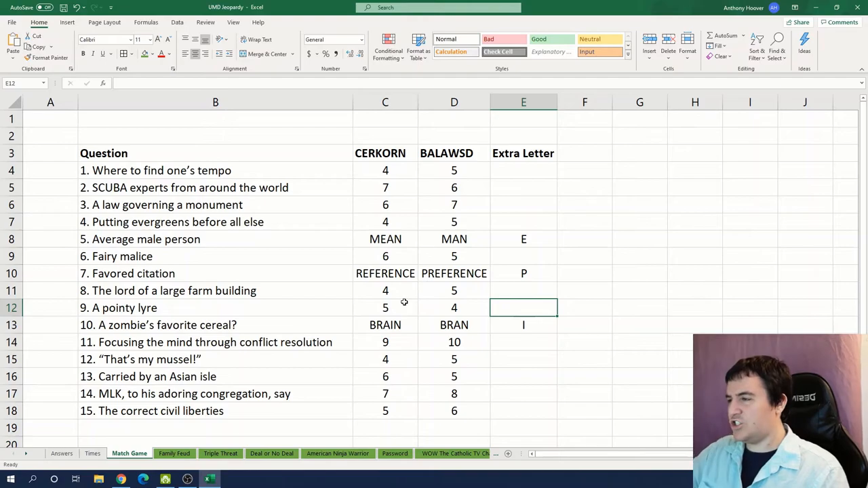
{"action": "type", "text": "SHARP"}
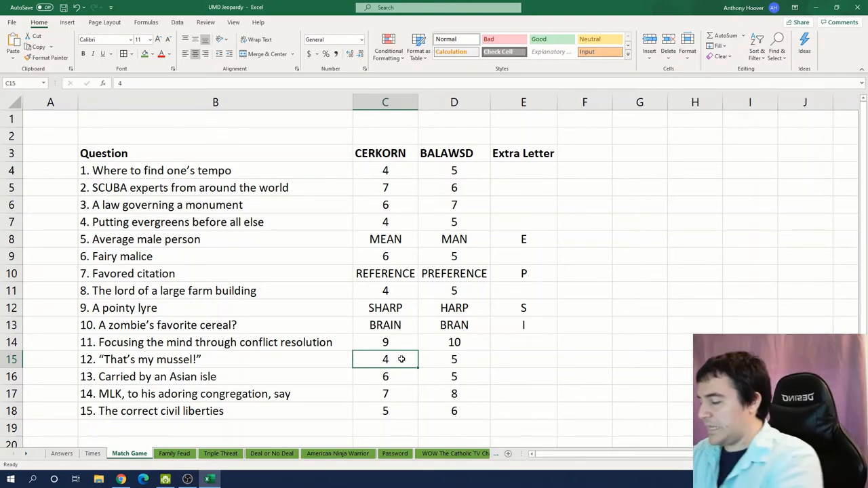
{"action": "type", "text": "CLAIM"}
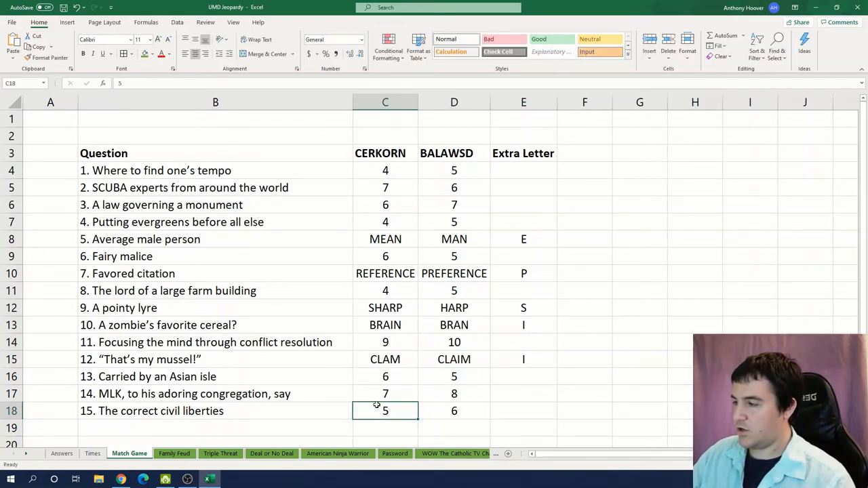
{"action": "type", "text": "RIGHT"}
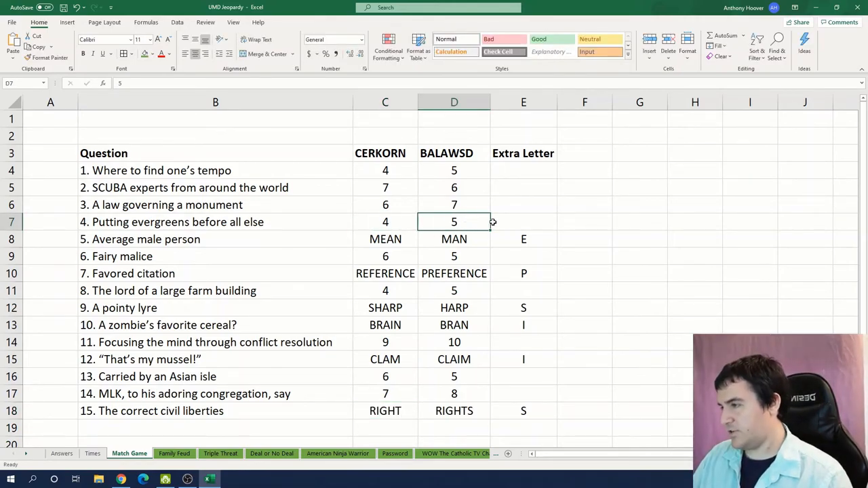
Step: Enter FIRS/FIRST as question 4's answer pair
{"action": "left_click", "coordinate": [386, 223]}
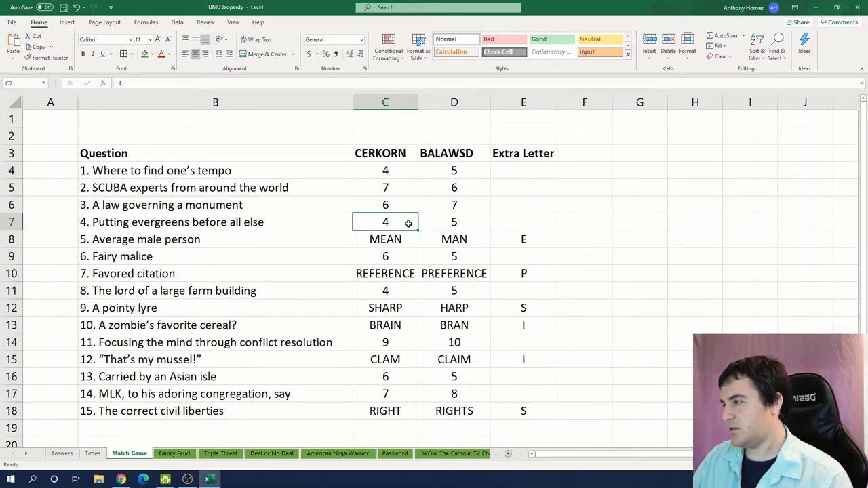
{"action": "left_click", "coordinate": [453, 222]}
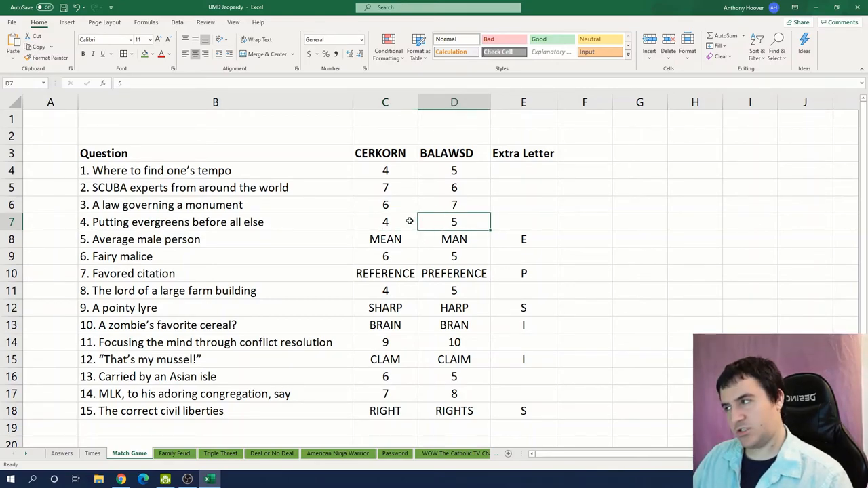
{"action": "type", "text": "FIRS"}
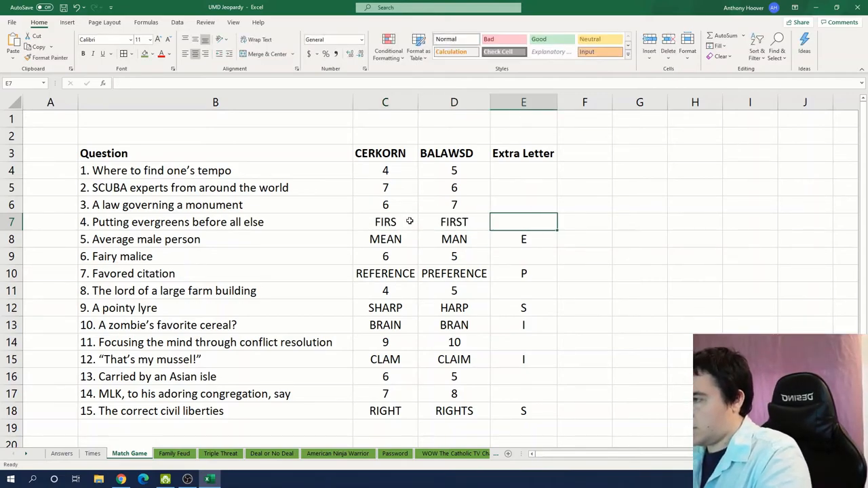
Step: Review the answer cells for questions 1, 3 and 14, then enter SPRITE/SPITE for question 6
{"action": "left_click", "coordinate": [385, 205]}
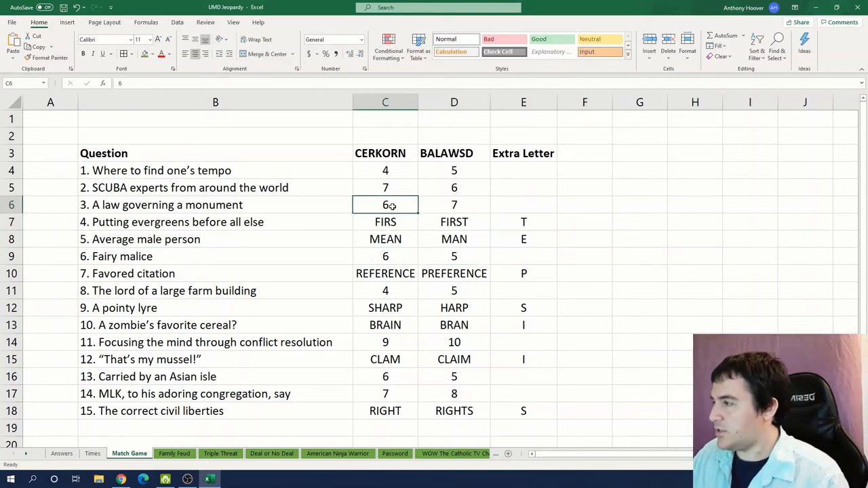
{"action": "left_click", "coordinate": [385, 171]}
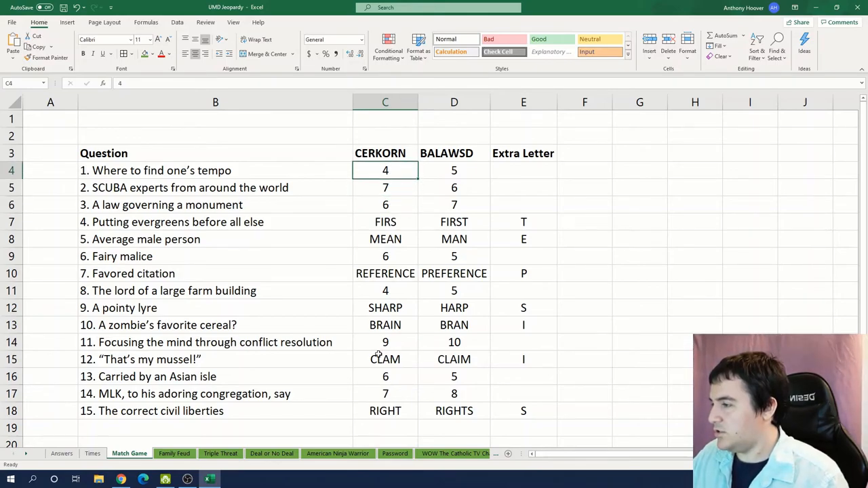
{"action": "left_click", "coordinate": [385, 393]}
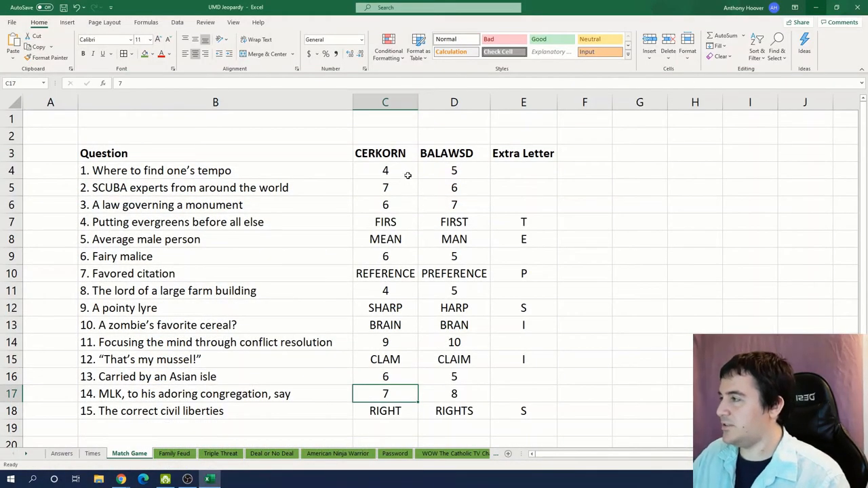
{"action": "left_click", "coordinate": [385, 171]}
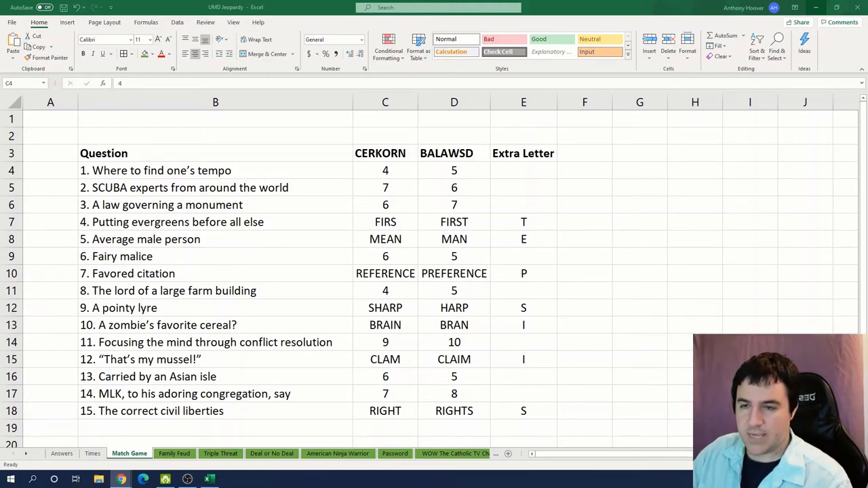
{"action": "mouse_move", "coordinate": [443, 210]}
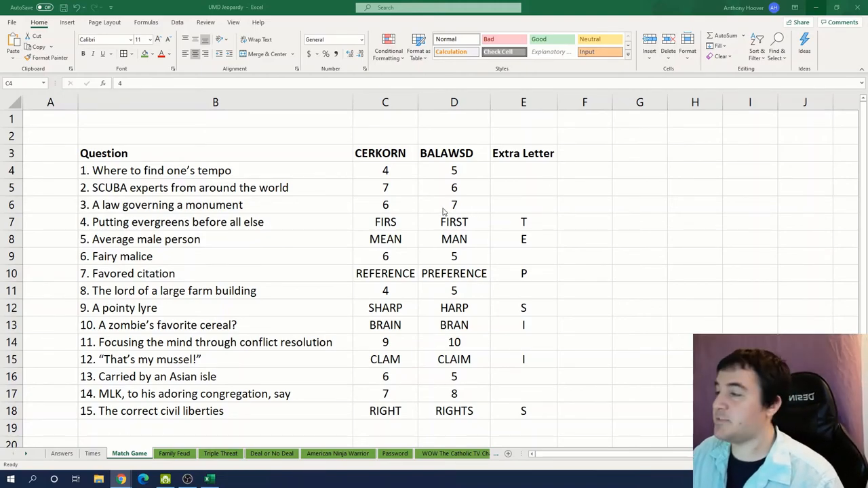
{"action": "left_click", "coordinate": [385, 255]}
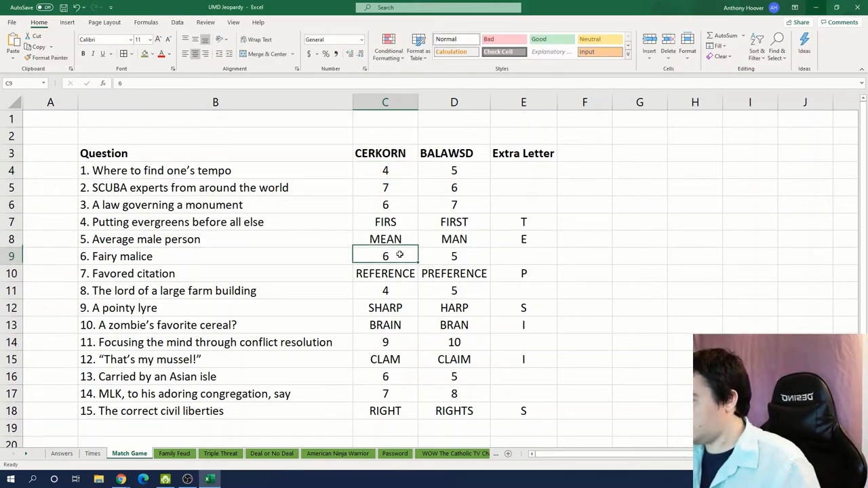
{"action": "type", "text": "SPRITE"}
{"action": "left_click", "coordinate": [455, 255]}
{"action": "type", "text": "SPITE"}
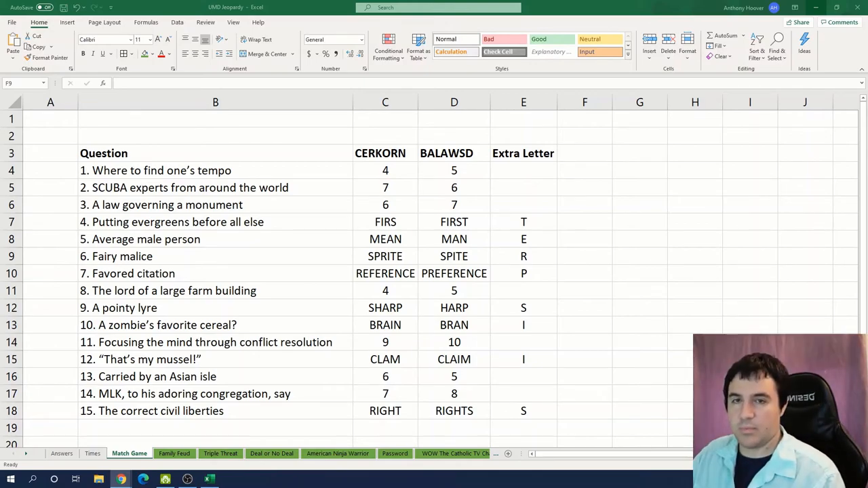
Step: Enter BARN/BARON for question 8 and extra letter T for question 11
{"action": "left_click", "coordinate": [386, 291]}
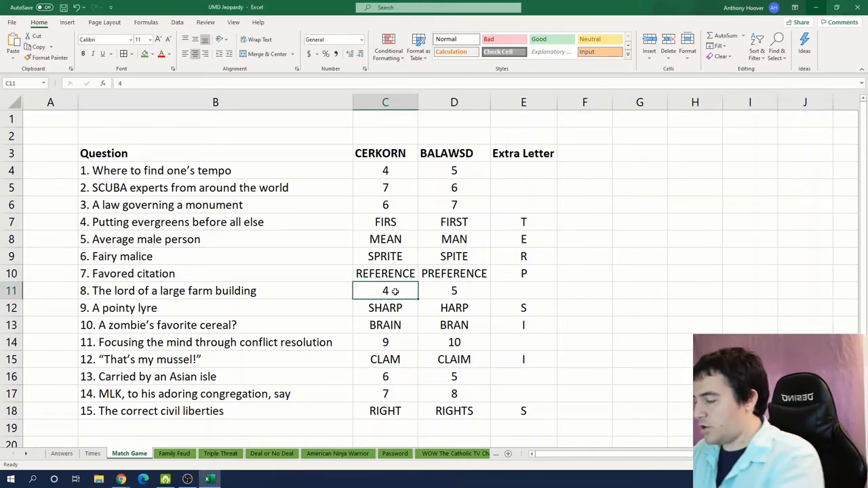
{"action": "type", "text": "BARON"}
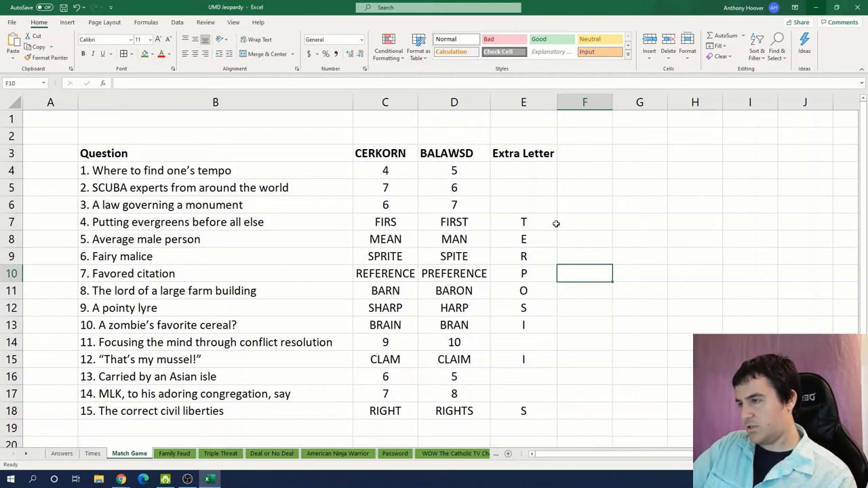
{"action": "mouse_move", "coordinate": [543, 296]}
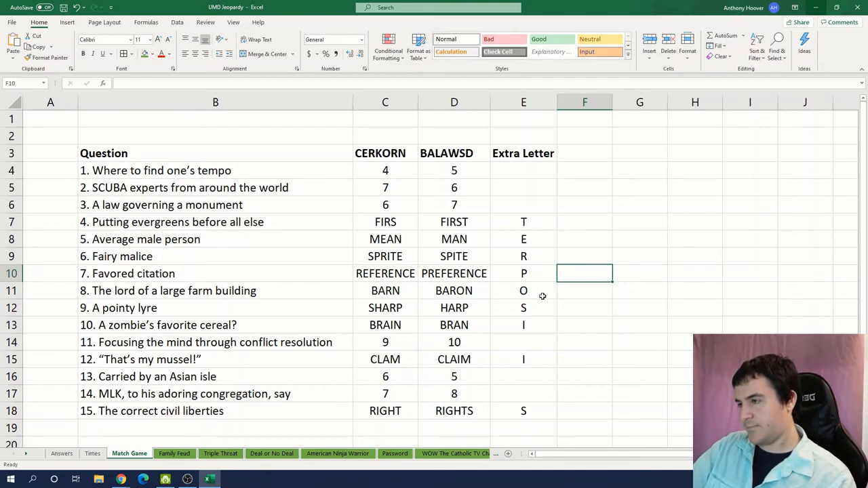
{"action": "left_click", "coordinate": [524, 342]}
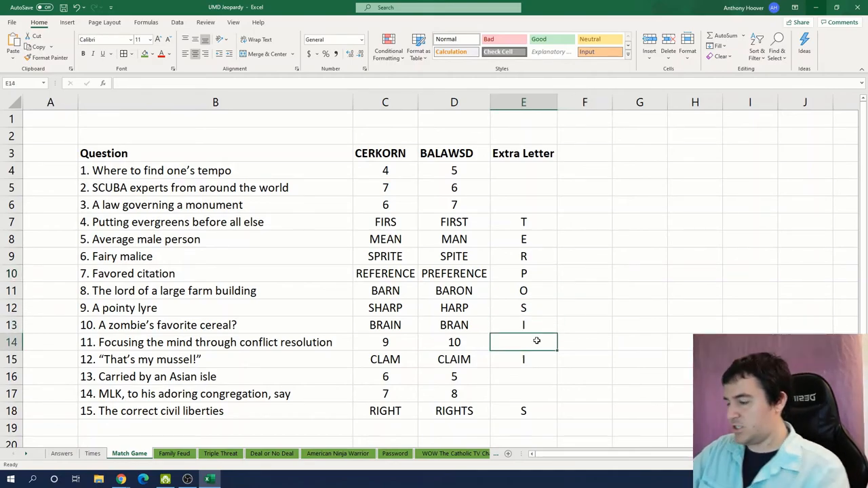
{"action": "type", "text": "T"}
{"action": "left_click", "coordinate": [523, 378]}
{"action": "type", "text": "O"}
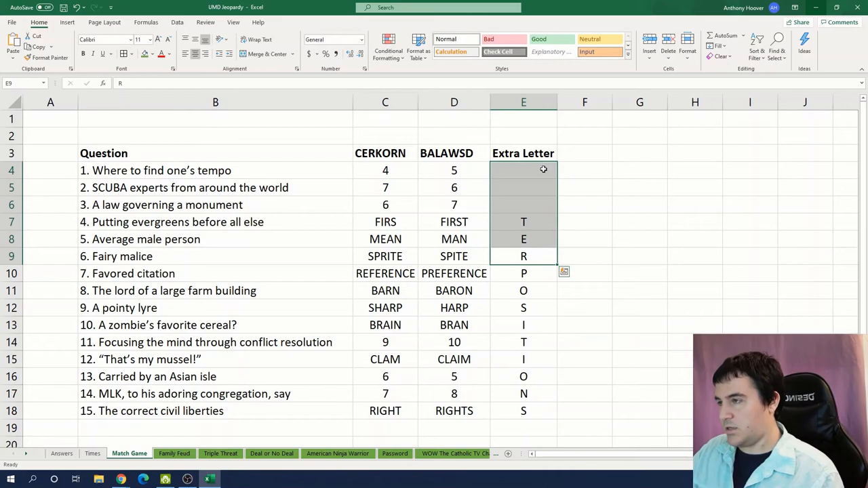
Step: Fill L, E, T into the top extra-letter cells so the column spells LETTER POSITIONS
{"action": "left_click", "coordinate": [524, 171]}
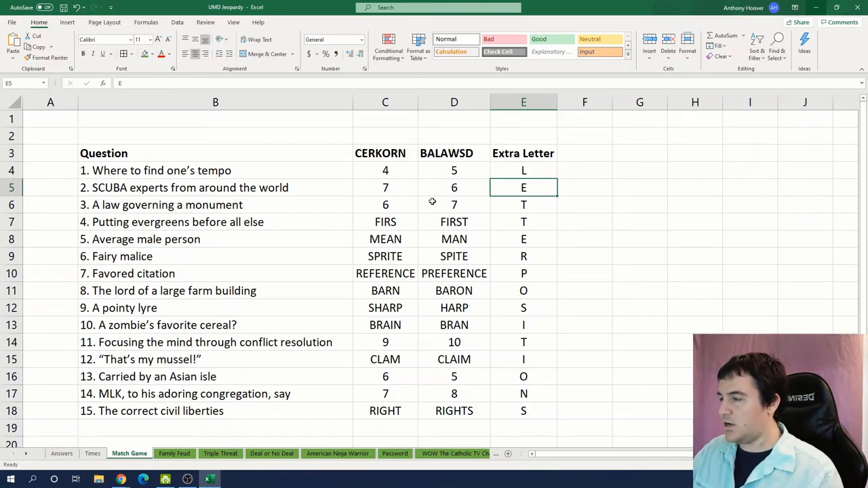
{"action": "left_click", "coordinate": [454, 223]}
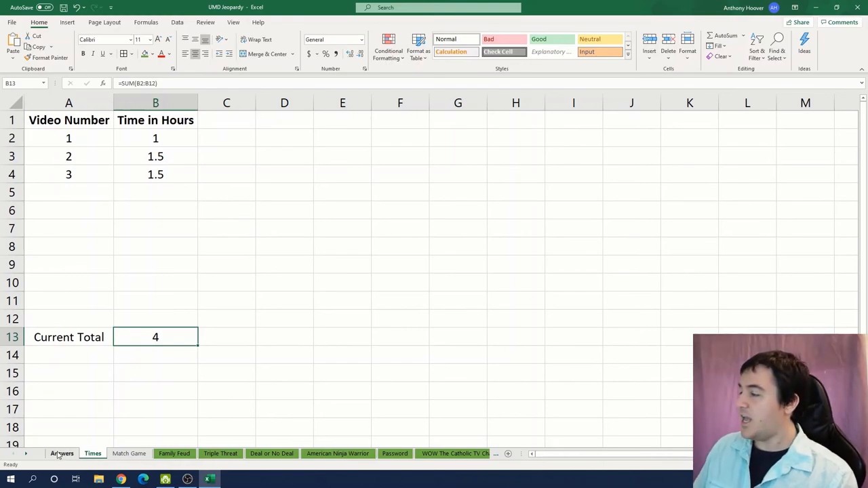
Step: Return to the Answers sheet listing each game show's solved answer
{"action": "left_click", "coordinate": [62, 453]}
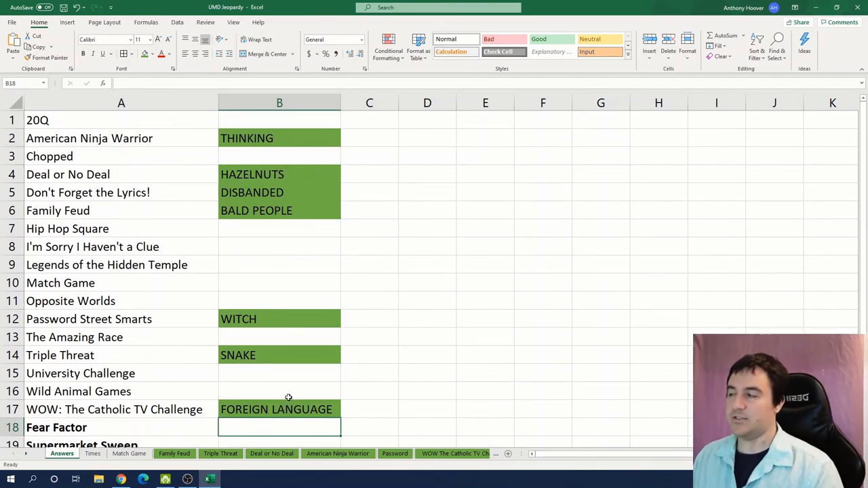
{"action": "left_click", "coordinate": [369, 247]}
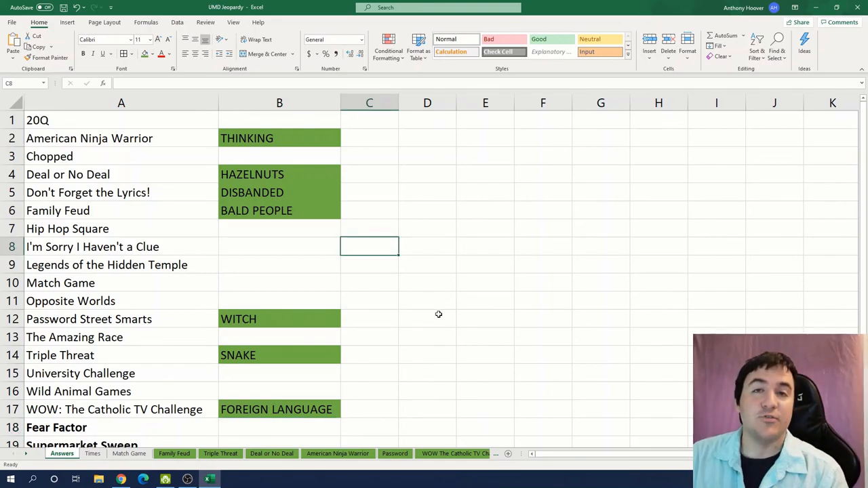